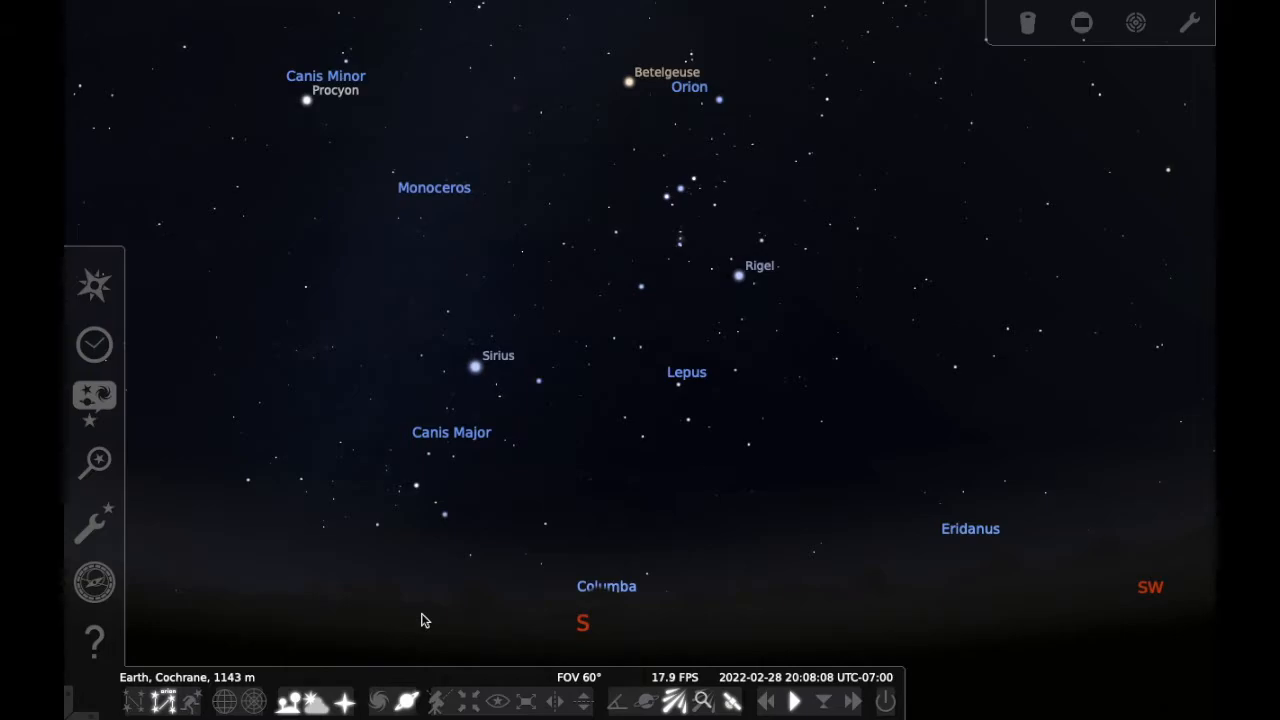
mouse_move(436, 598)
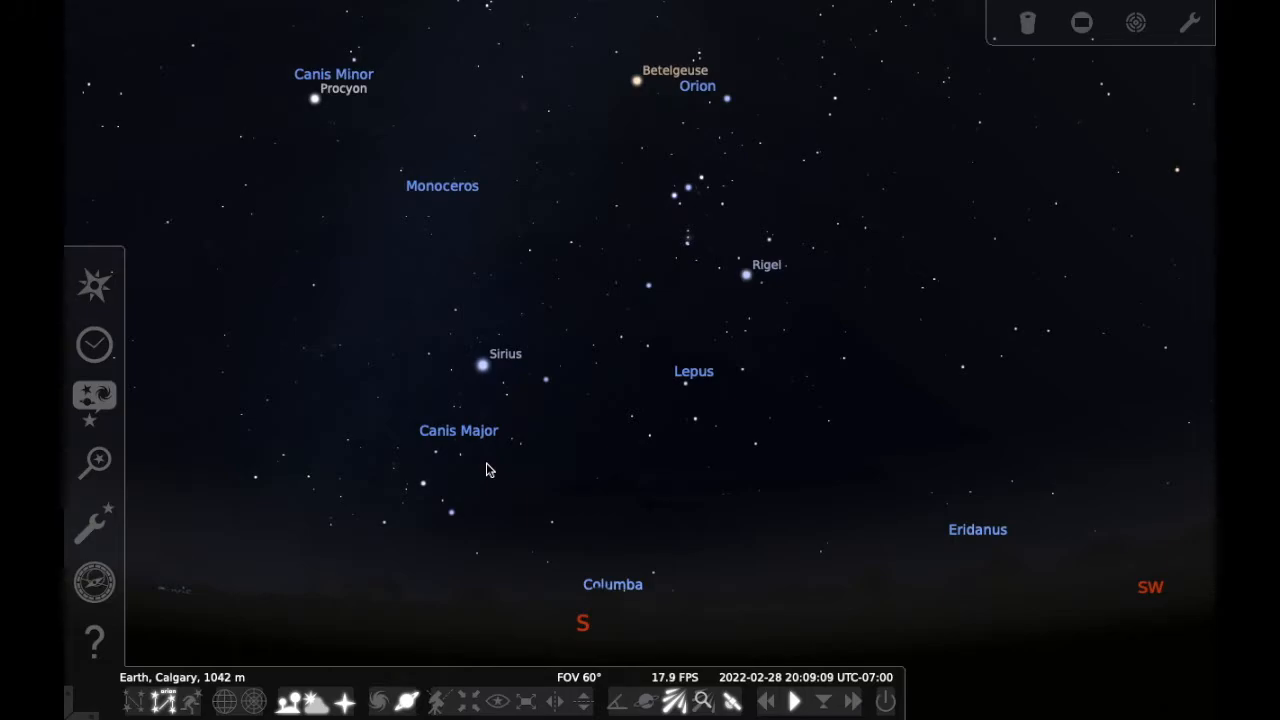
mouse_move(94, 284)
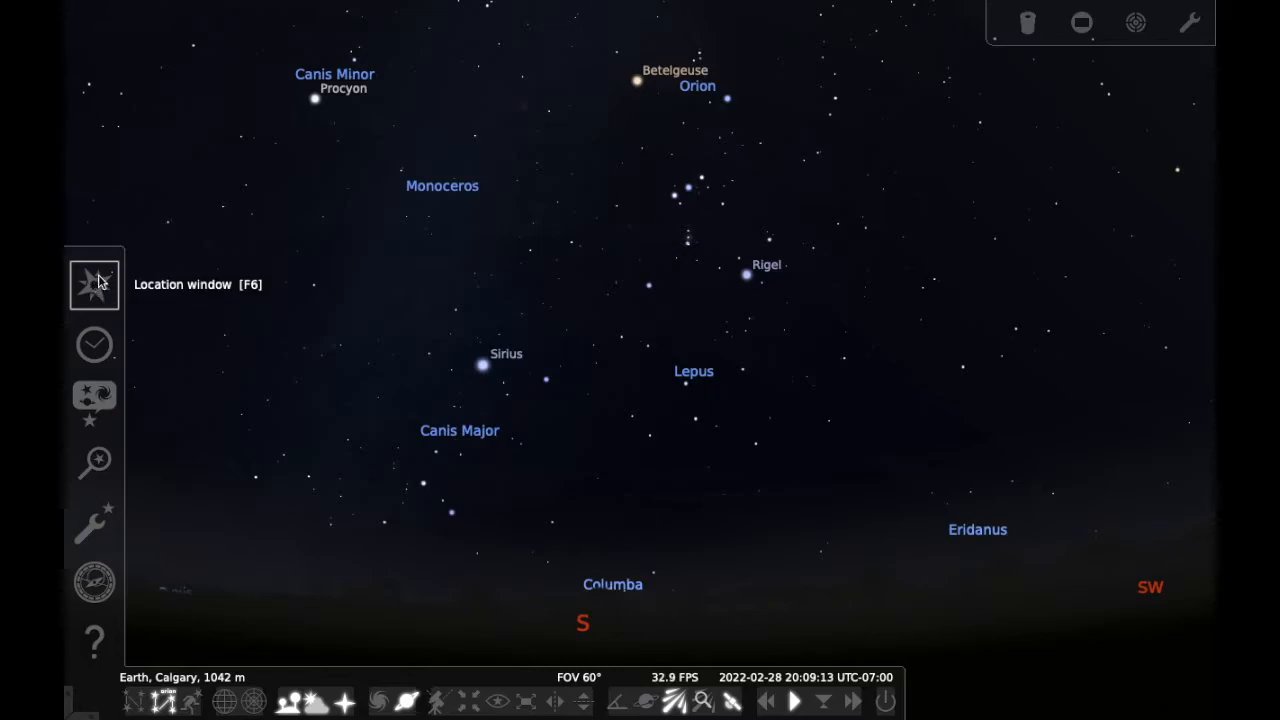
Try places in North America, Africa and New Zealand on the world map, then return to Calgary
left_click(92, 284)
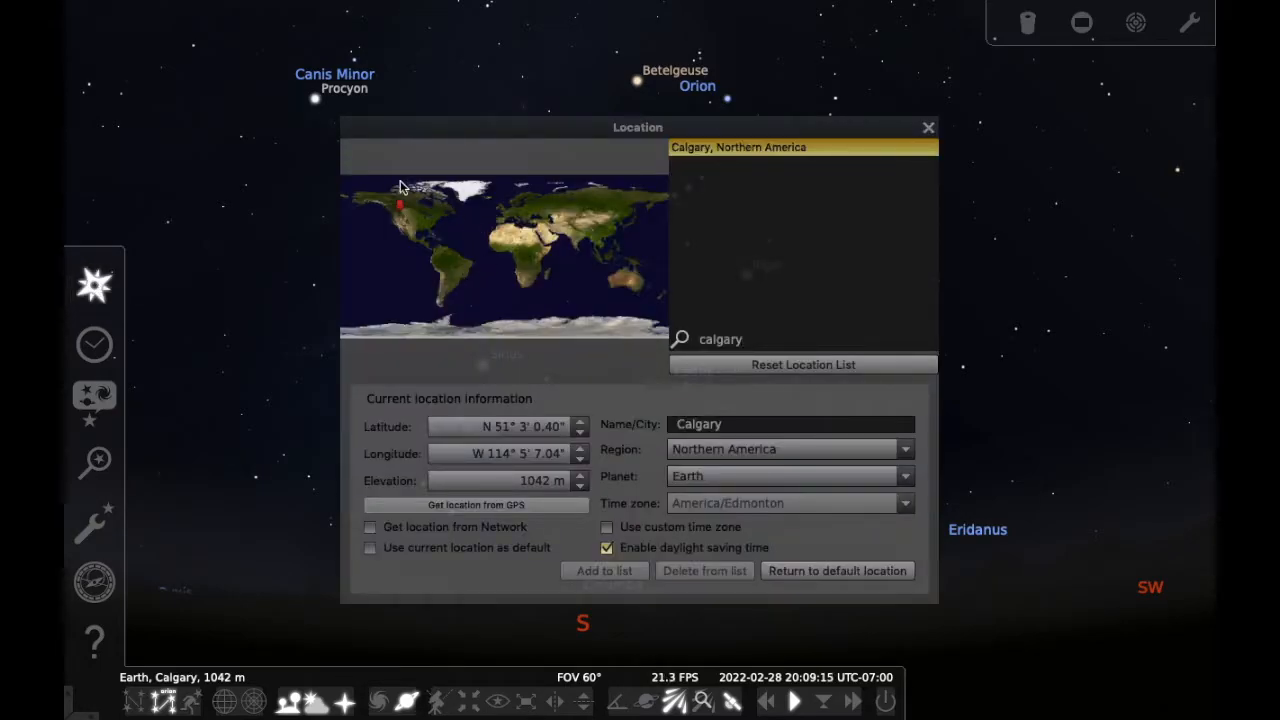
mouse_move(644, 508)
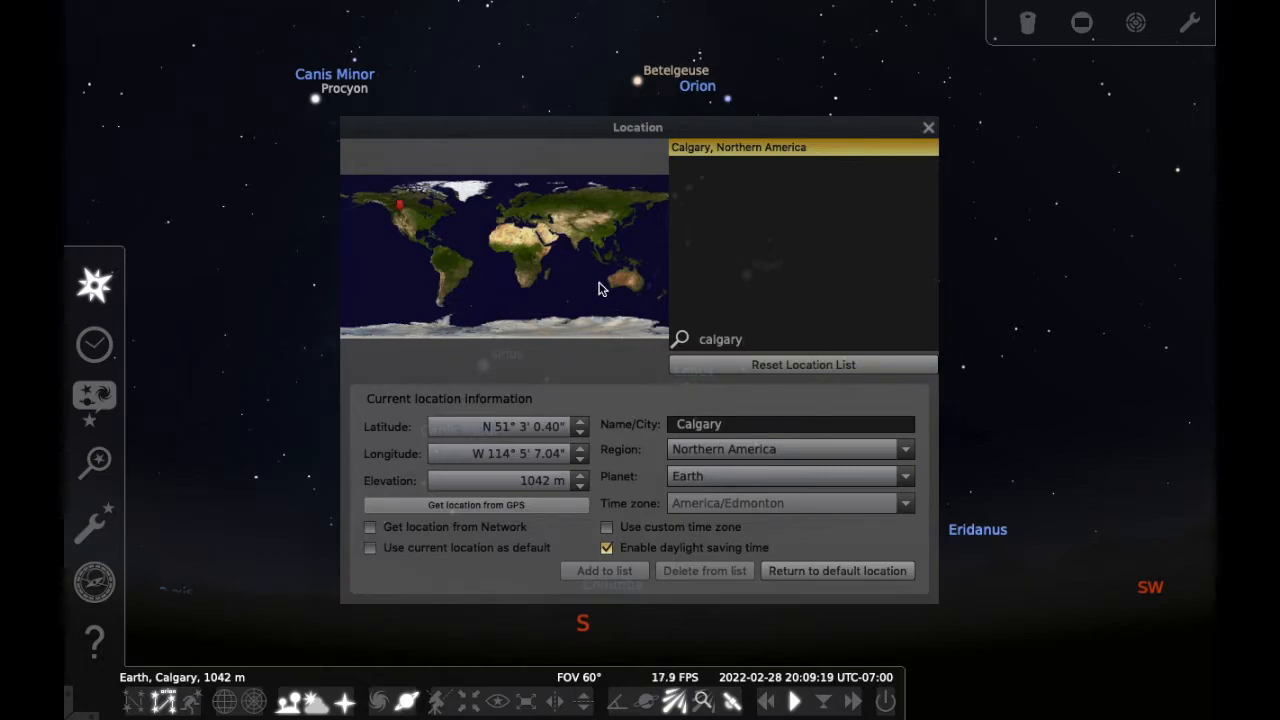
left_click(418, 204)
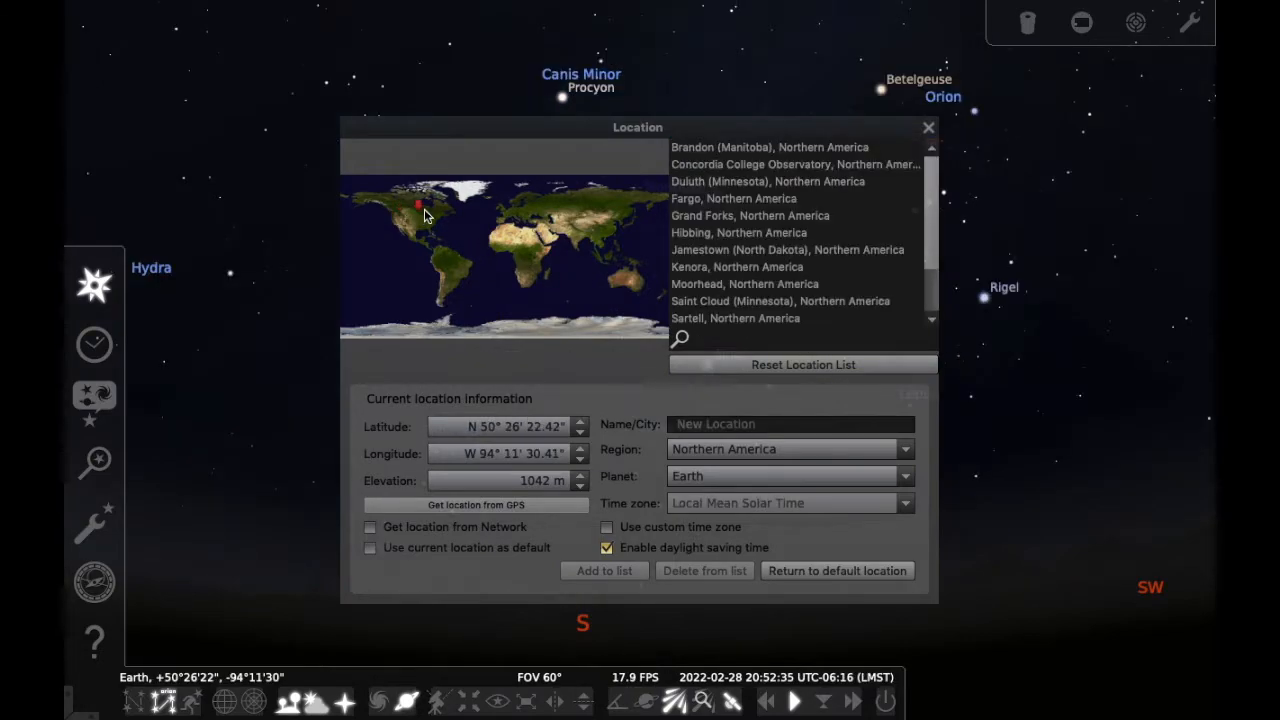
left_click(528, 242)
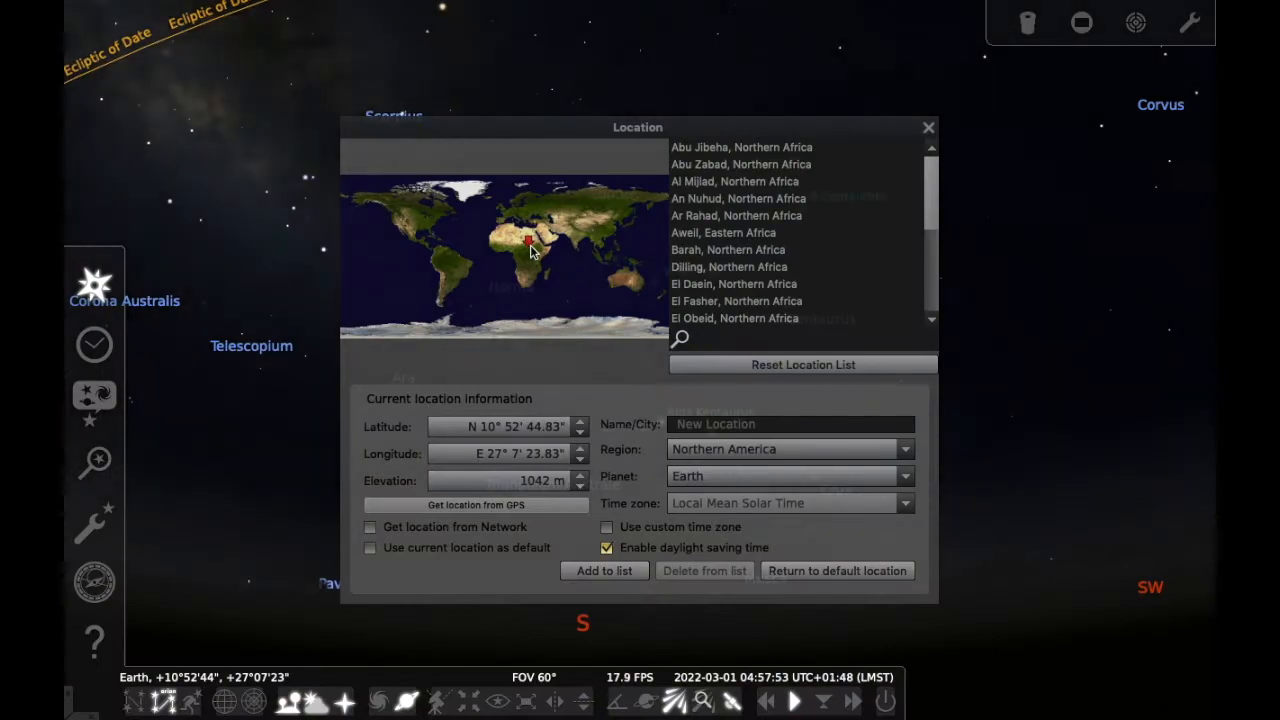
left_click(612, 278)
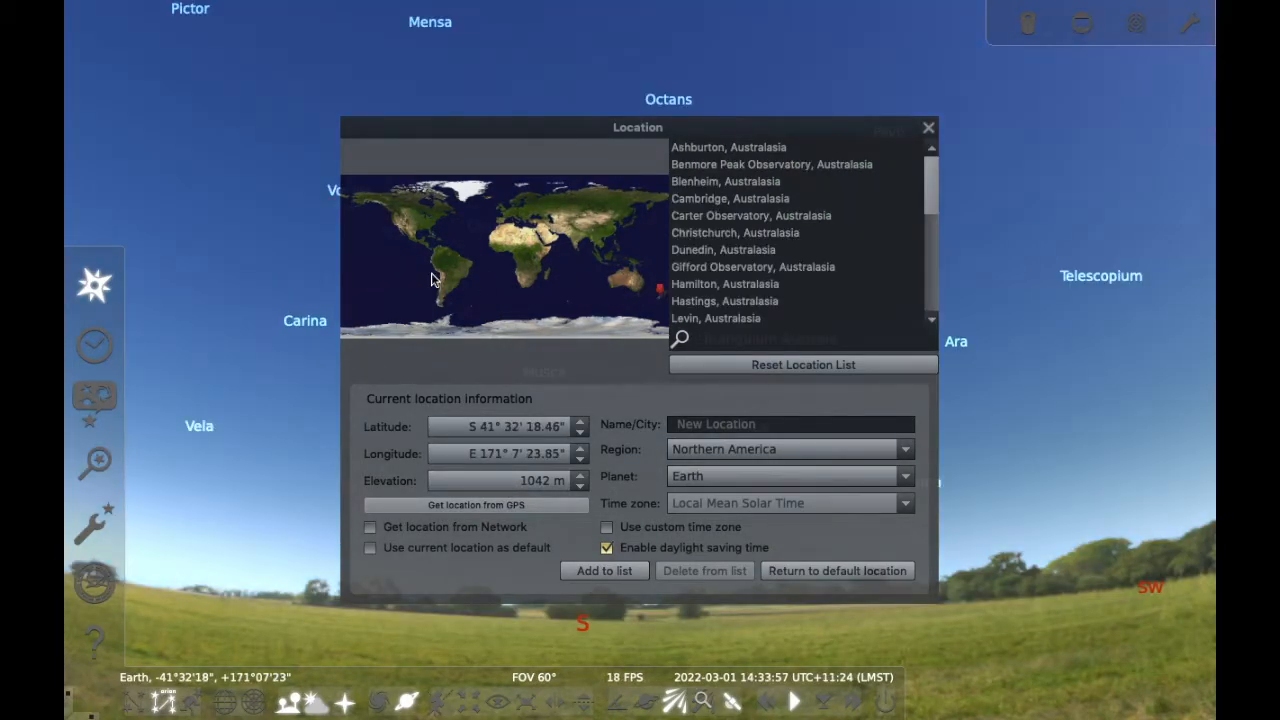
left_click(404, 204)
type("calgary")
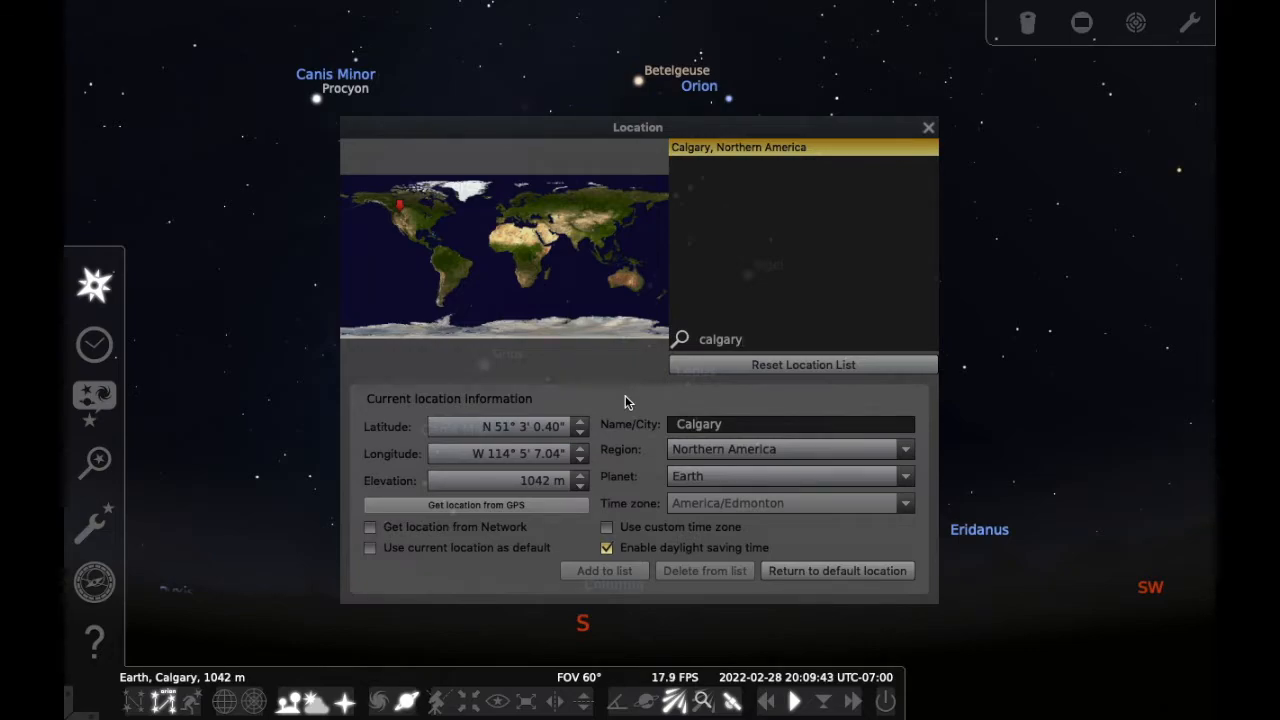
mouse_move(656, 488)
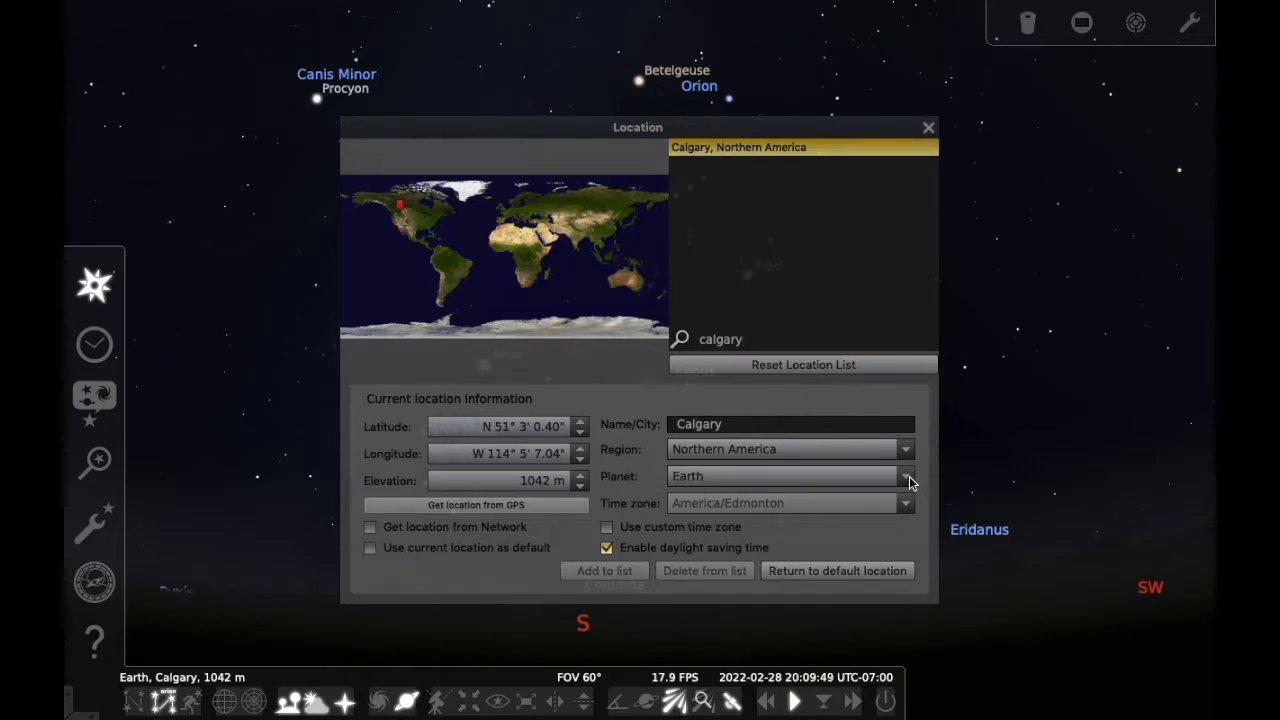
Choose the Moon from the planet list as the body to stand on and close the window
left_click(904, 476)
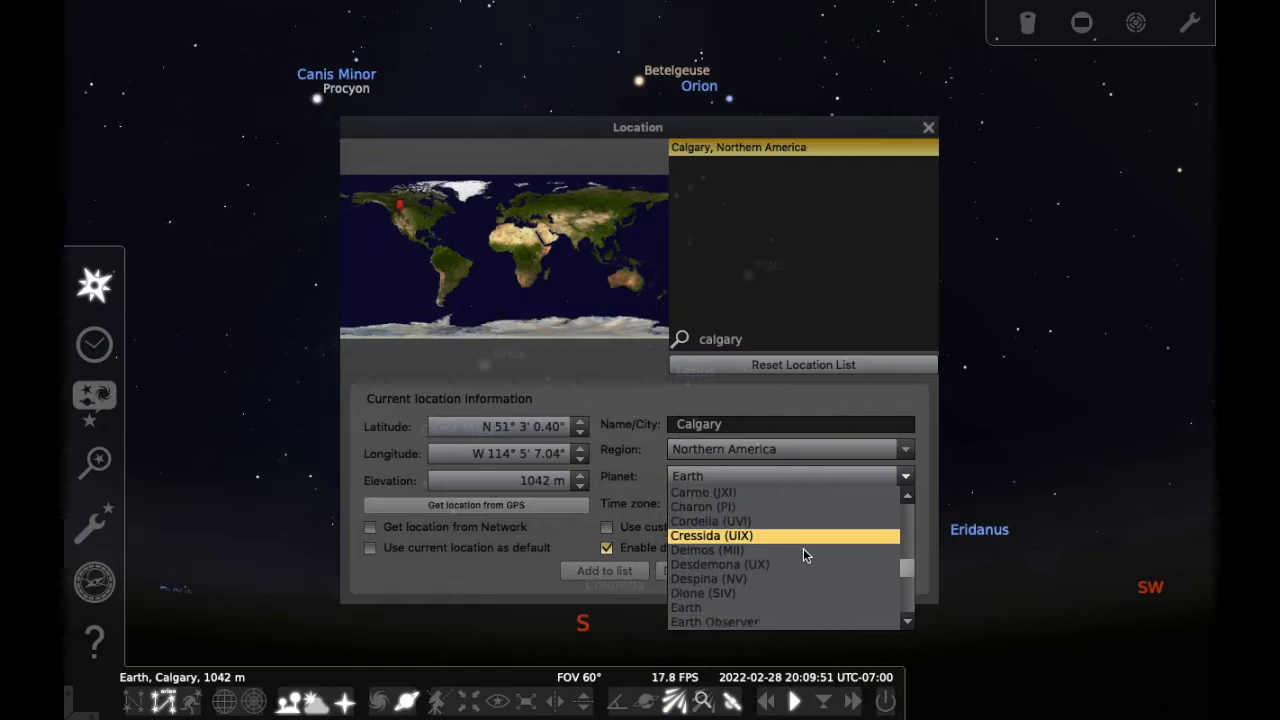
scroll("down", 3)
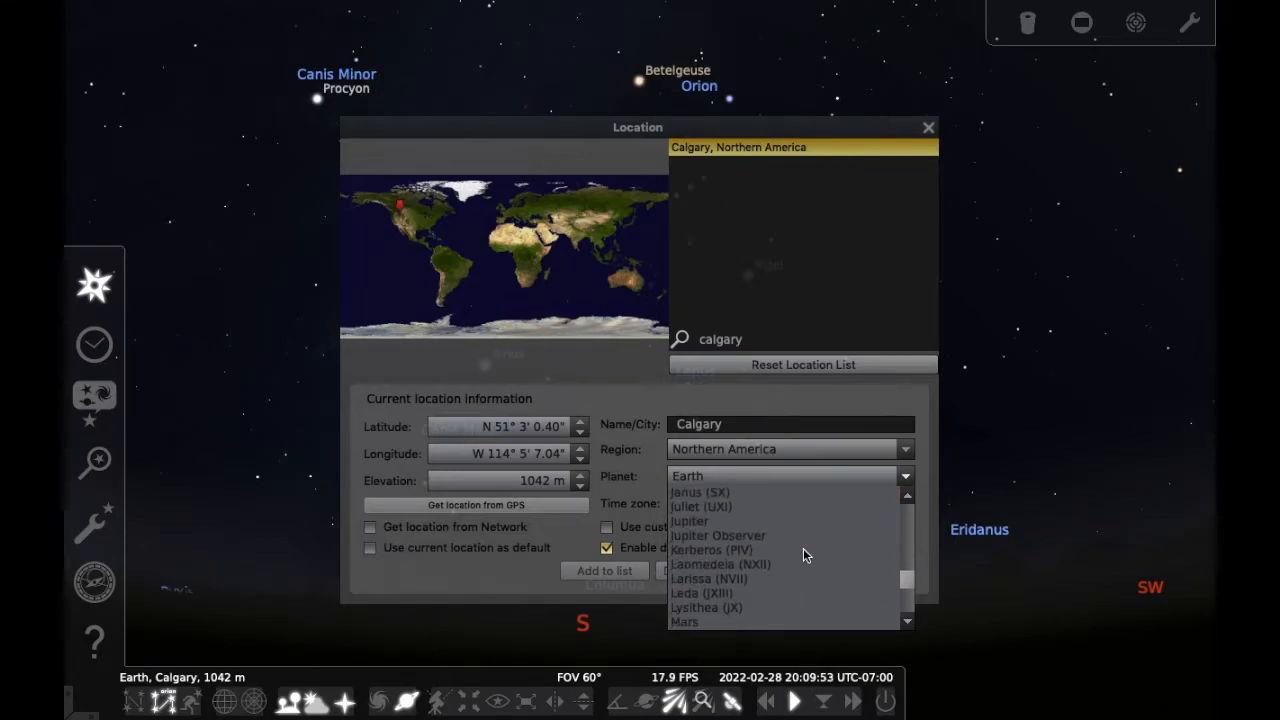
scroll("down", 3)
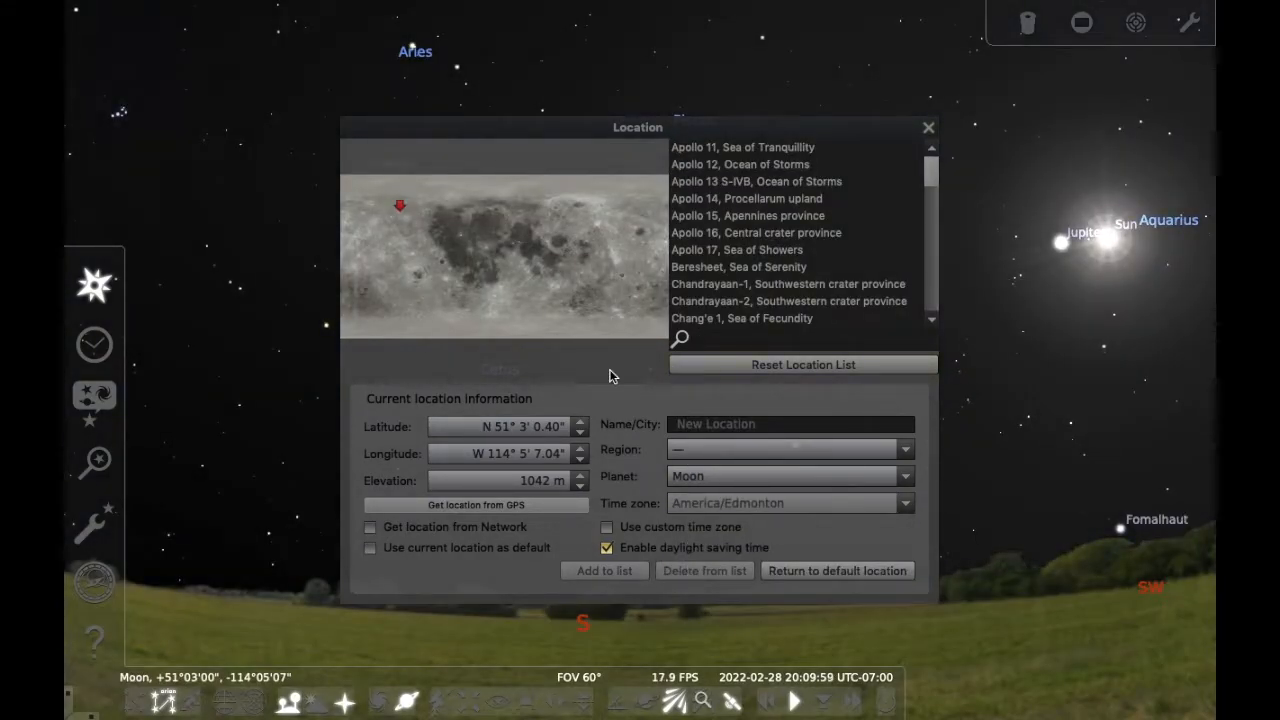
mouse_move(930, 128)
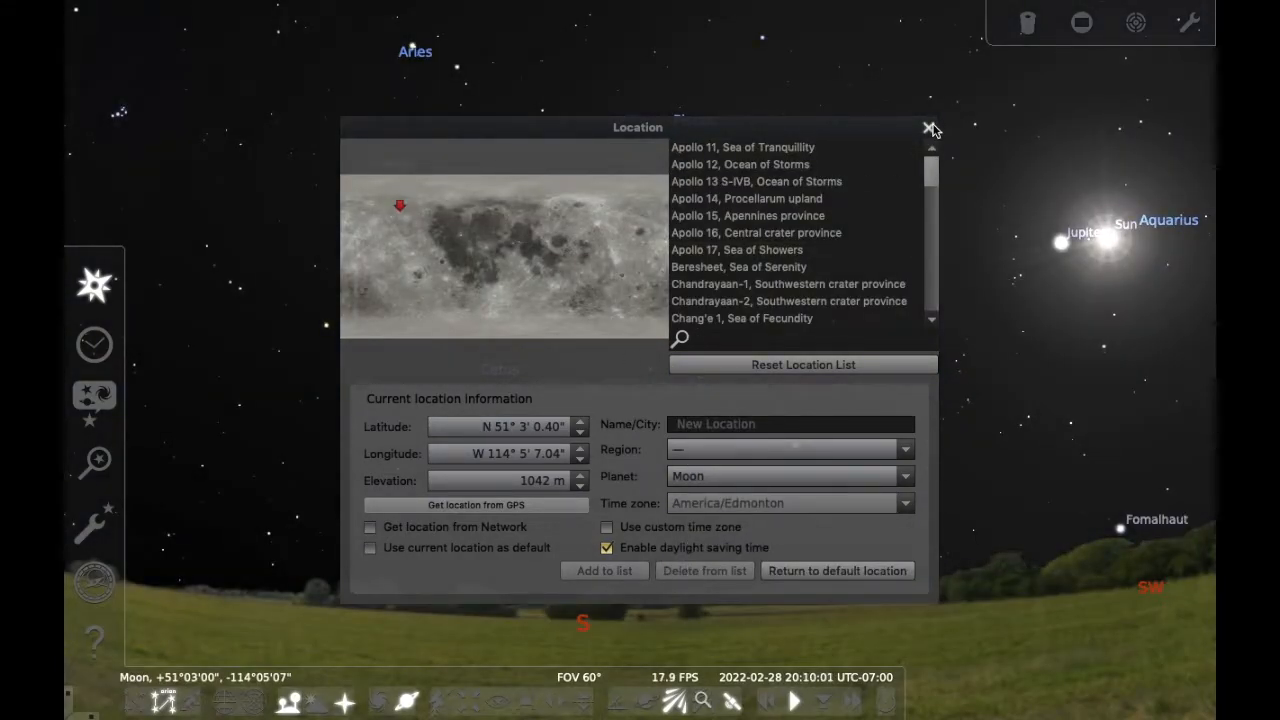
left_click(932, 128)
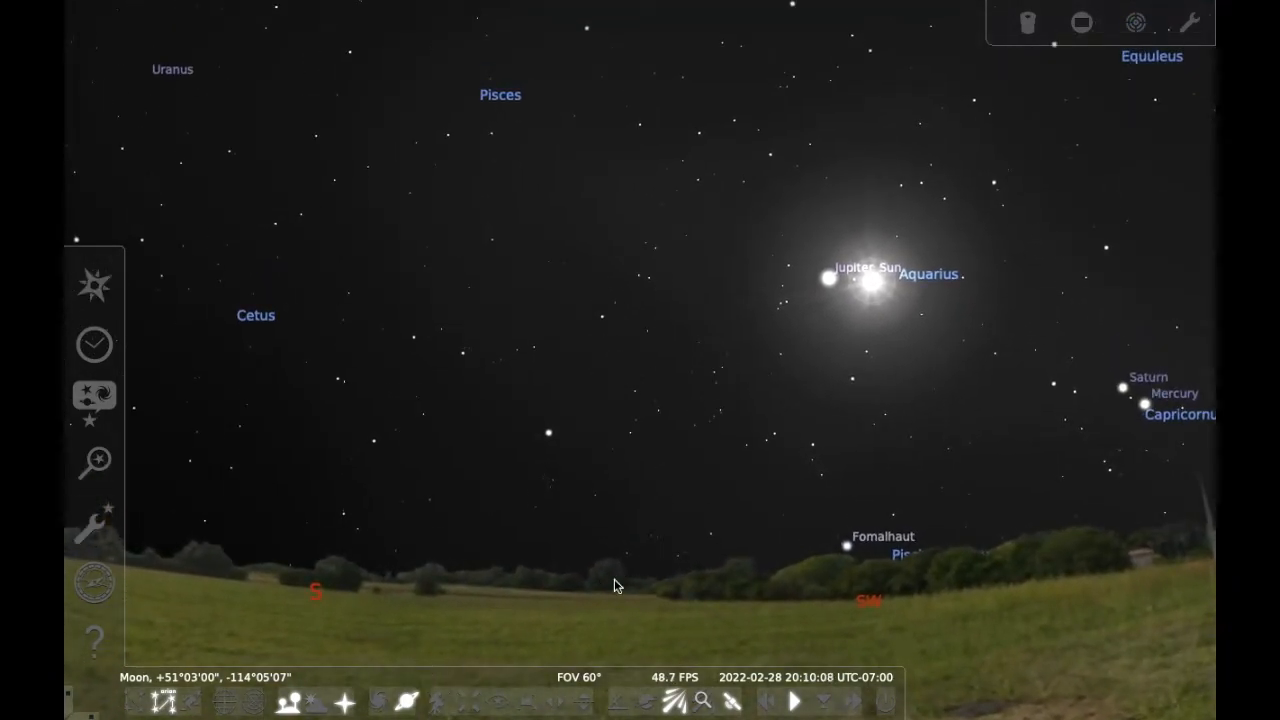
mouse_move(964, 388)
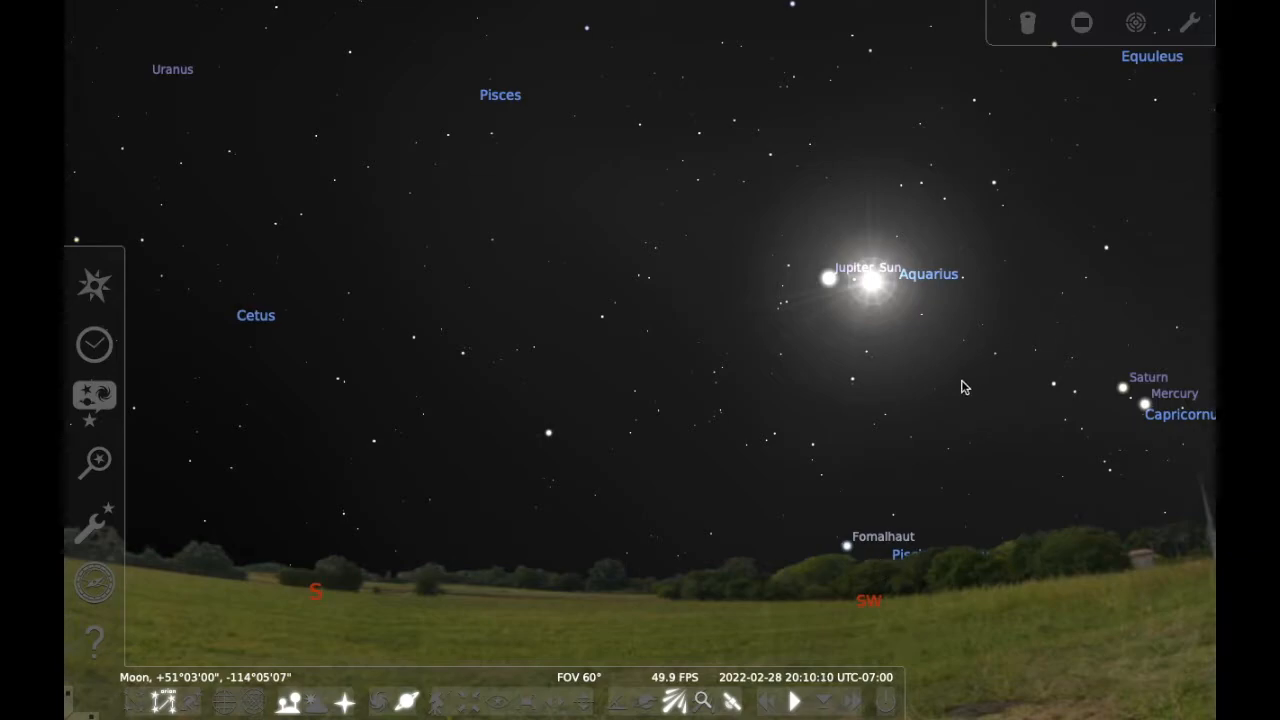
mouse_move(420, 464)
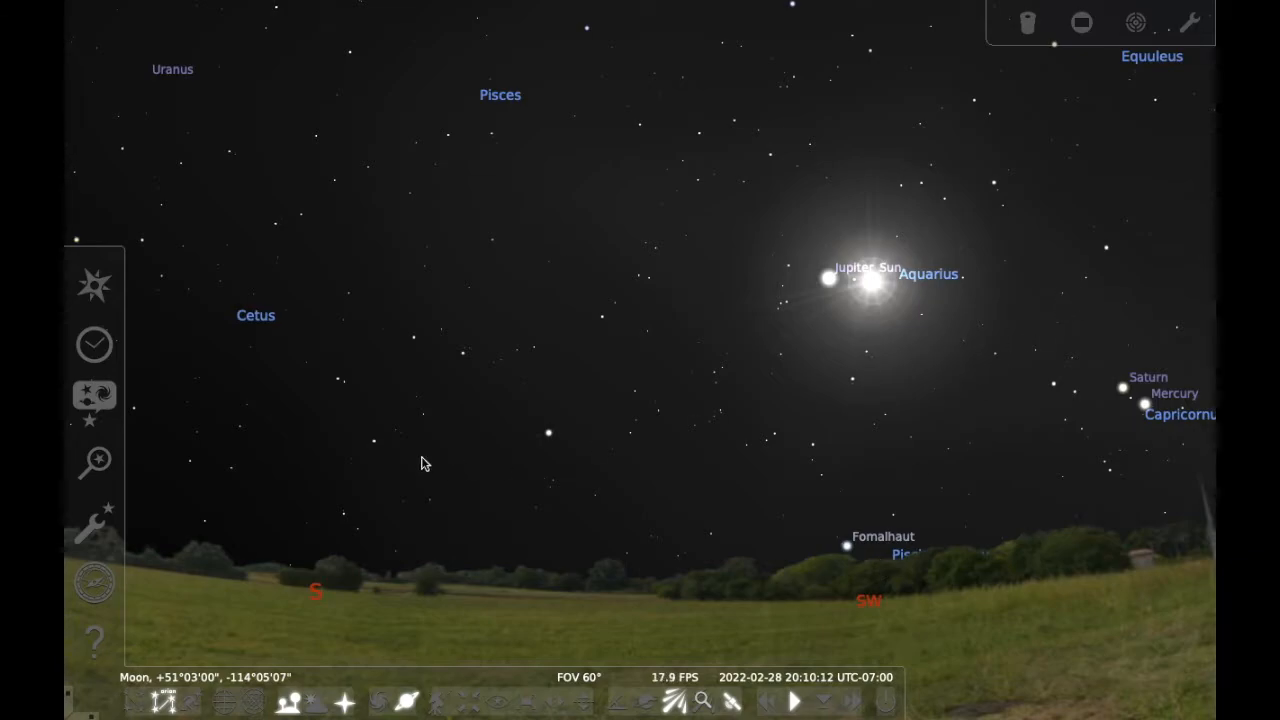
mouse_move(94, 404)
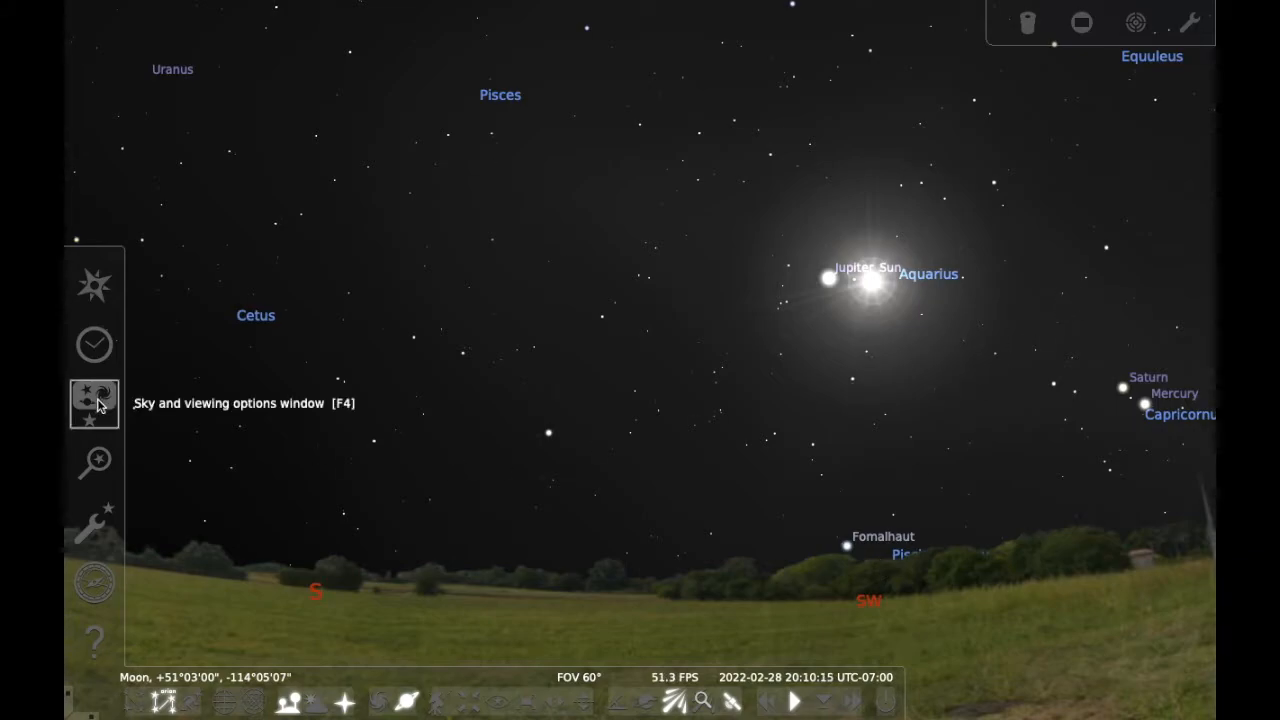
Select the Moon (Apollo 17) landscape in the Landscape settings and close the window
left_click(94, 404)
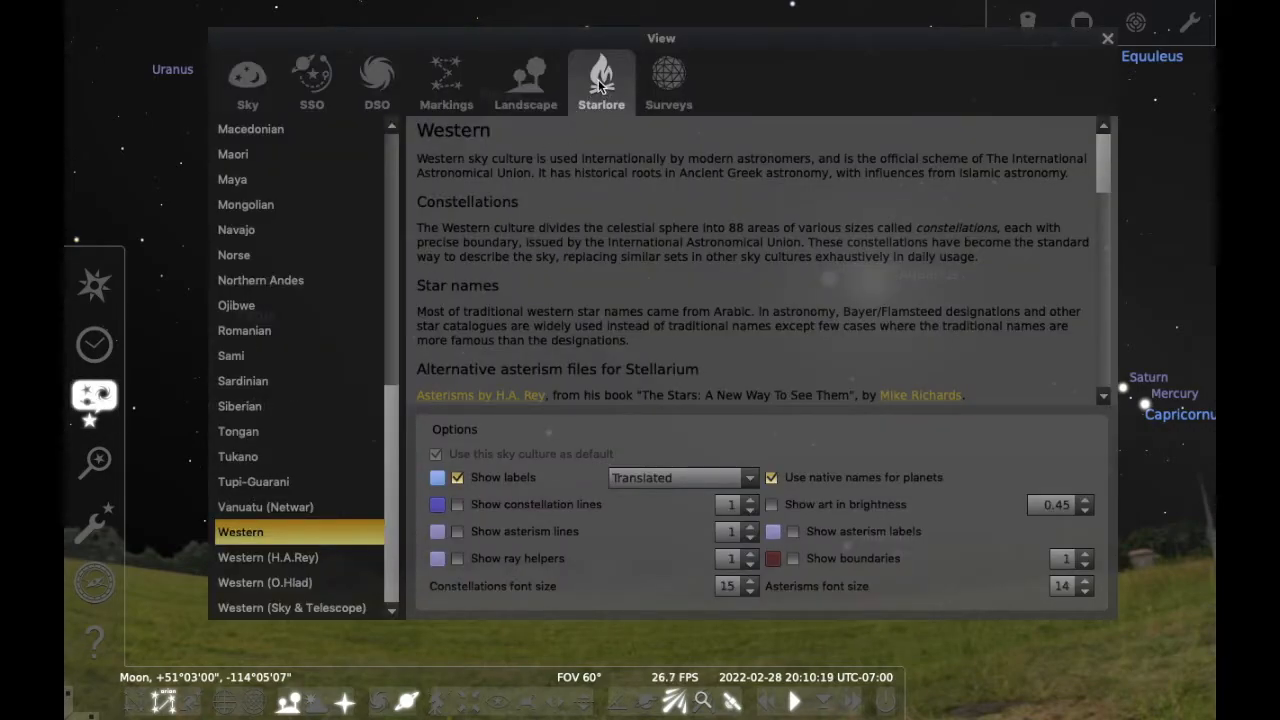
mouse_move(524, 80)
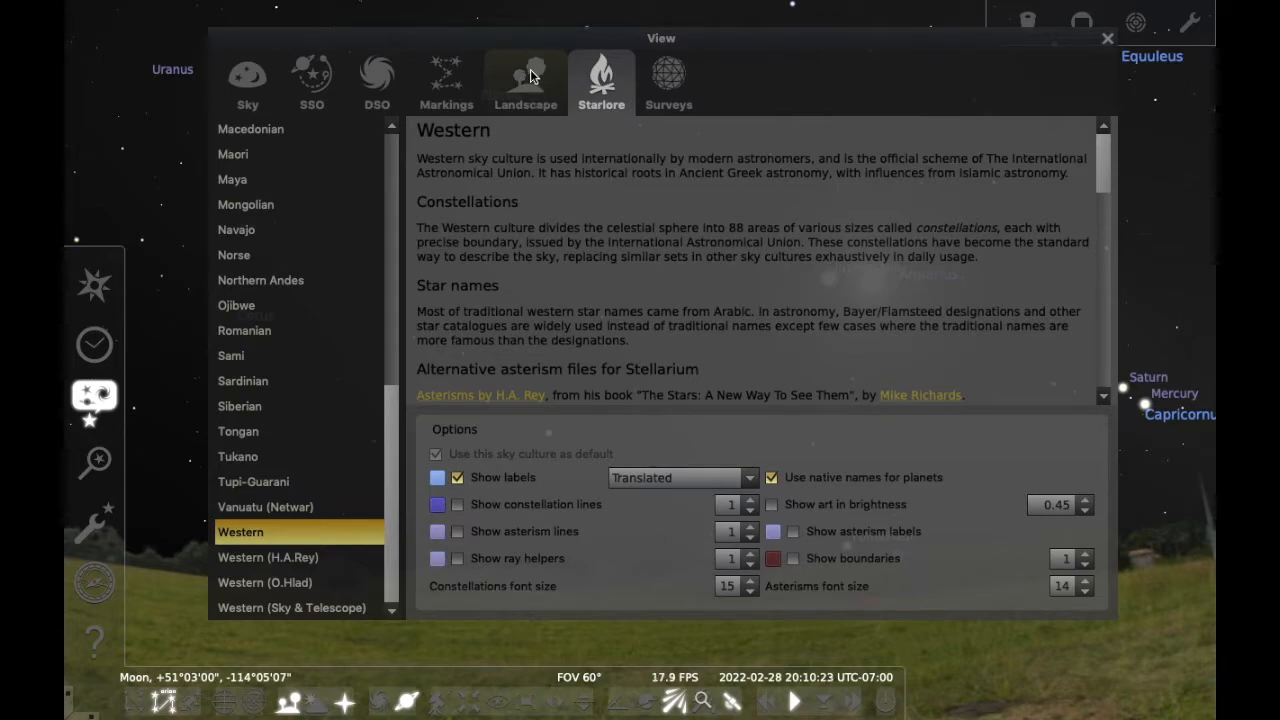
left_click(524, 80)
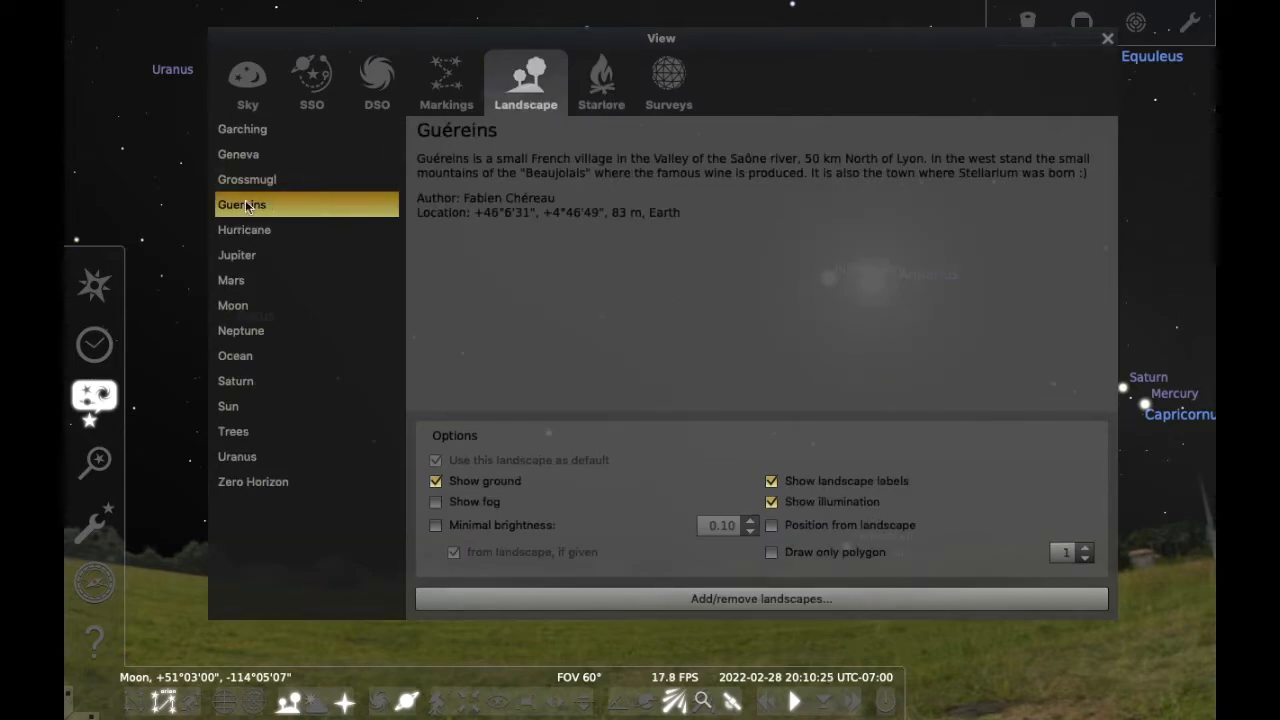
mouse_move(336, 222)
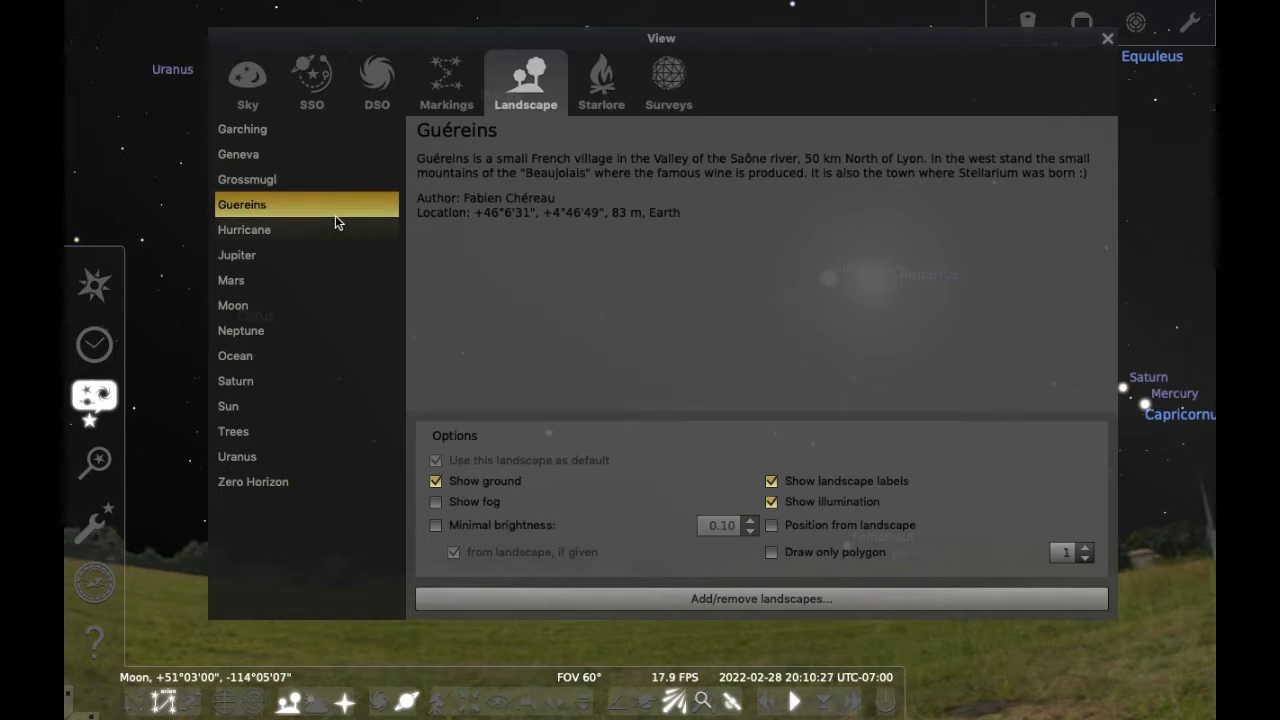
mouse_move(252, 304)
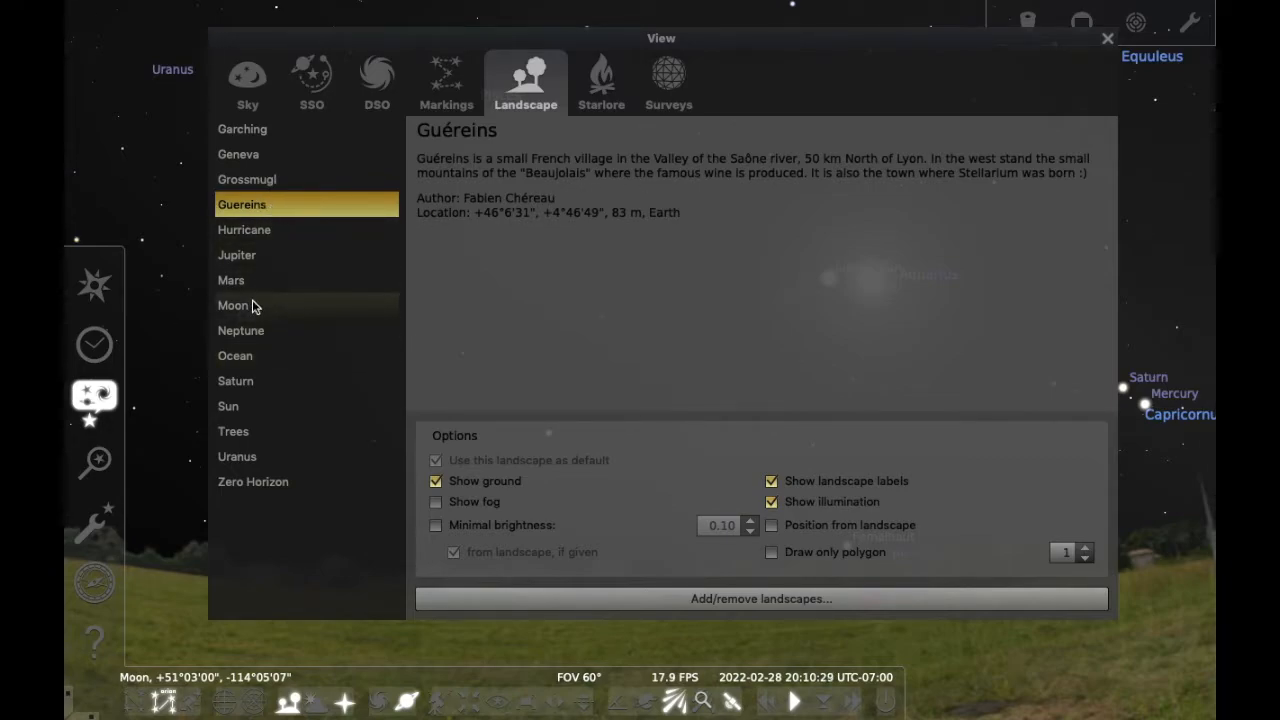
left_click(232, 304)
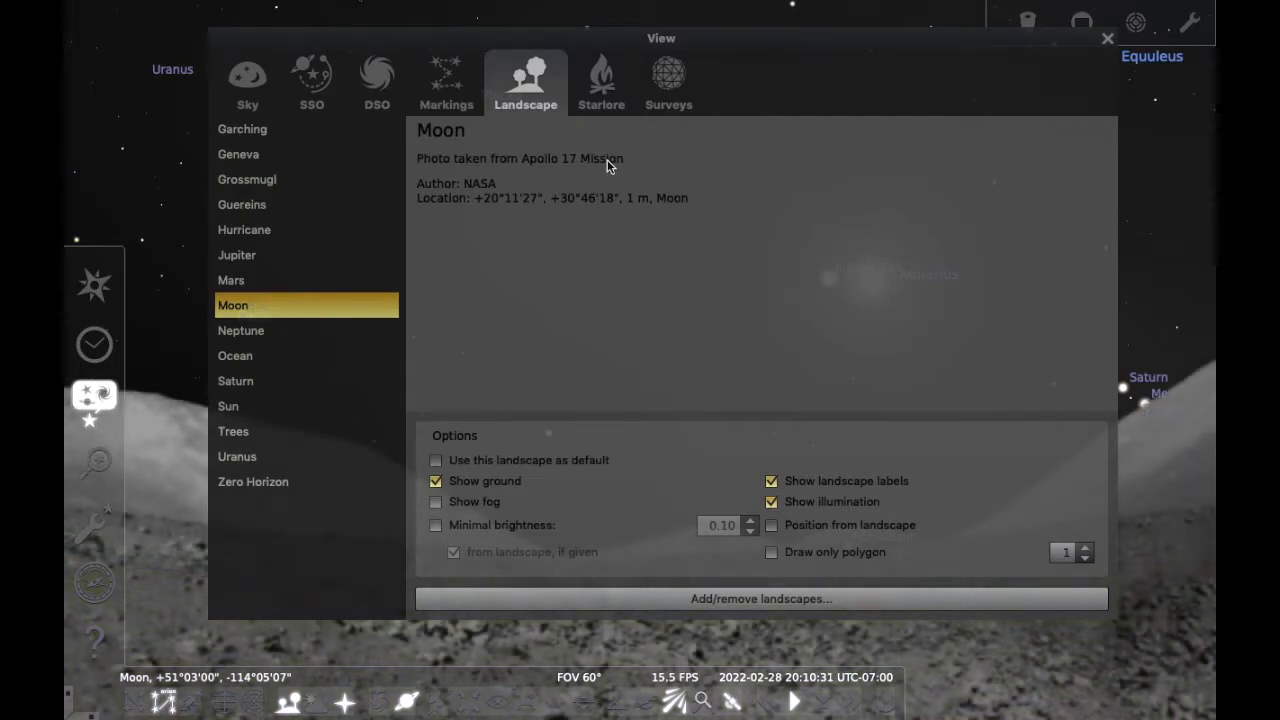
left_click(1108, 38)
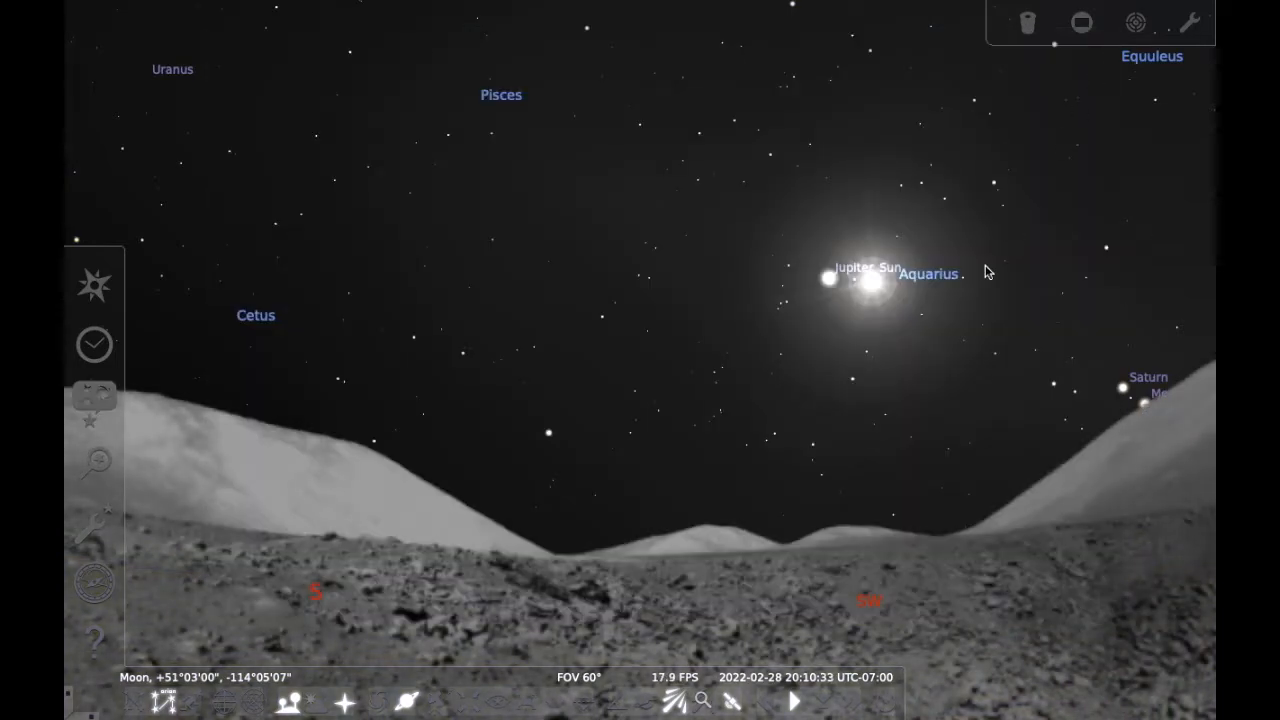
mouse_move(970, 368)
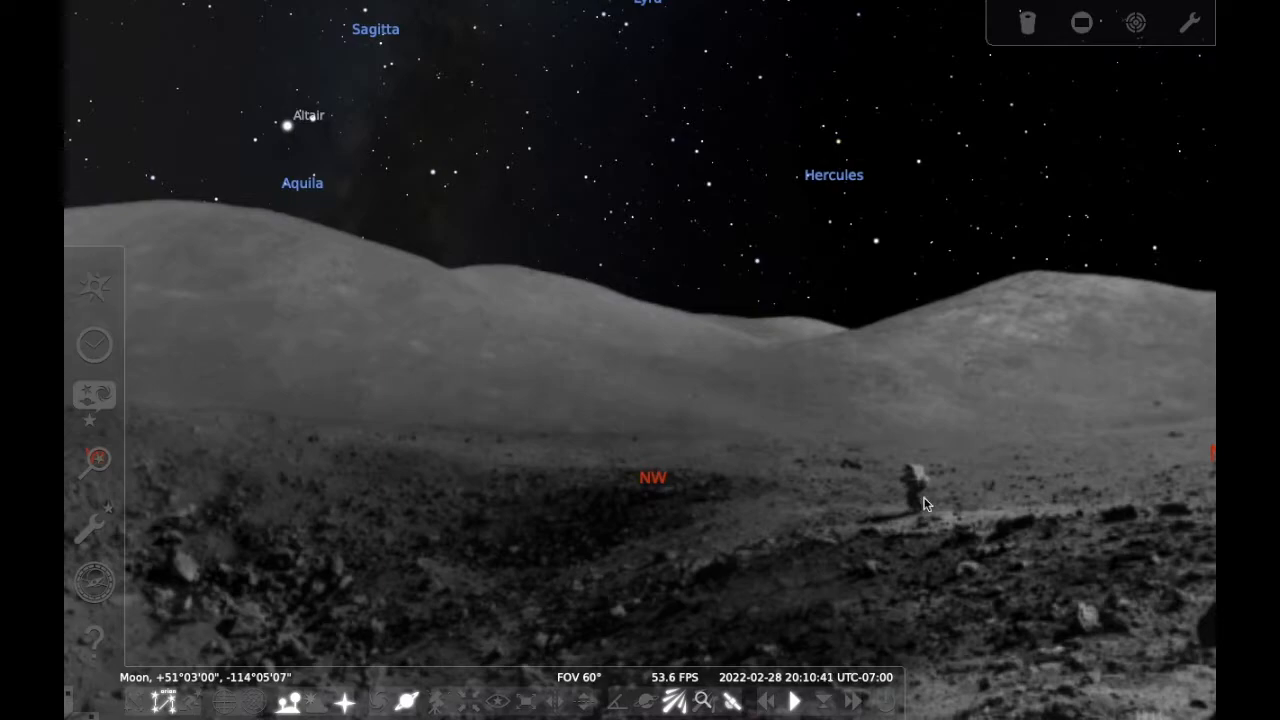
mouse_move(724, 284)
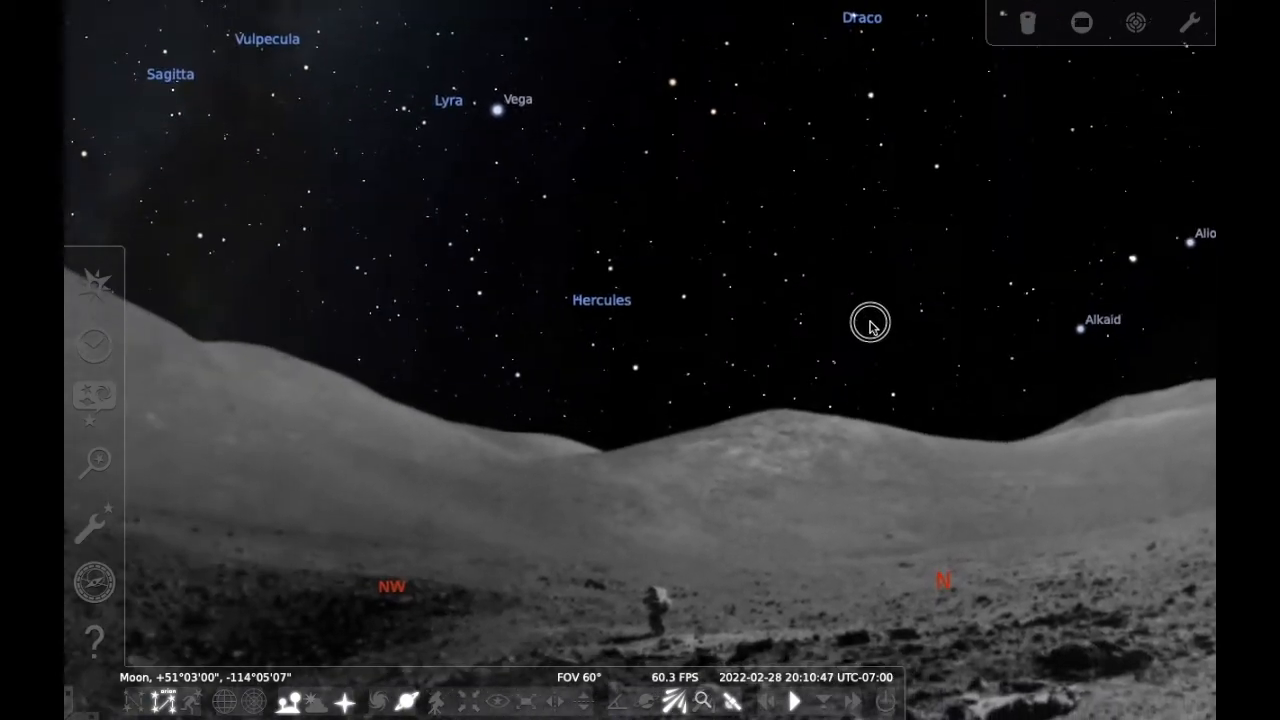
left_click_drag(870, 324, 924, 300)
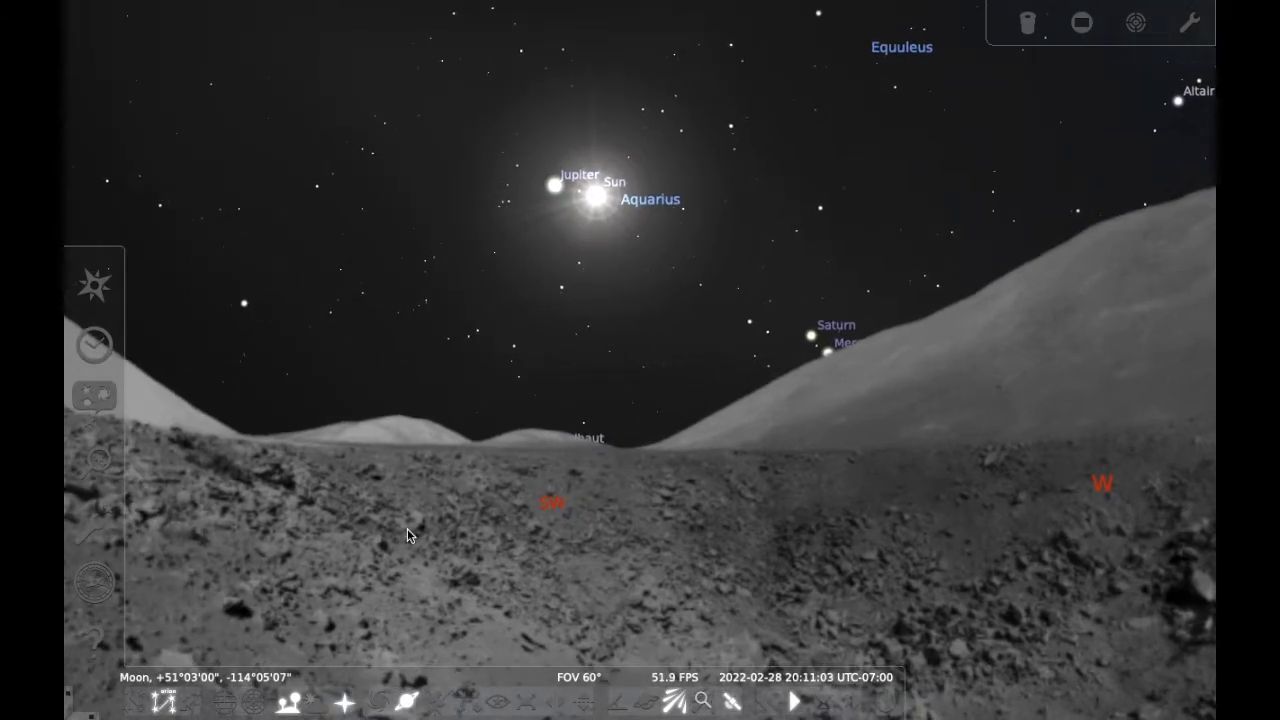
mouse_move(316, 702)
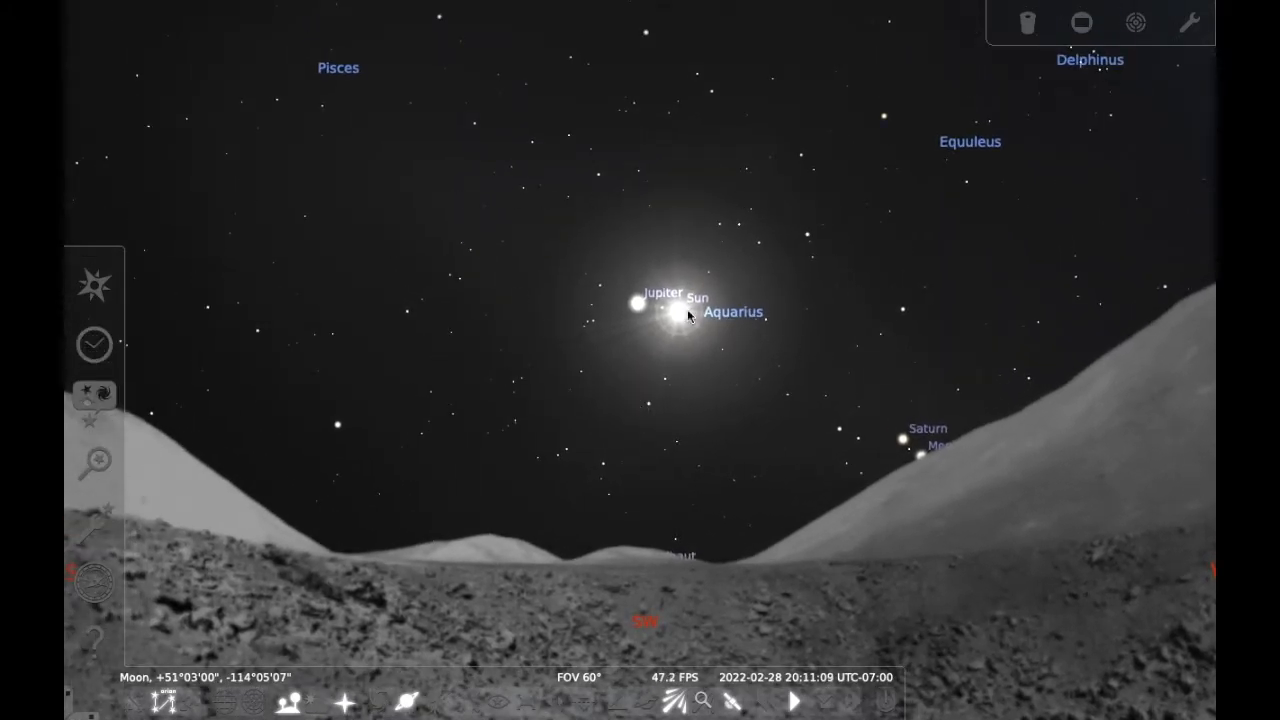
mouse_move(380, 502)
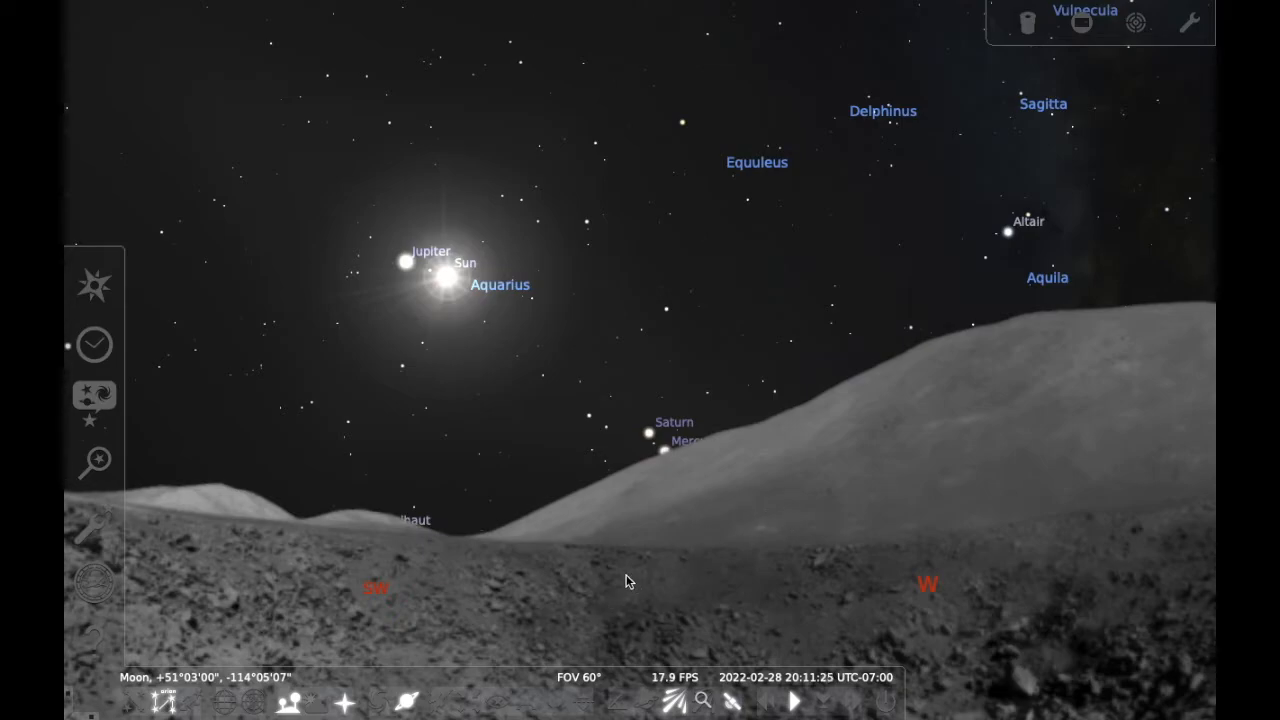
mouse_move(584, 550)
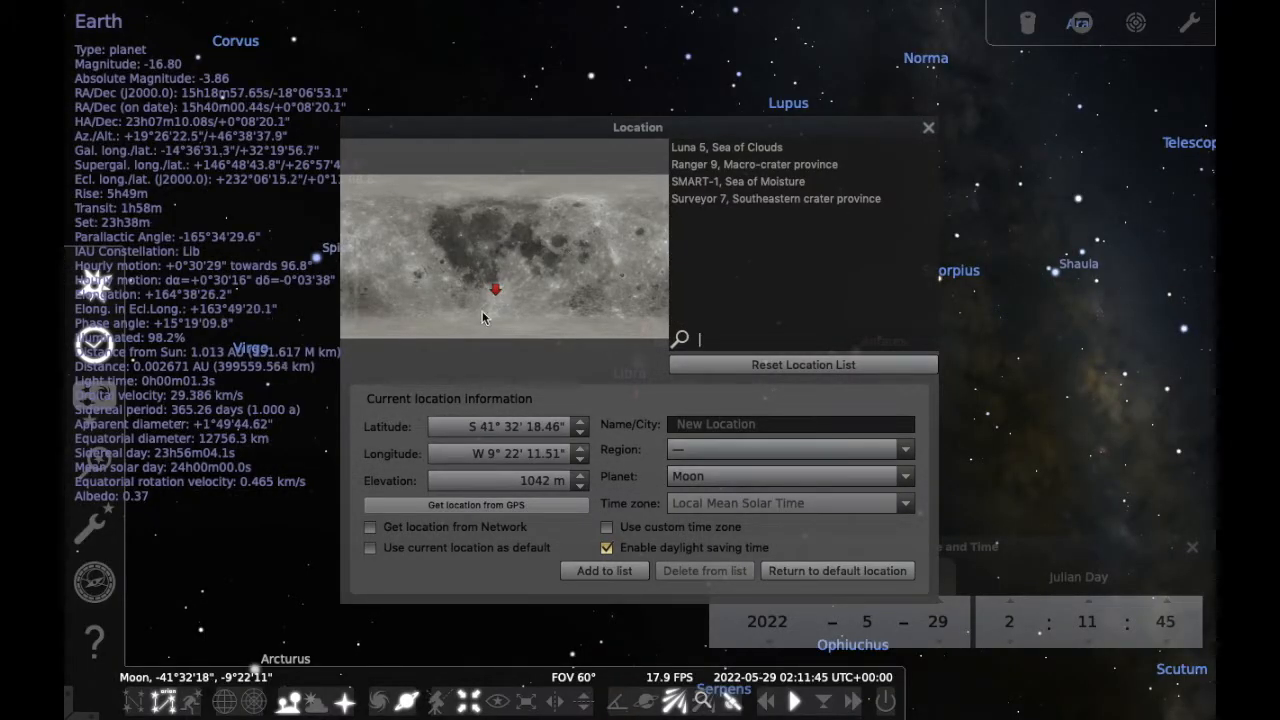
mouse_move(428, 316)
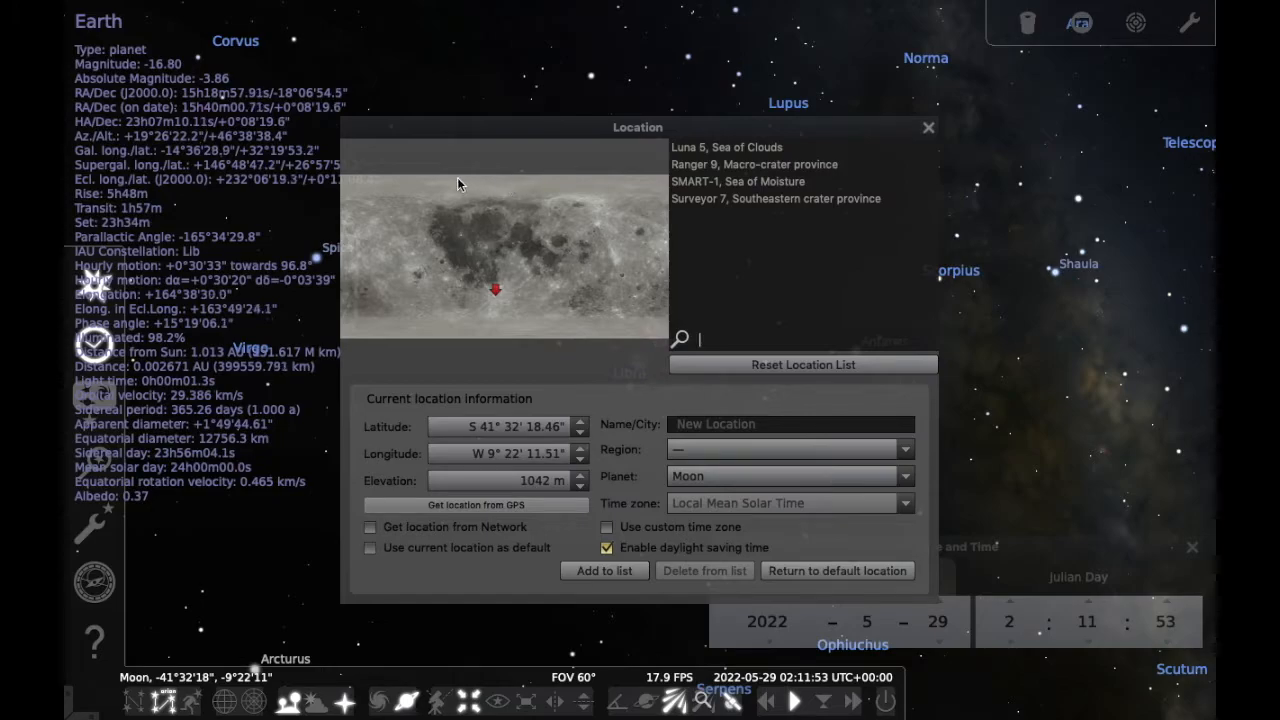
mouse_move(508, 206)
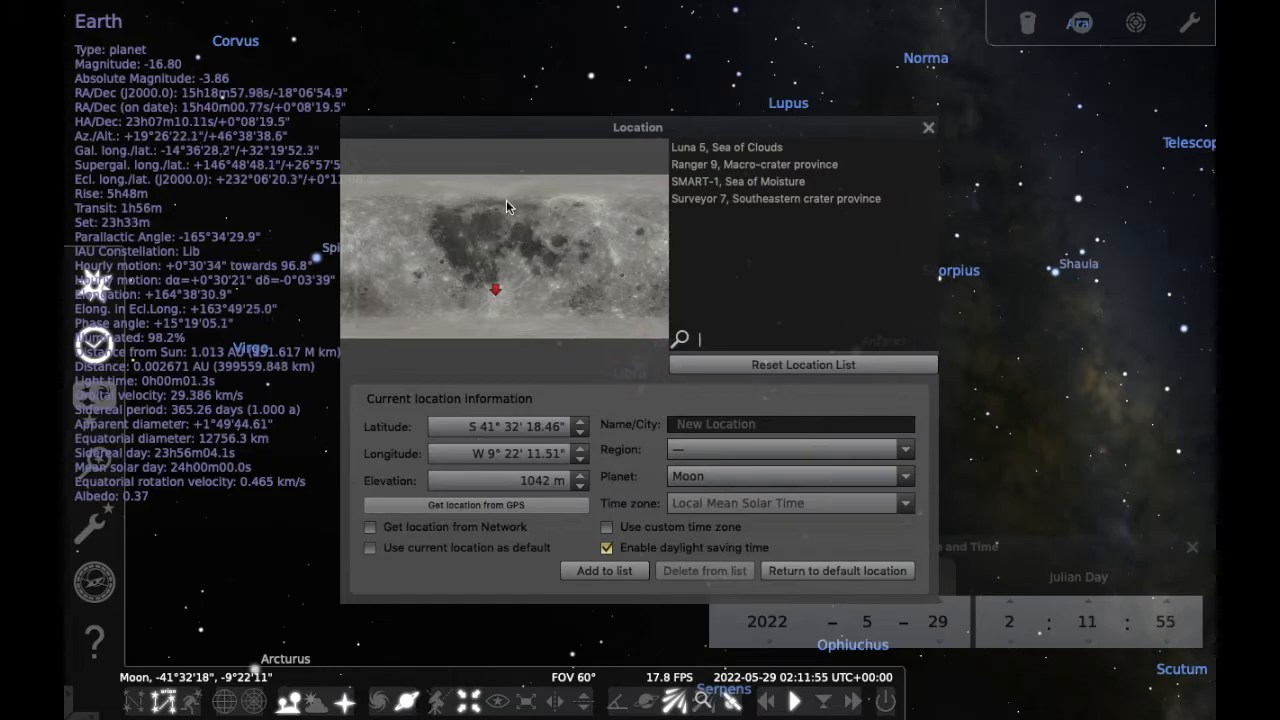
mouse_move(530, 264)
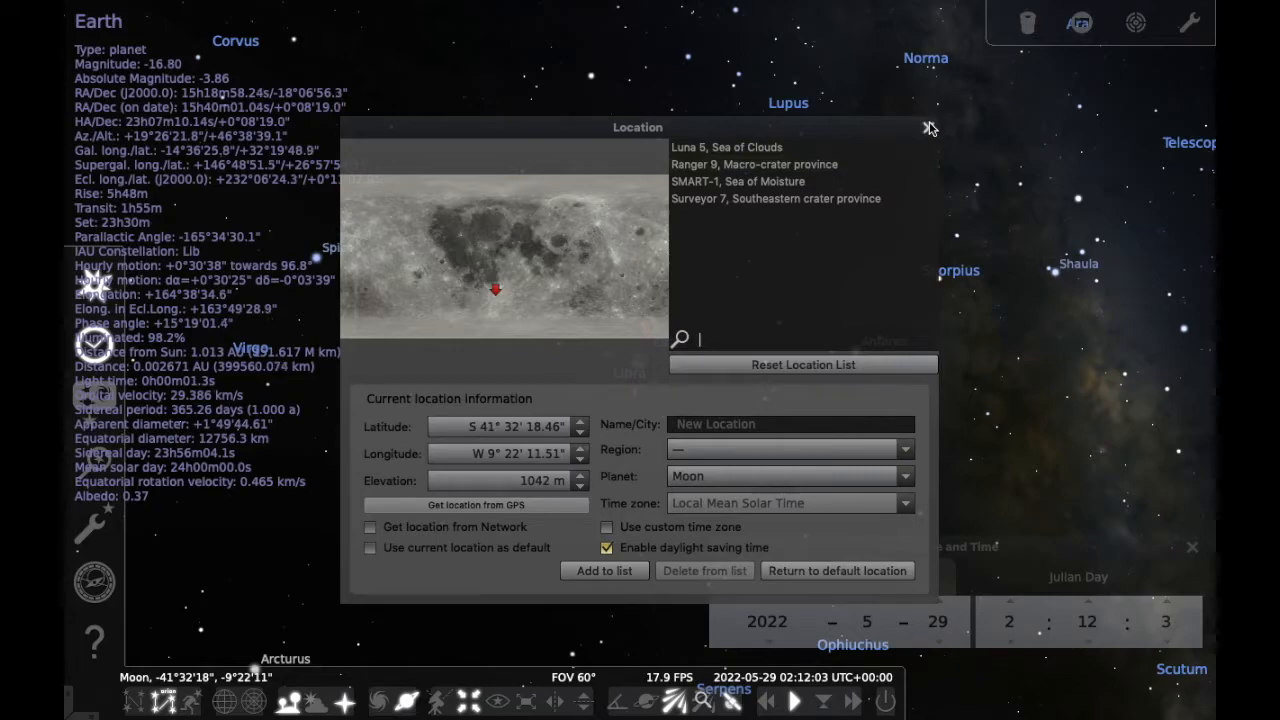
Close the location settings after picking the new lunar site near 41°32′S, 9°22′W
left_click(928, 128)
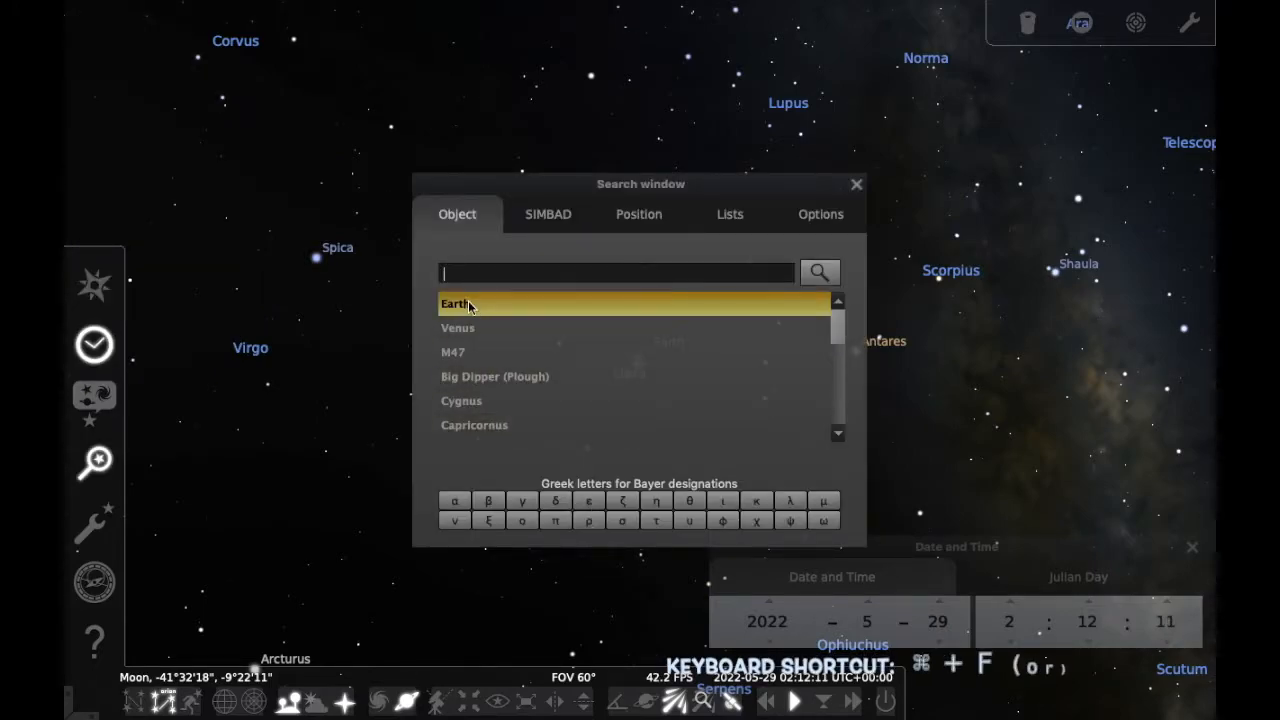
Search for 'ear' and select Earth from the results to centre the view on it
type("ear")
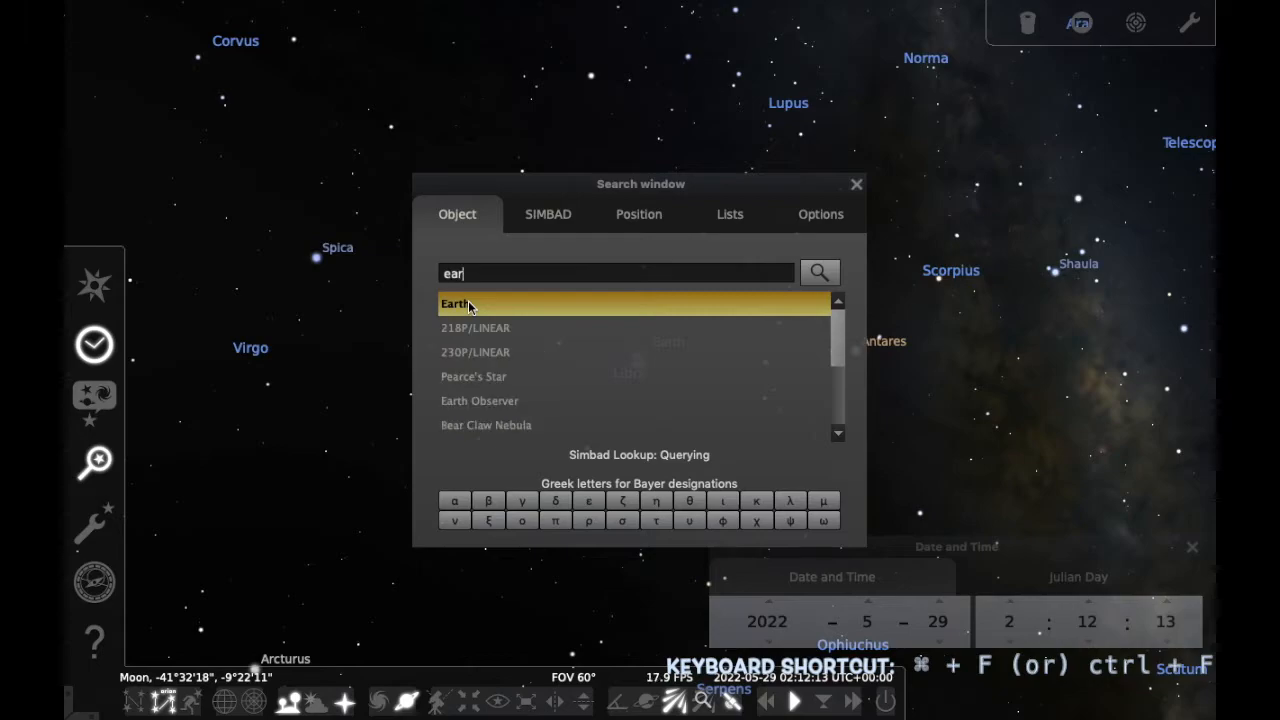
left_click(456, 304)
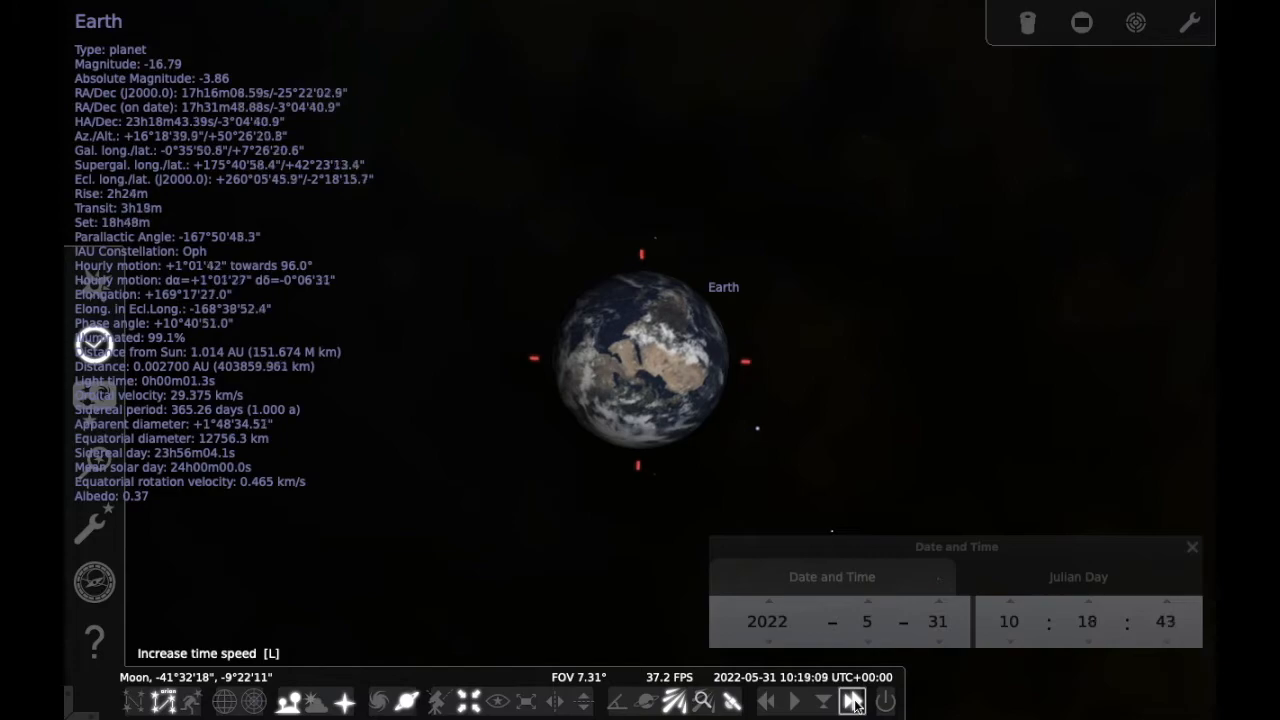
Speed time up repeatedly to watch Earth spin, reset to normal rate, then speed up again
left_click(852, 700)
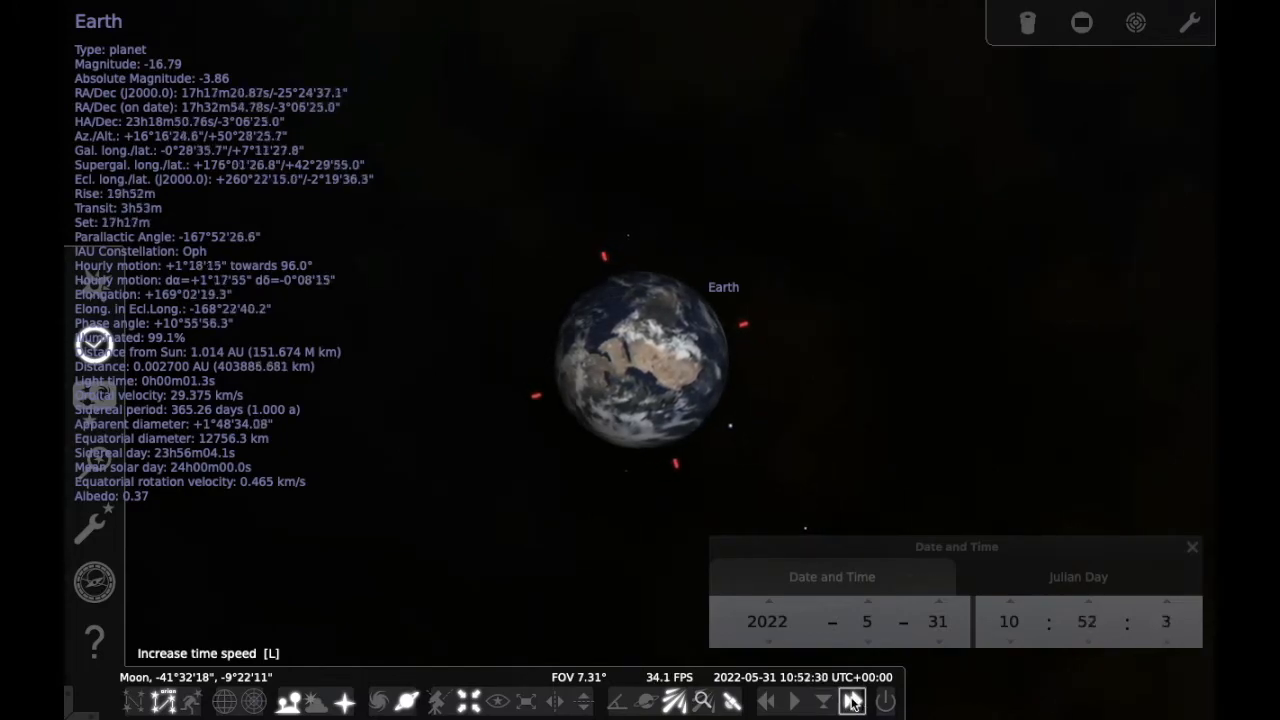
left_click(852, 700)
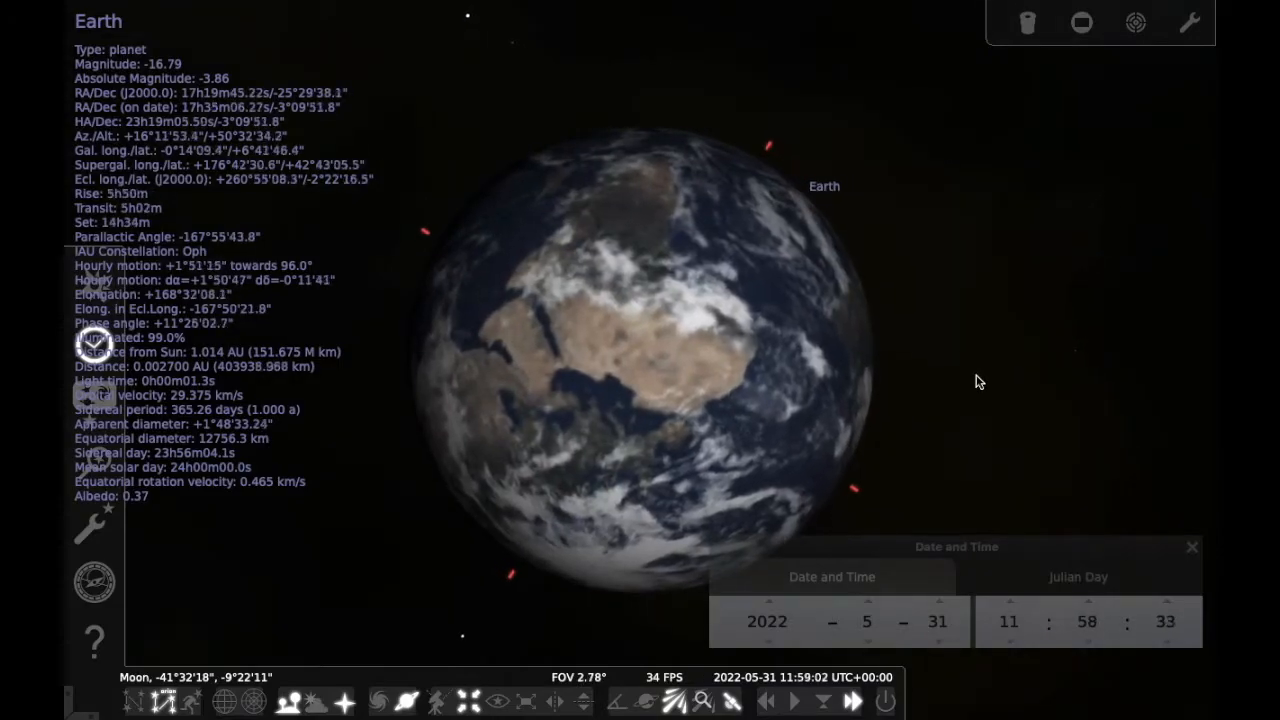
left_click(848, 700)
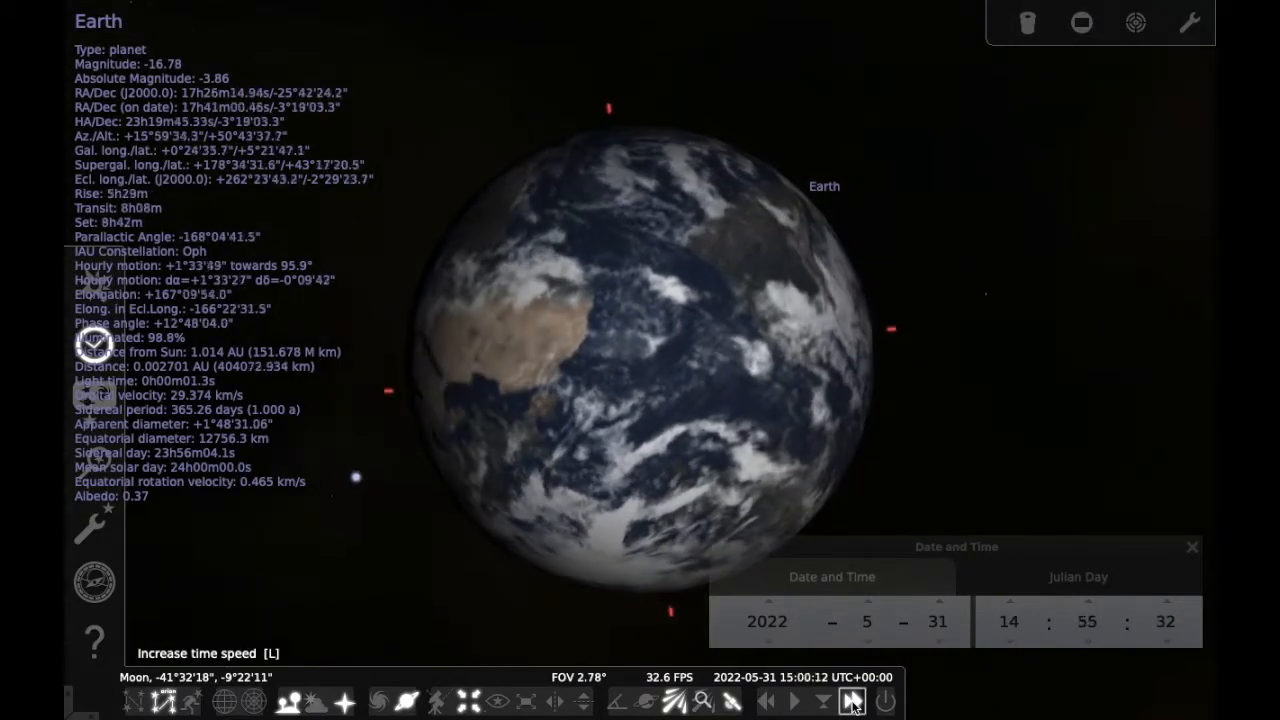
left_click(850, 700)
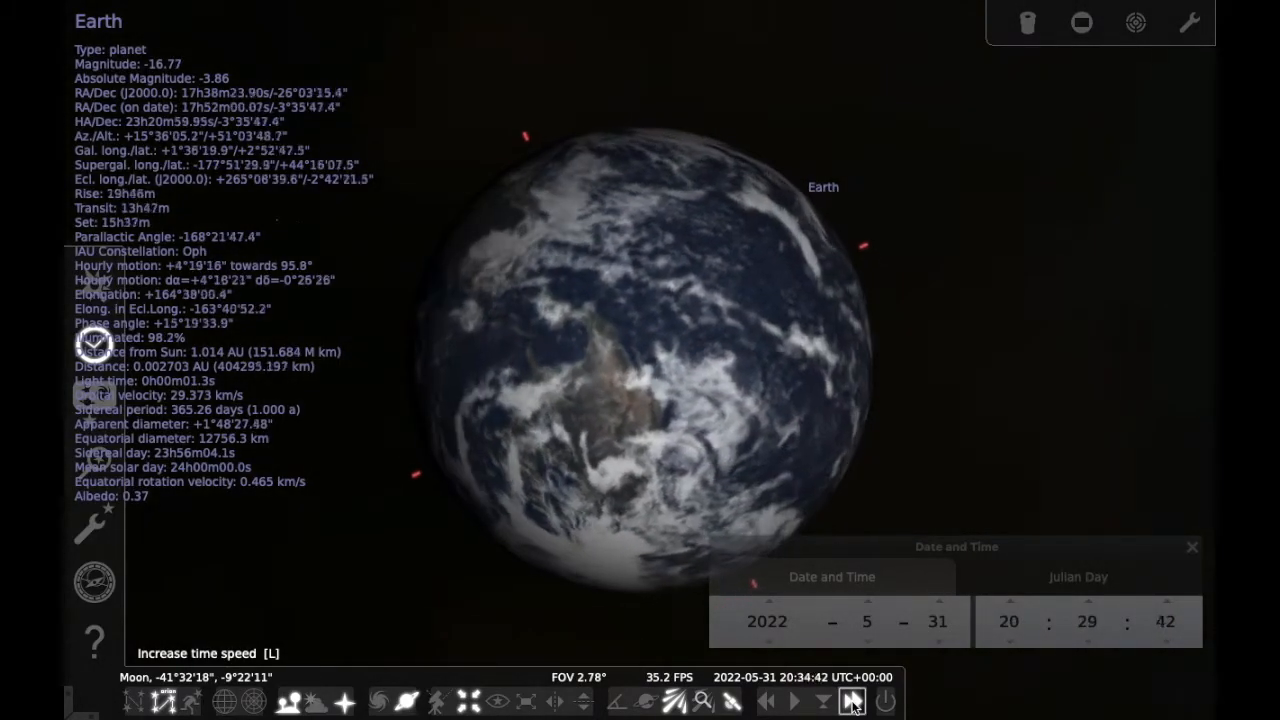
left_click(852, 700)
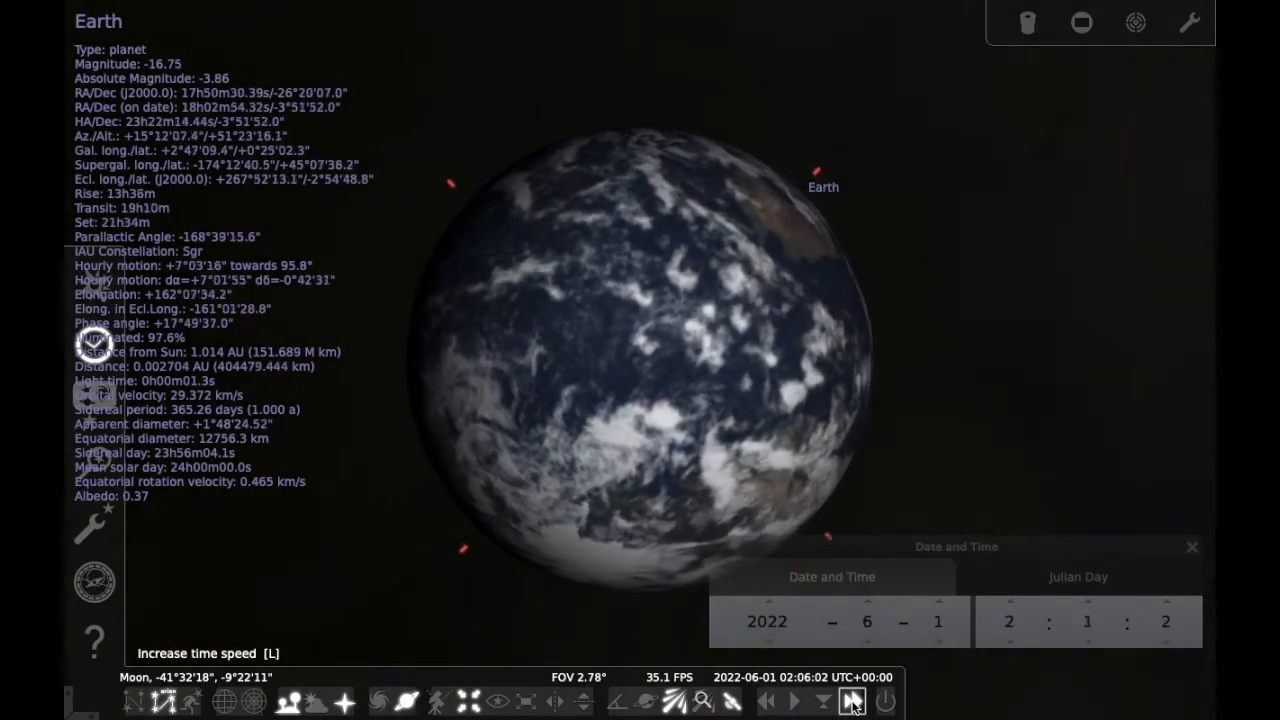
left_click(852, 700)
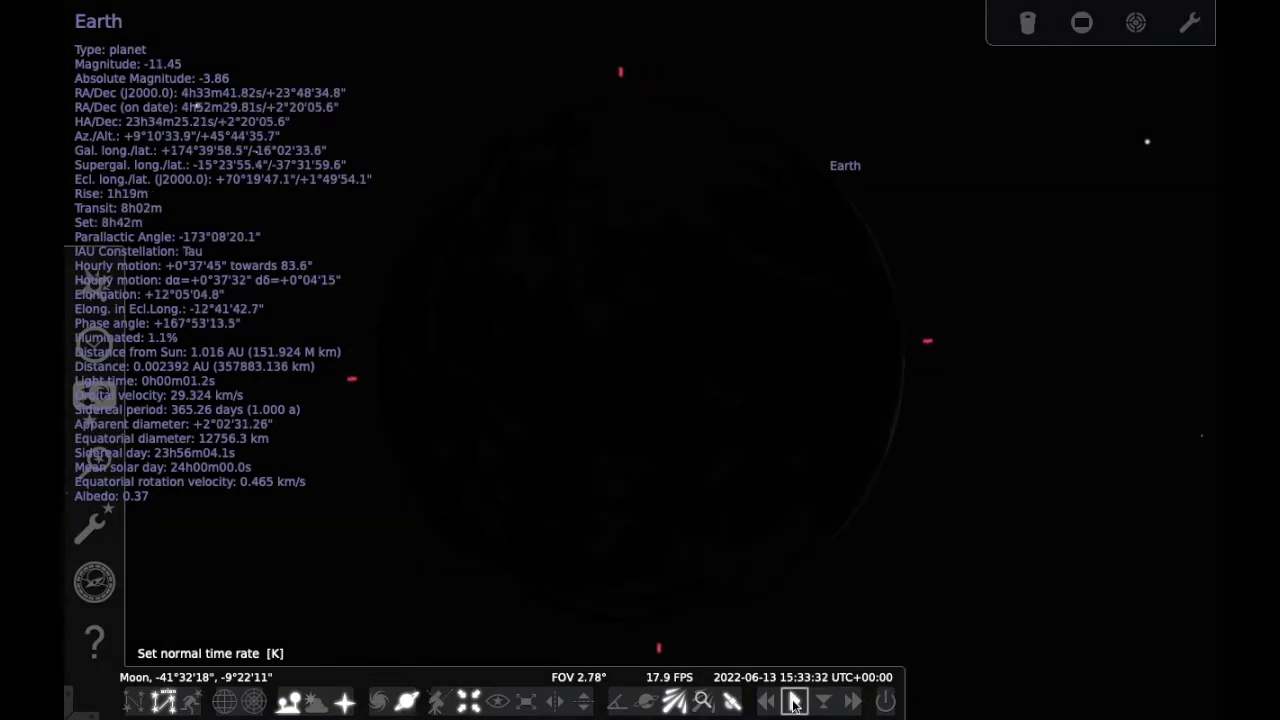
left_click(796, 700)
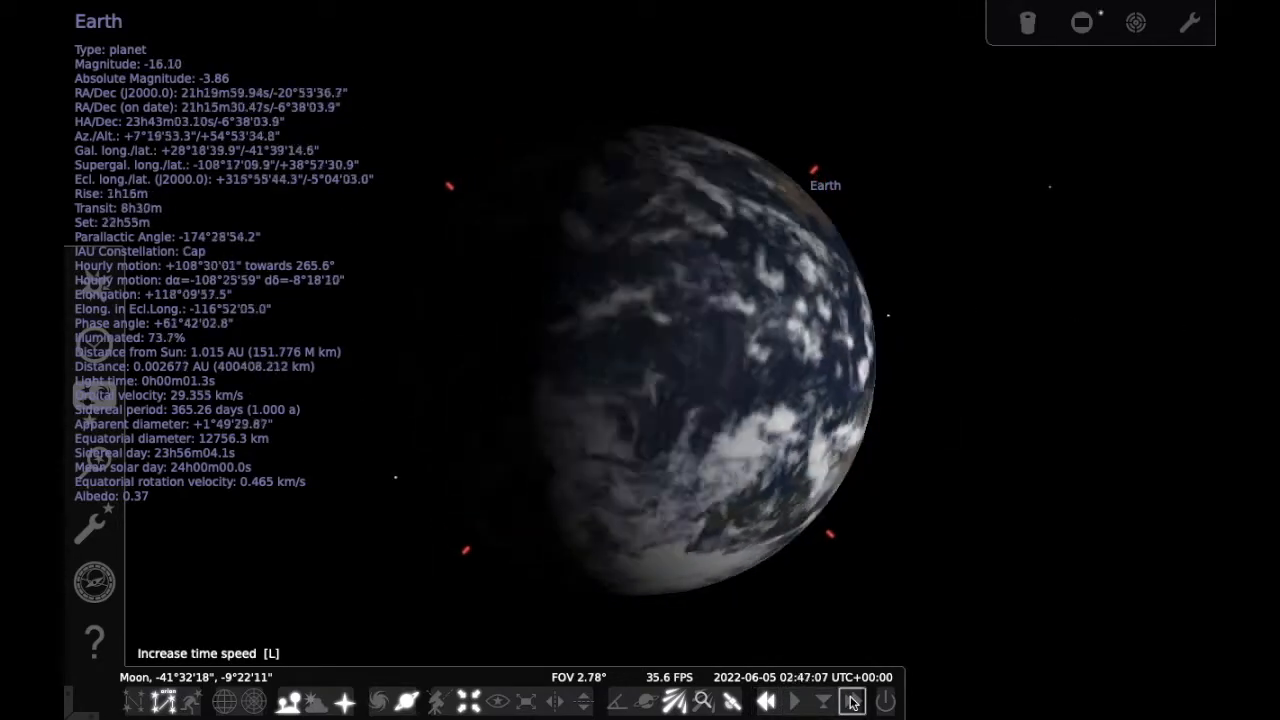
left_click(848, 700)
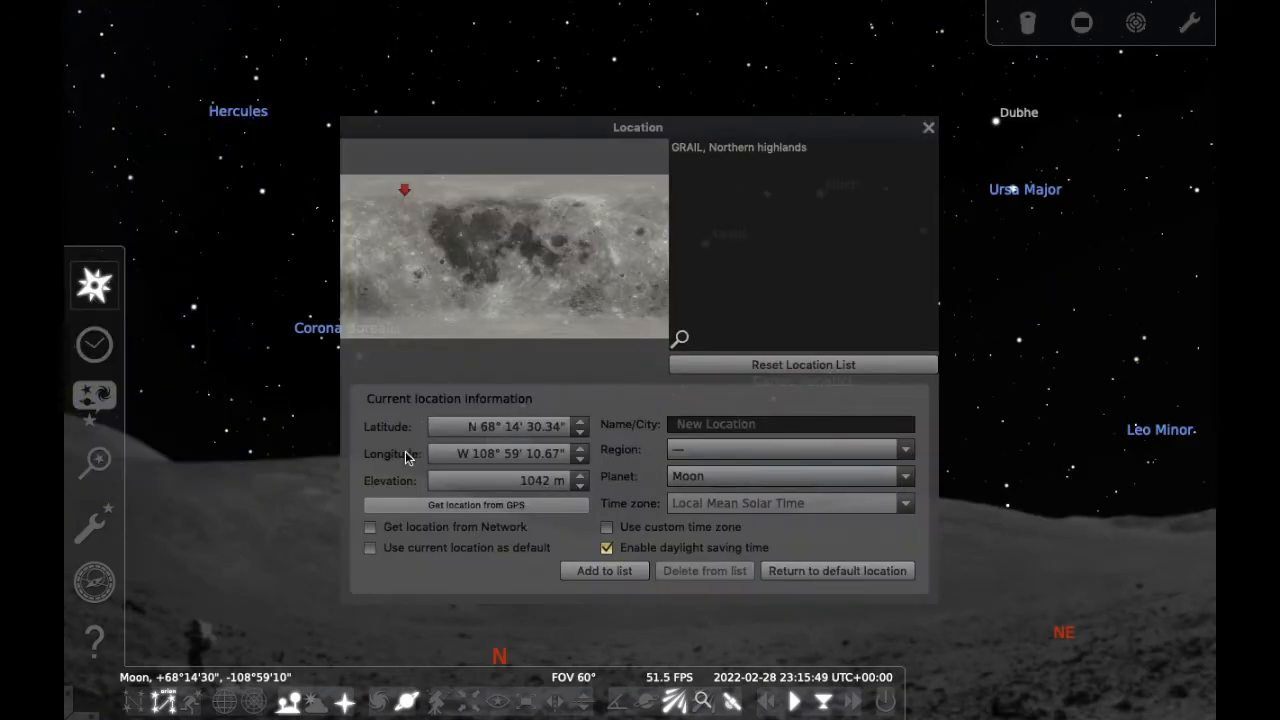
Choose Mars as the observer's planet, near 33°17′N, 0°29′W, and close the window
left_click(904, 476)
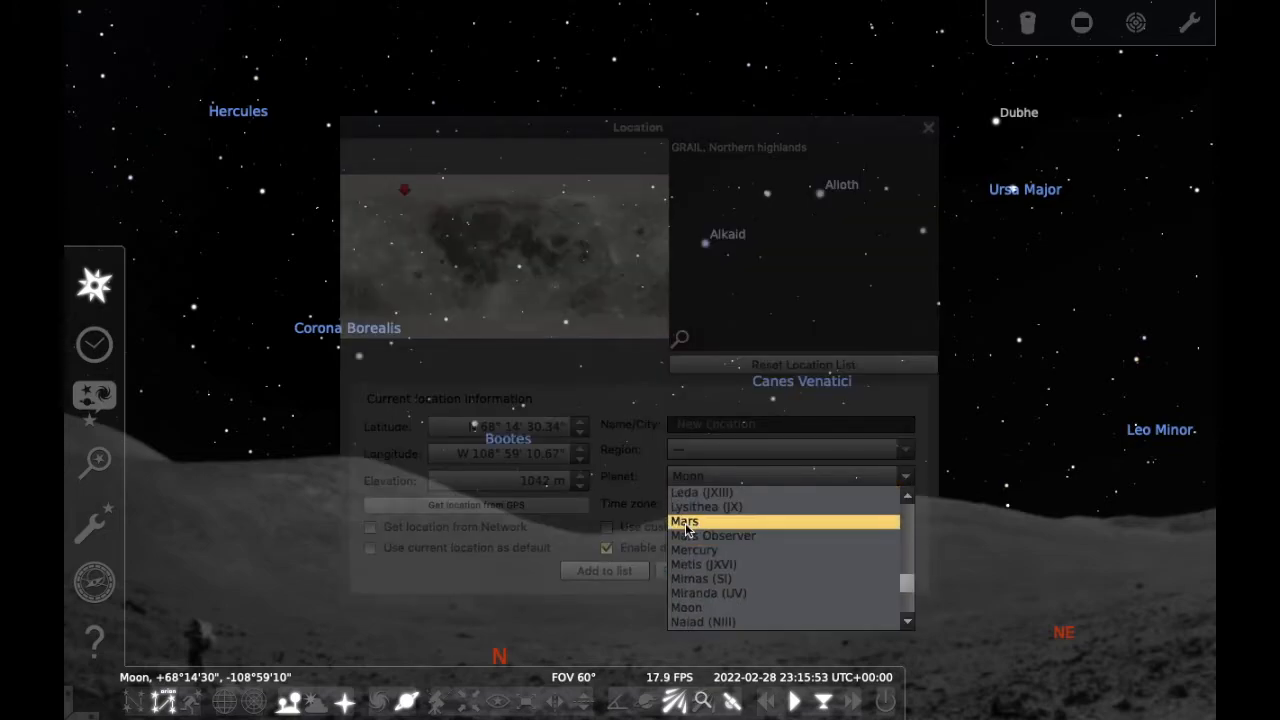
left_click(684, 520)
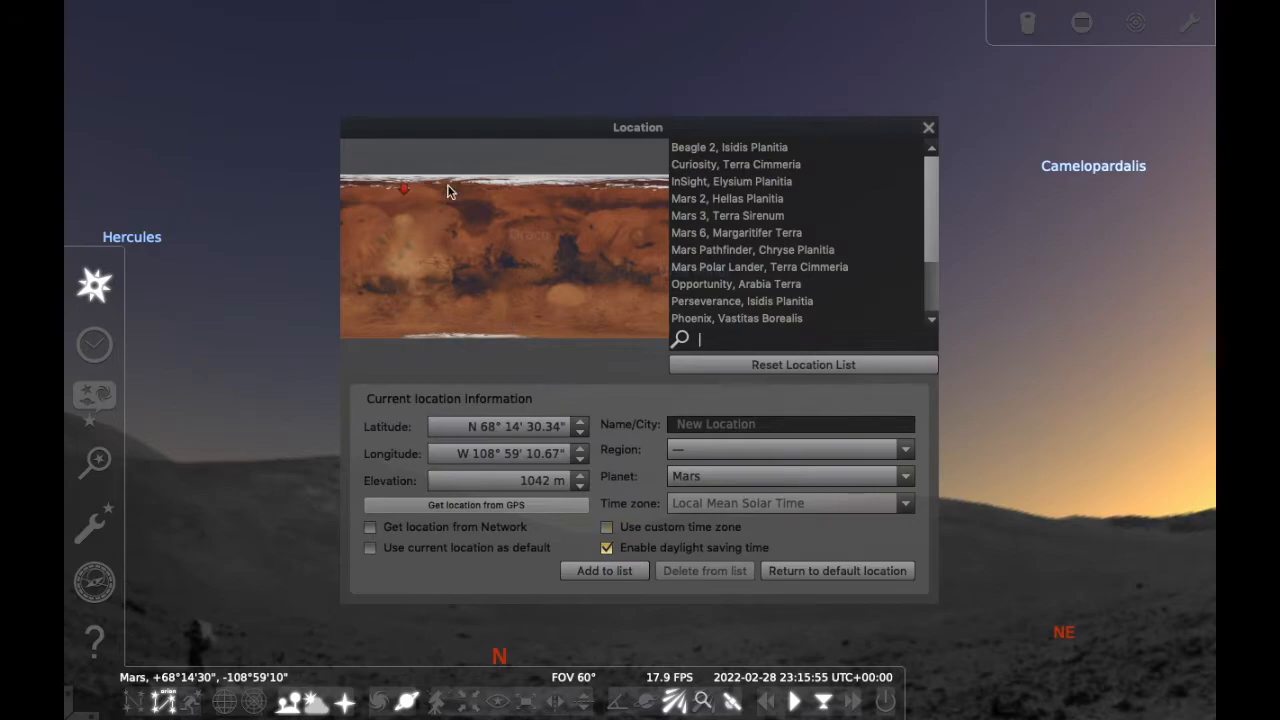
mouse_move(648, 288)
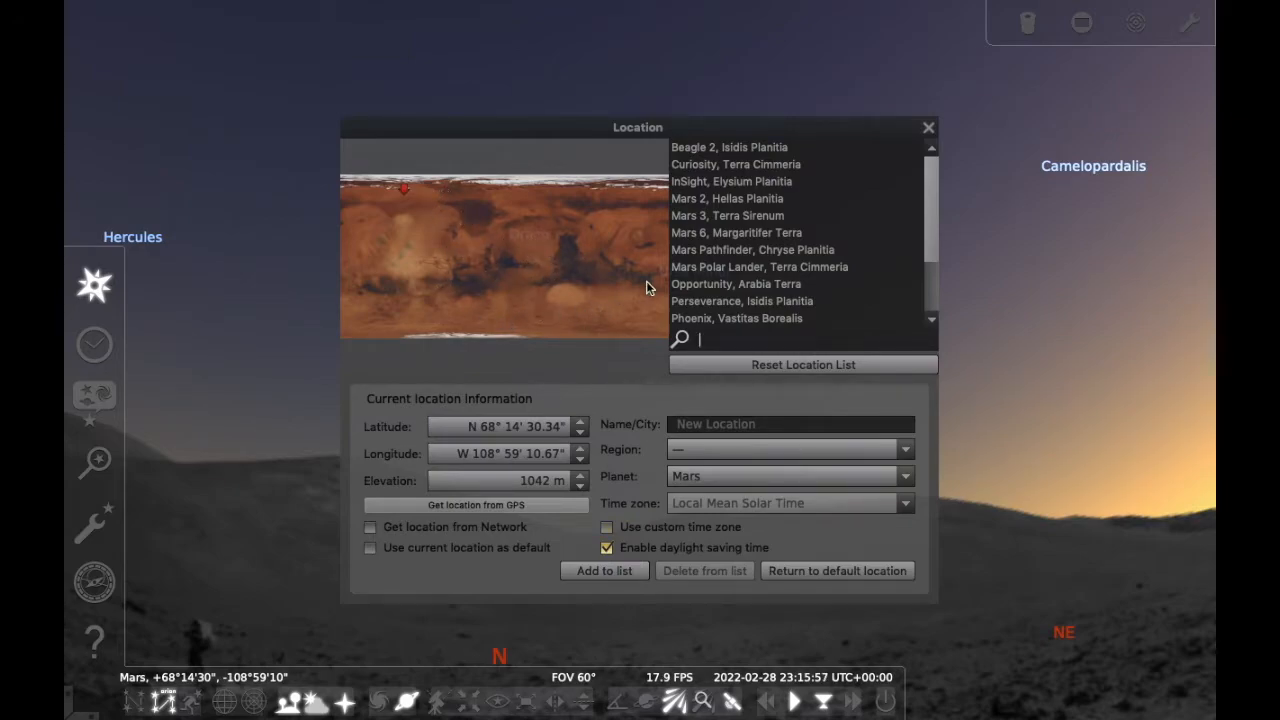
mouse_move(448, 214)
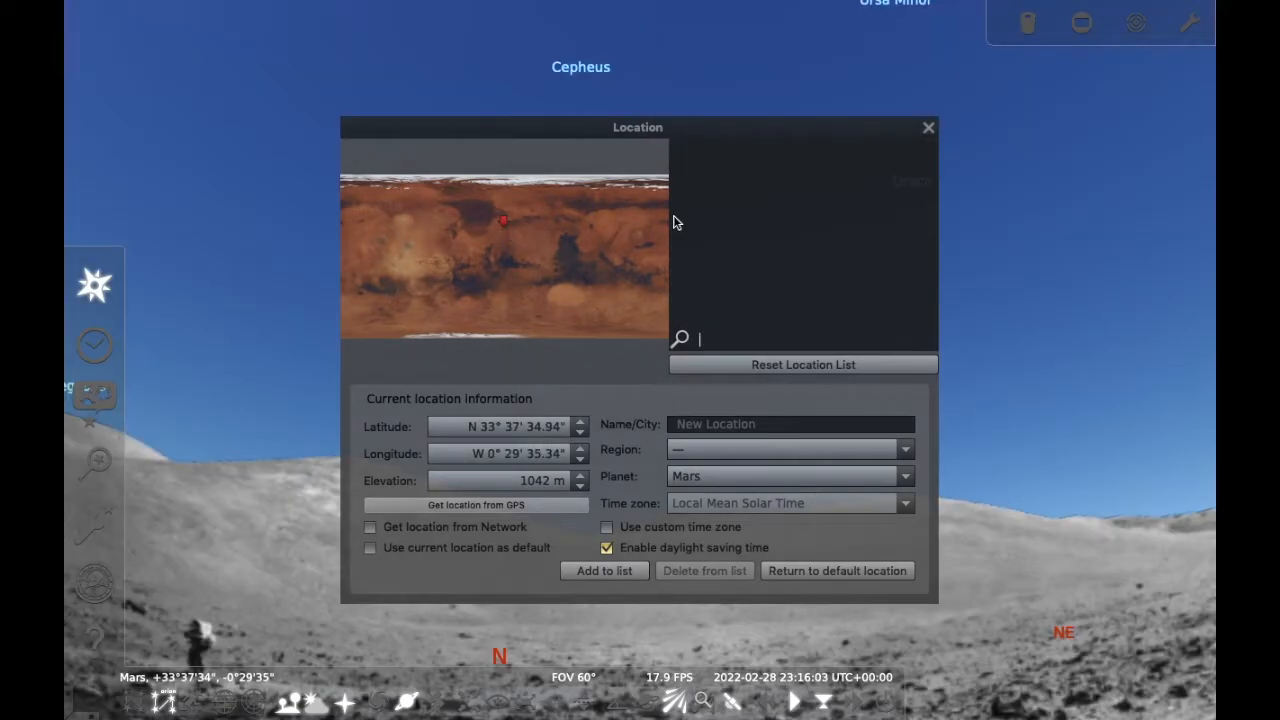
left_click(928, 128)
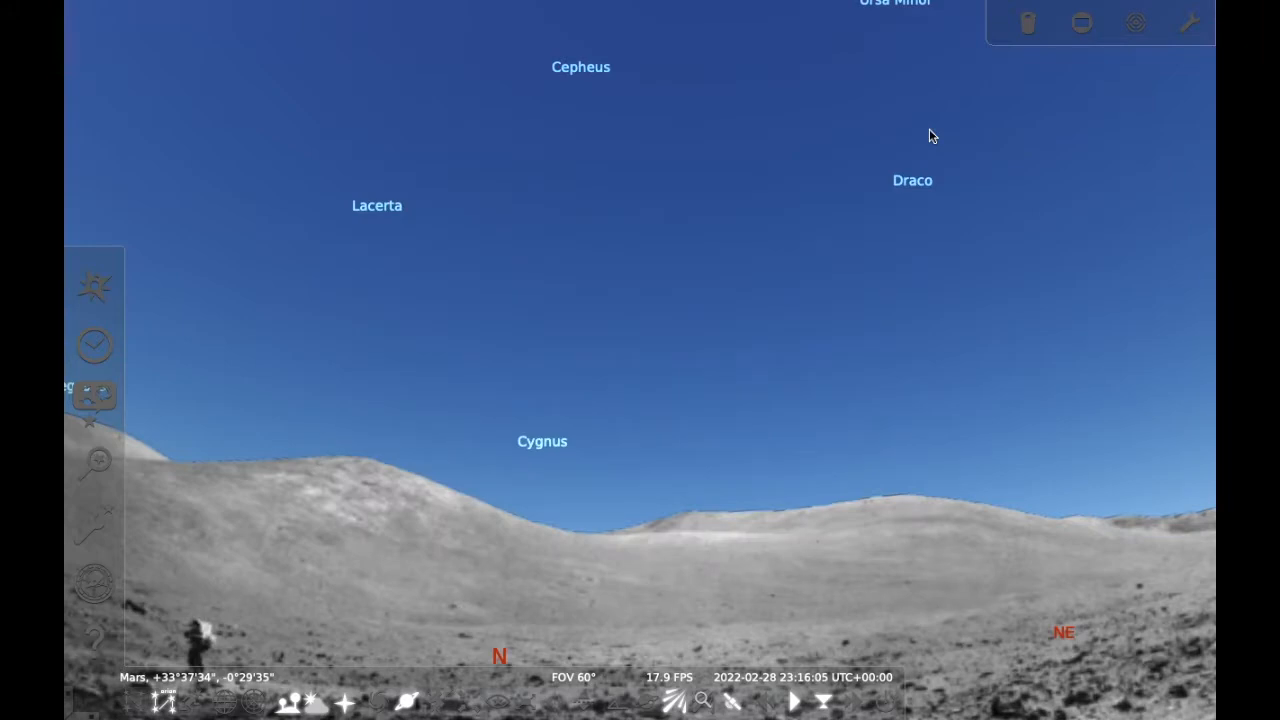
mouse_move(378, 530)
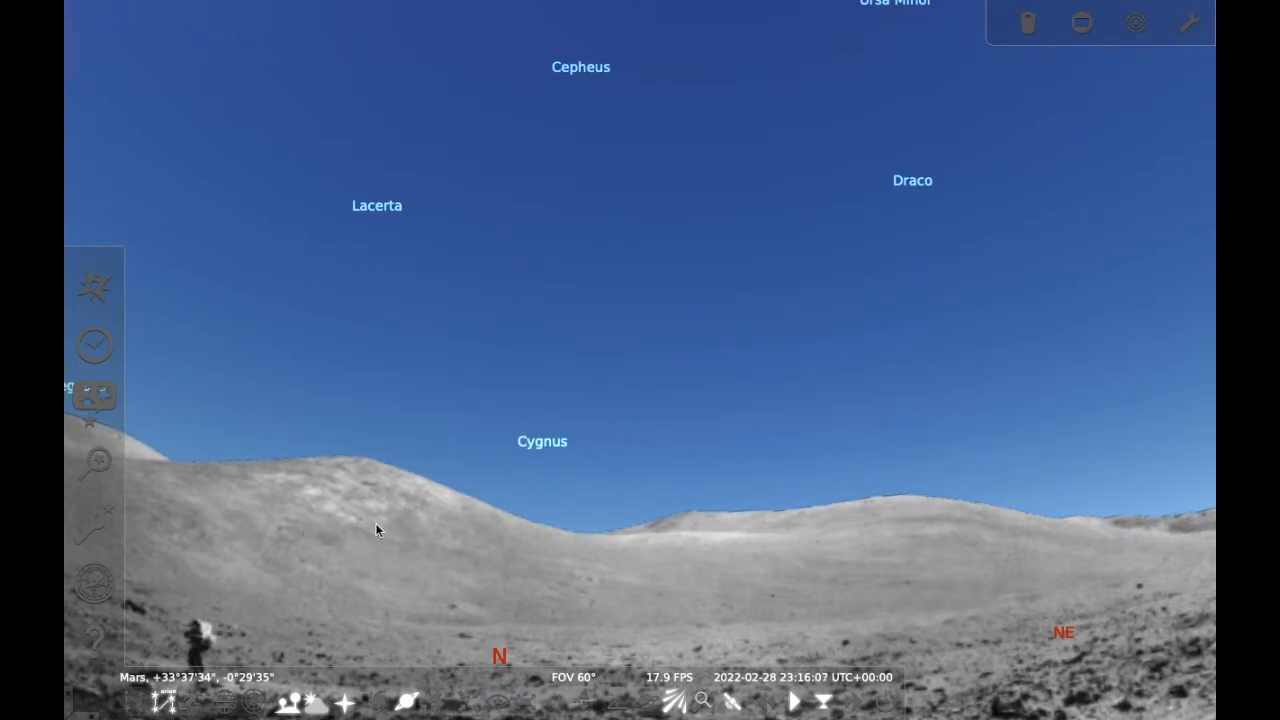
mouse_move(94, 344)
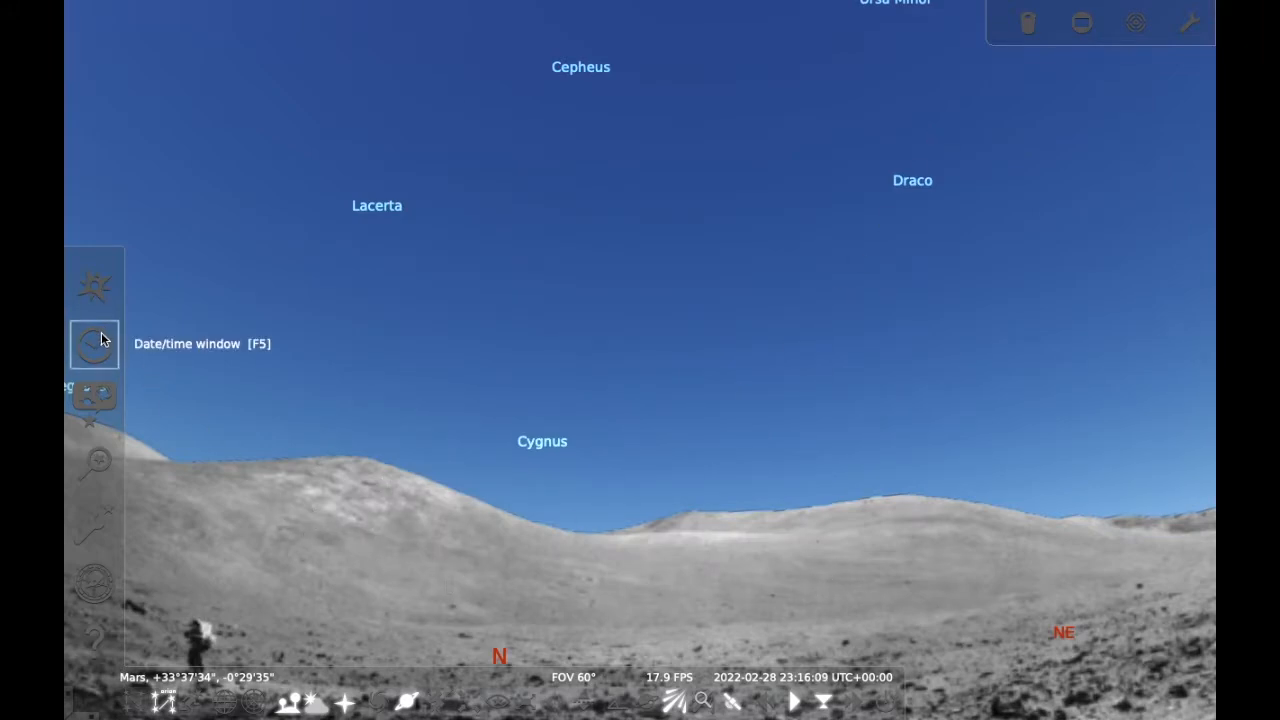
mouse_move(94, 404)
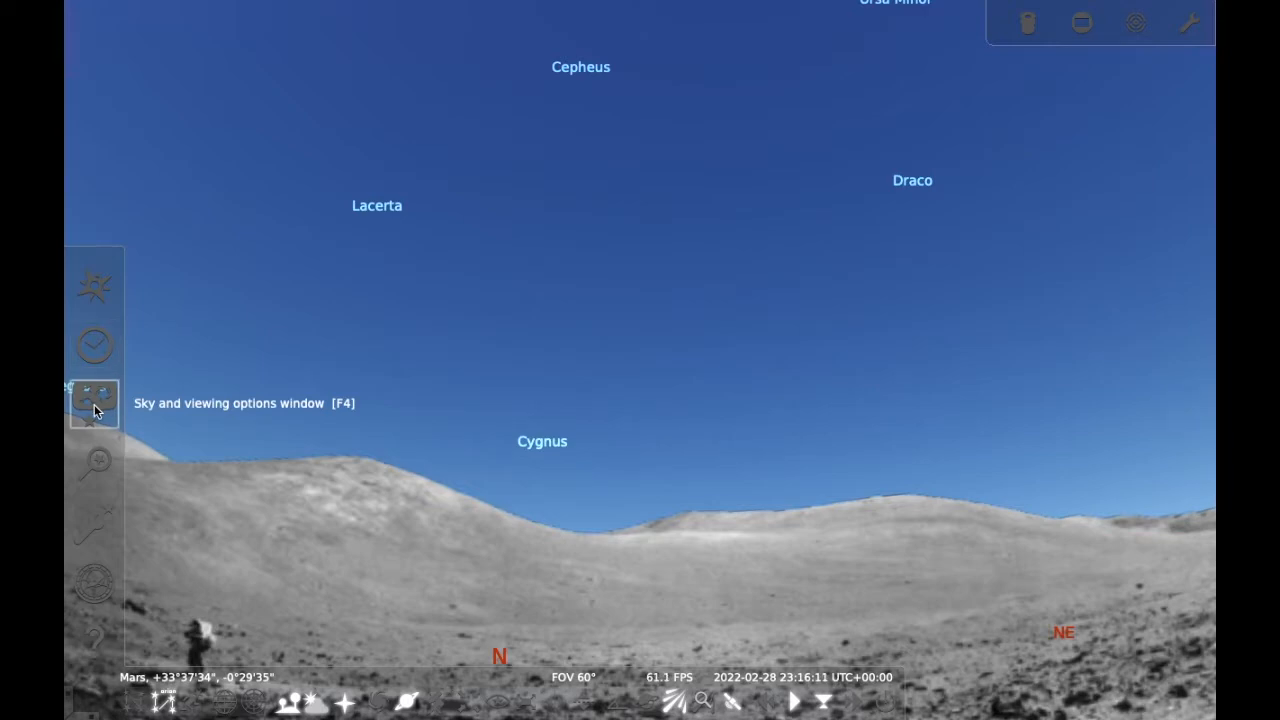
Select the Mars rover landscape in the Landscape settings and close the window
left_click(96, 404)
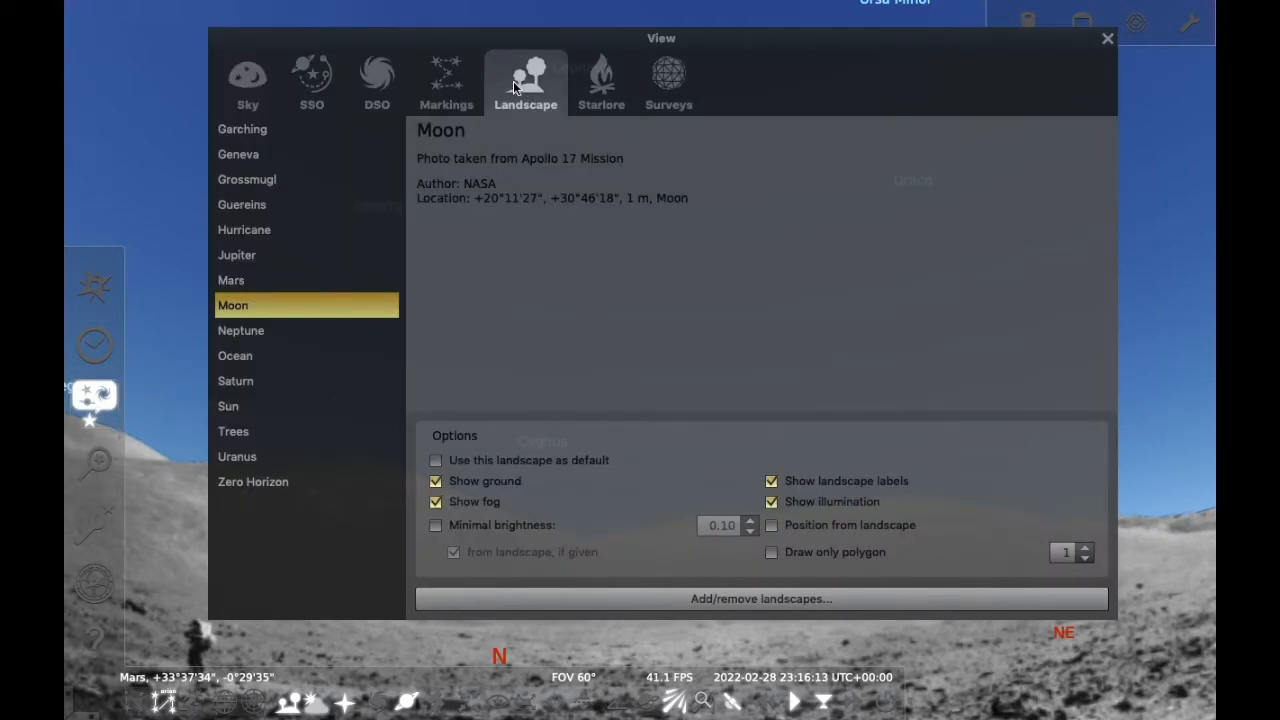
mouse_move(264, 278)
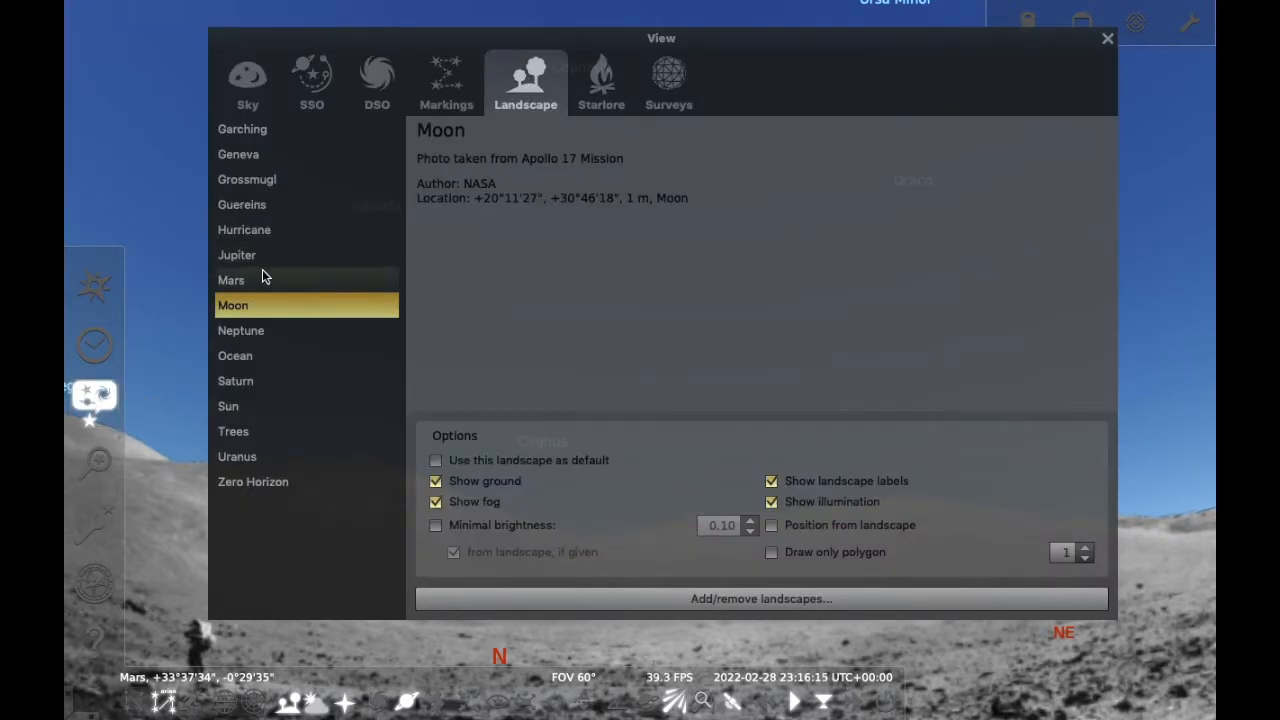
left_click(232, 280)
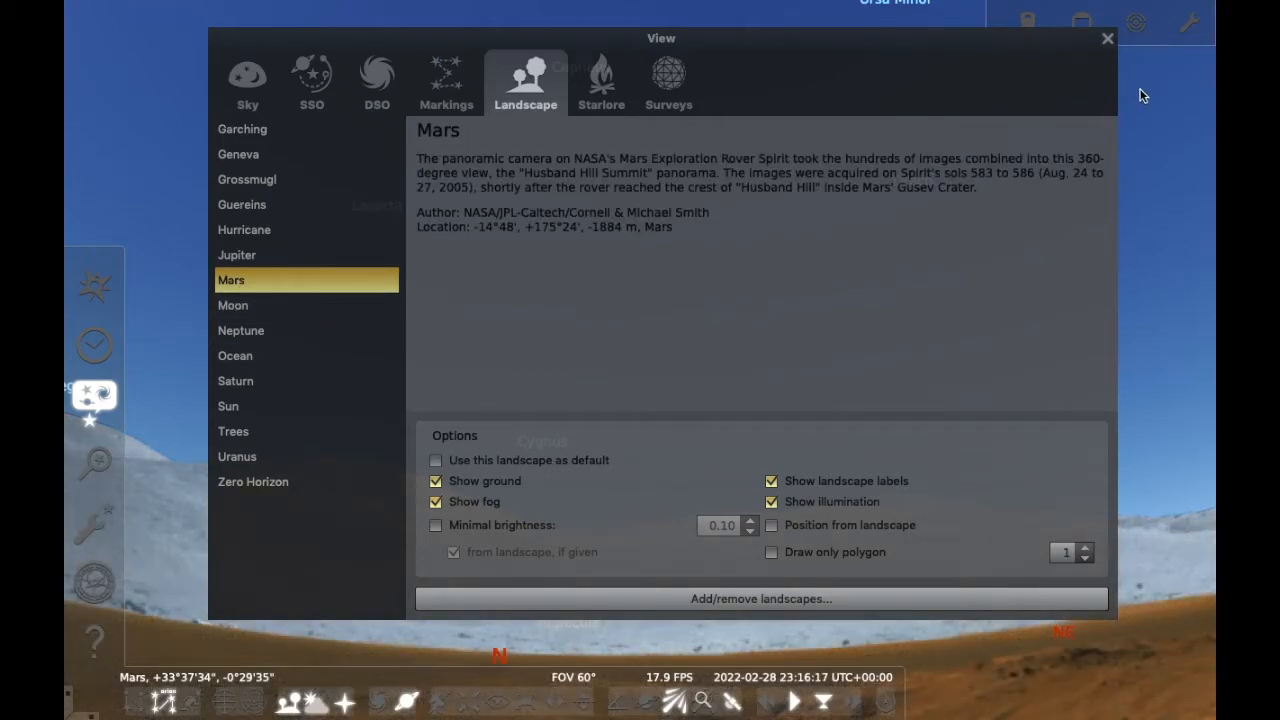
left_click(1108, 38)
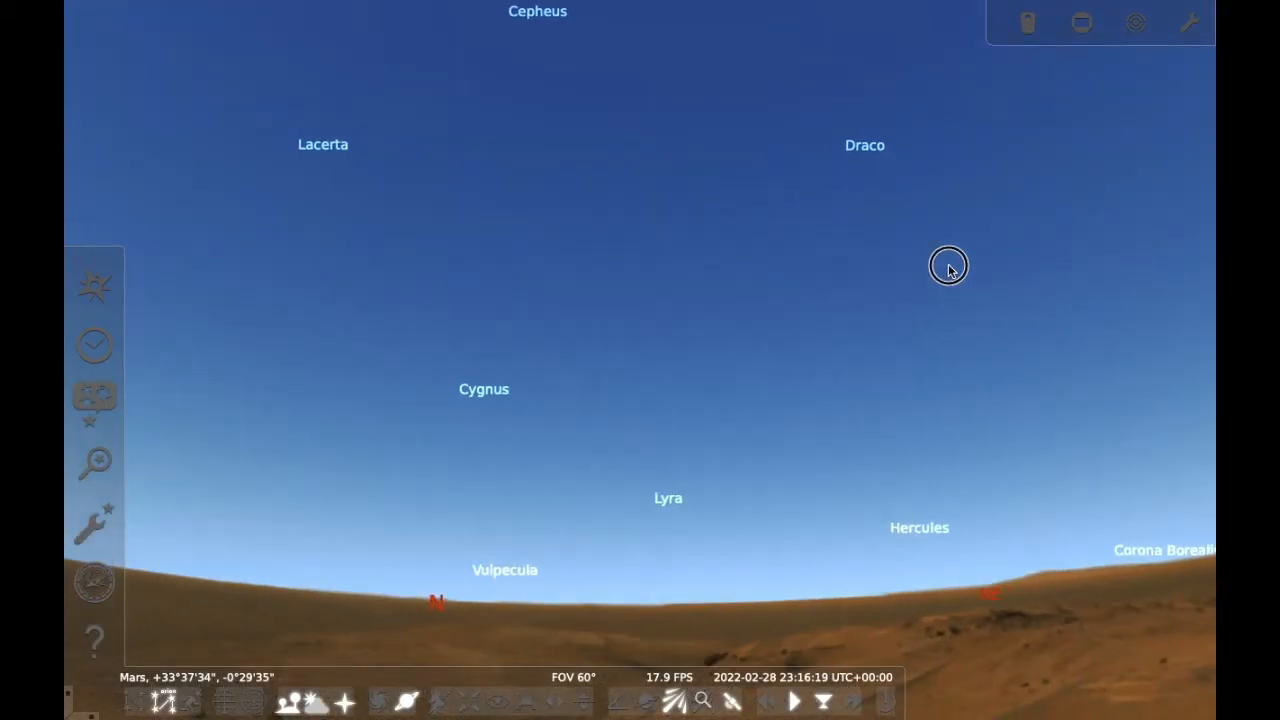
Pan across the Martian sky toward the Sun, then bring up the date and time settings
left_click_drag(948, 268, 616, 280)
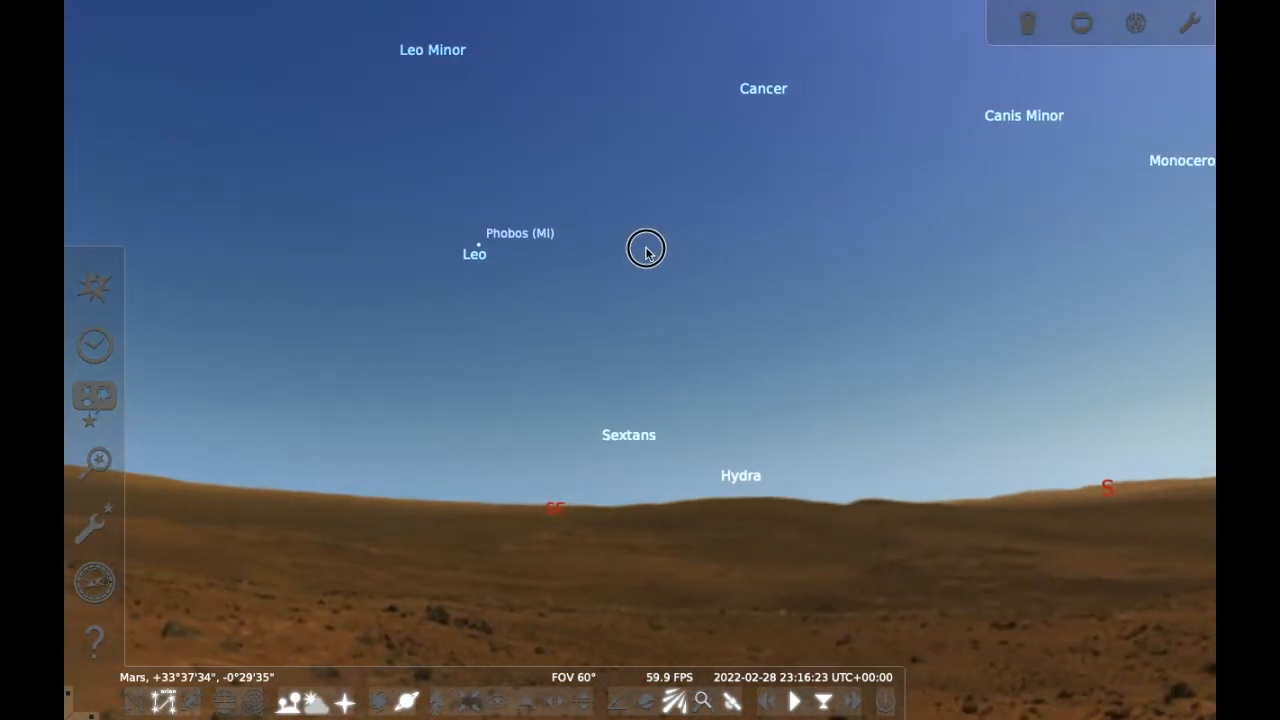
left_click_drag(644, 248, 464, 408)
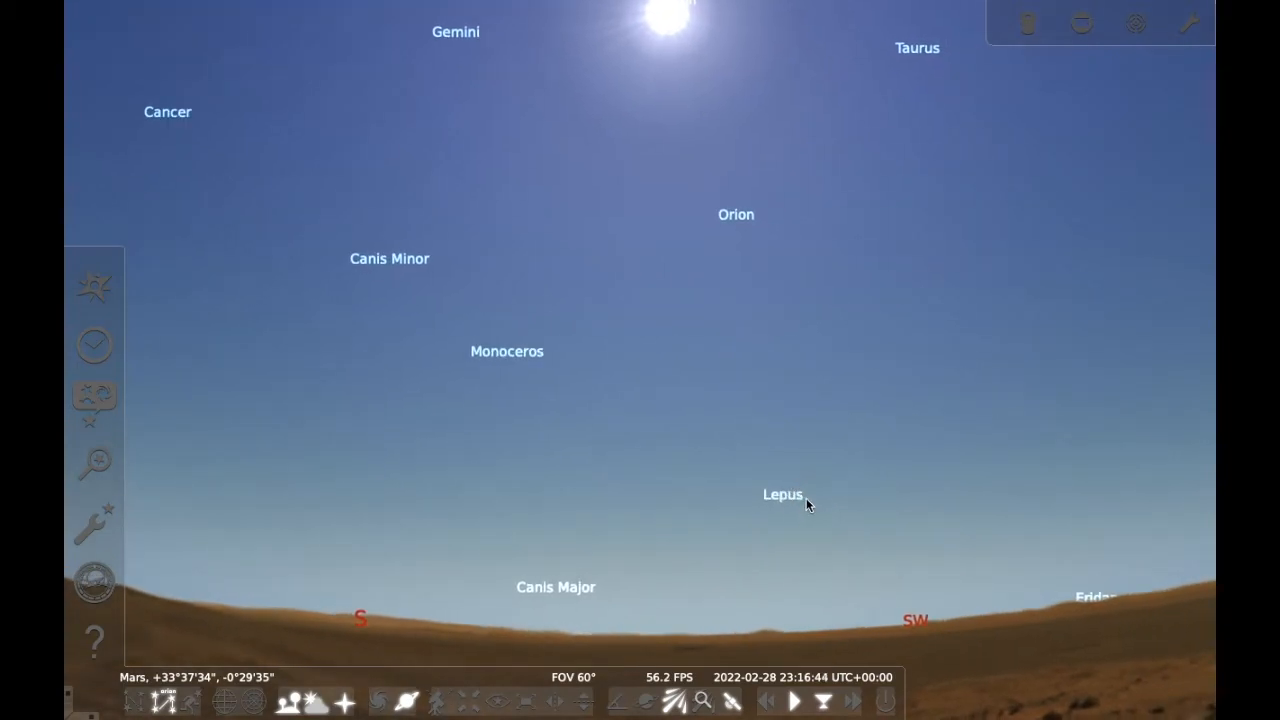
left_click_drag(808, 504, 784, 464)
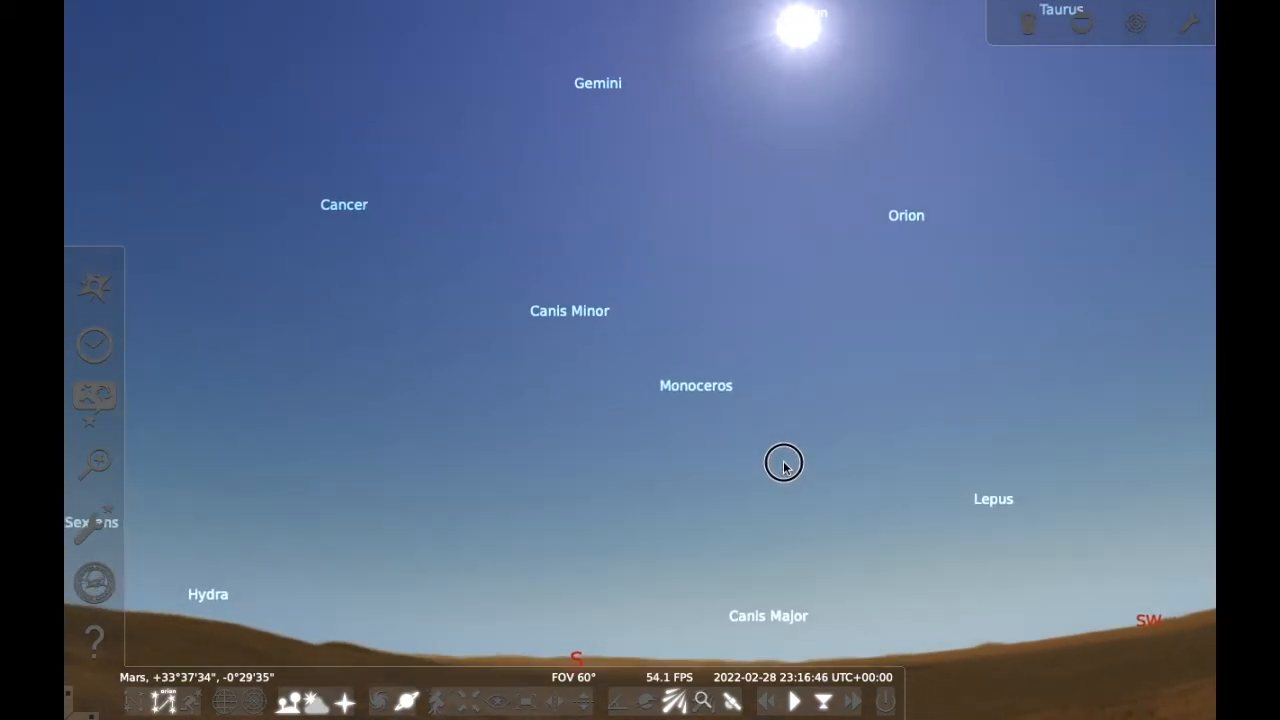
left_click(92, 344)
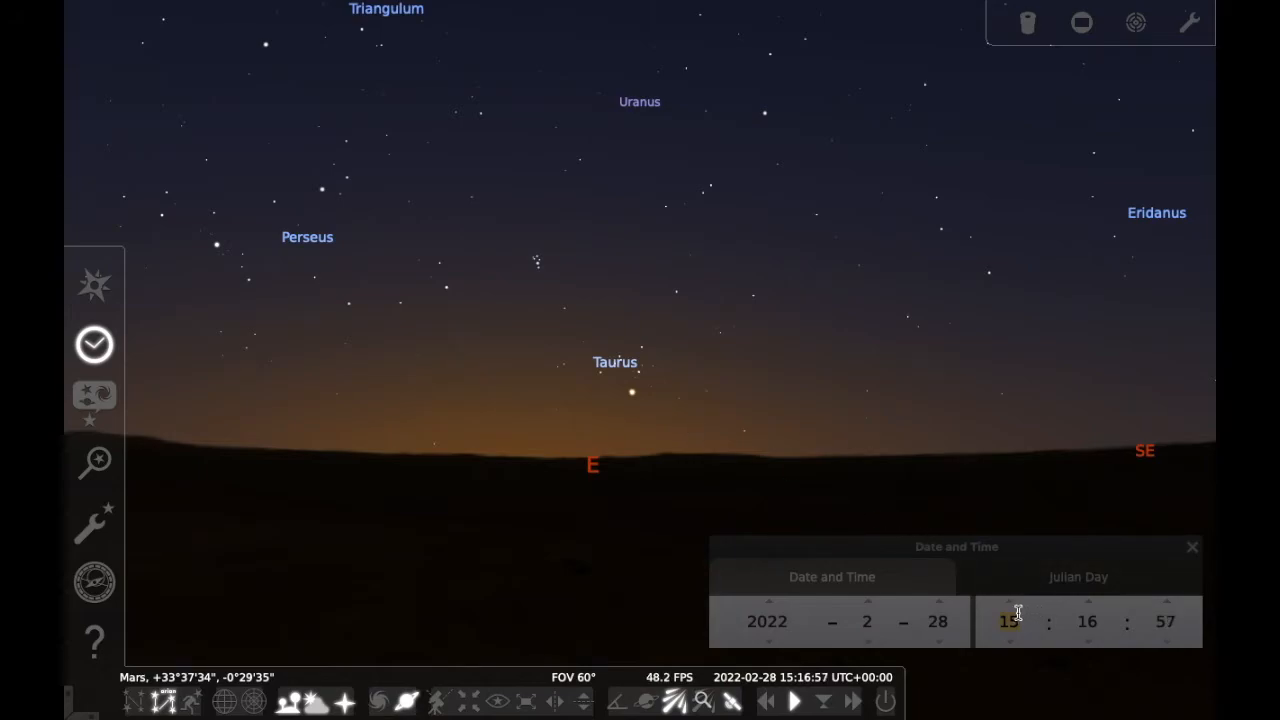
Advance the clock to about 16:17 UTC and close the date and time window
left_click(1008, 604)
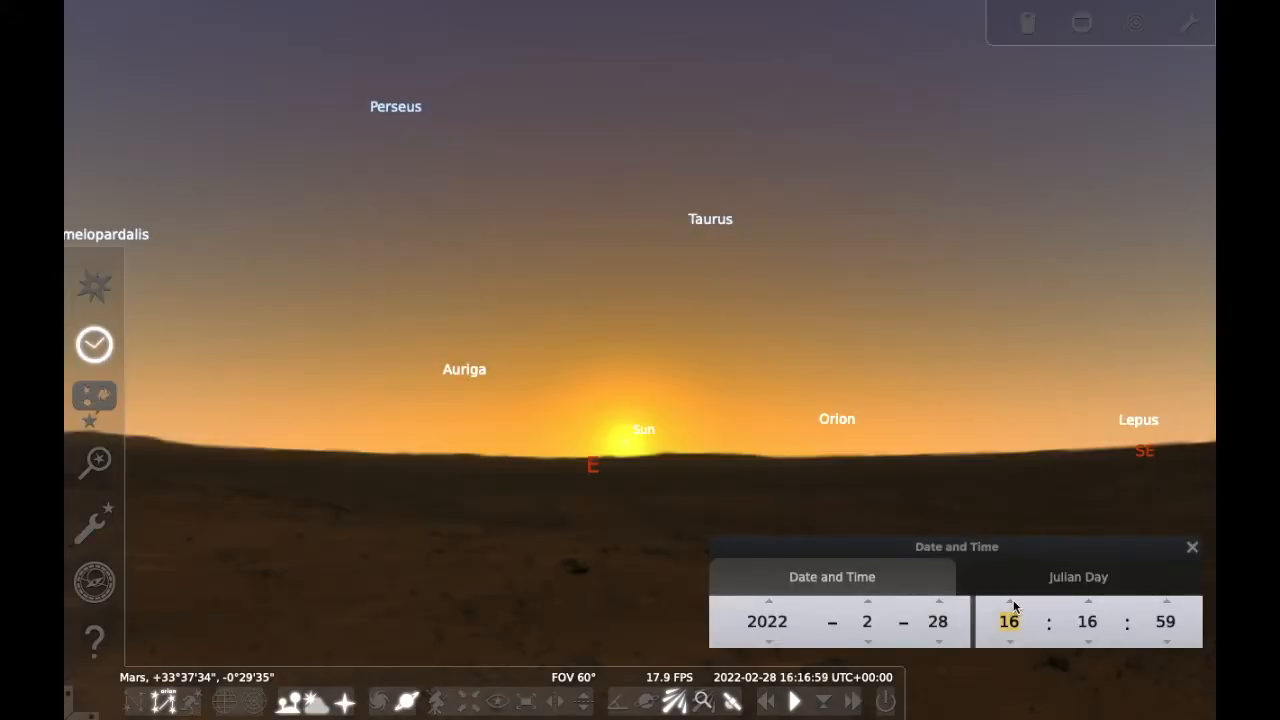
left_click(1088, 600)
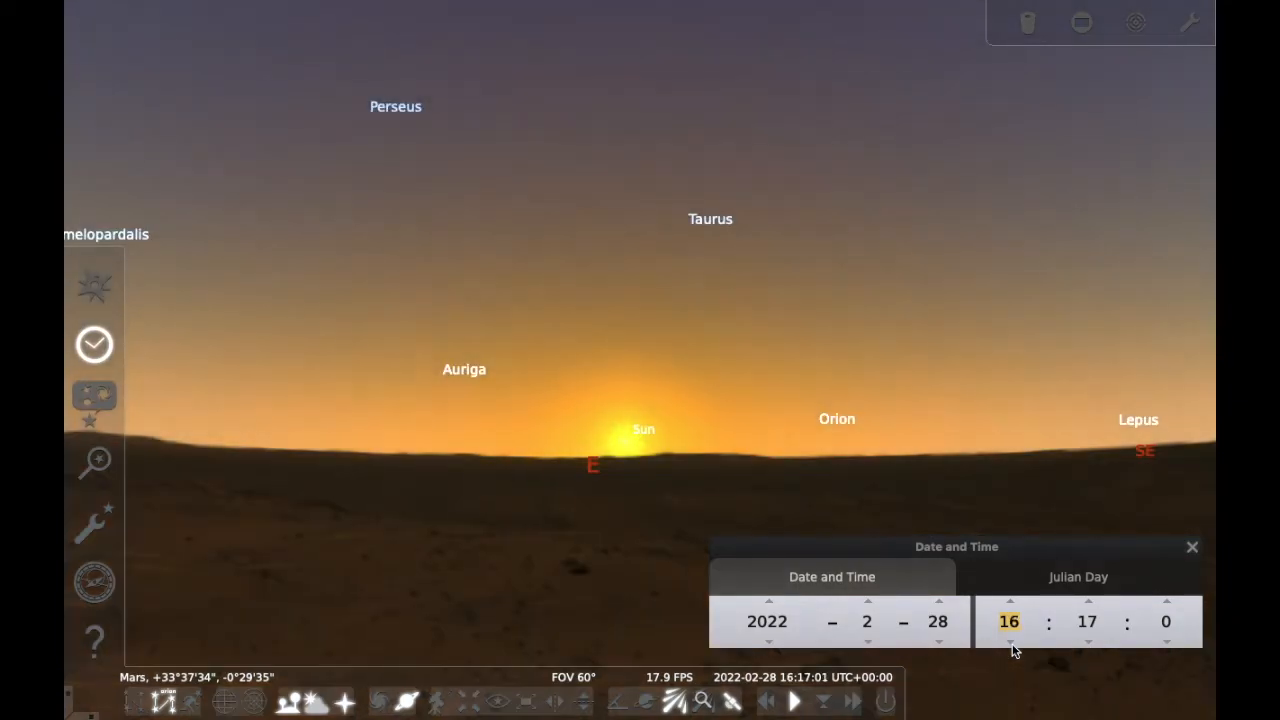
left_click(1192, 548)
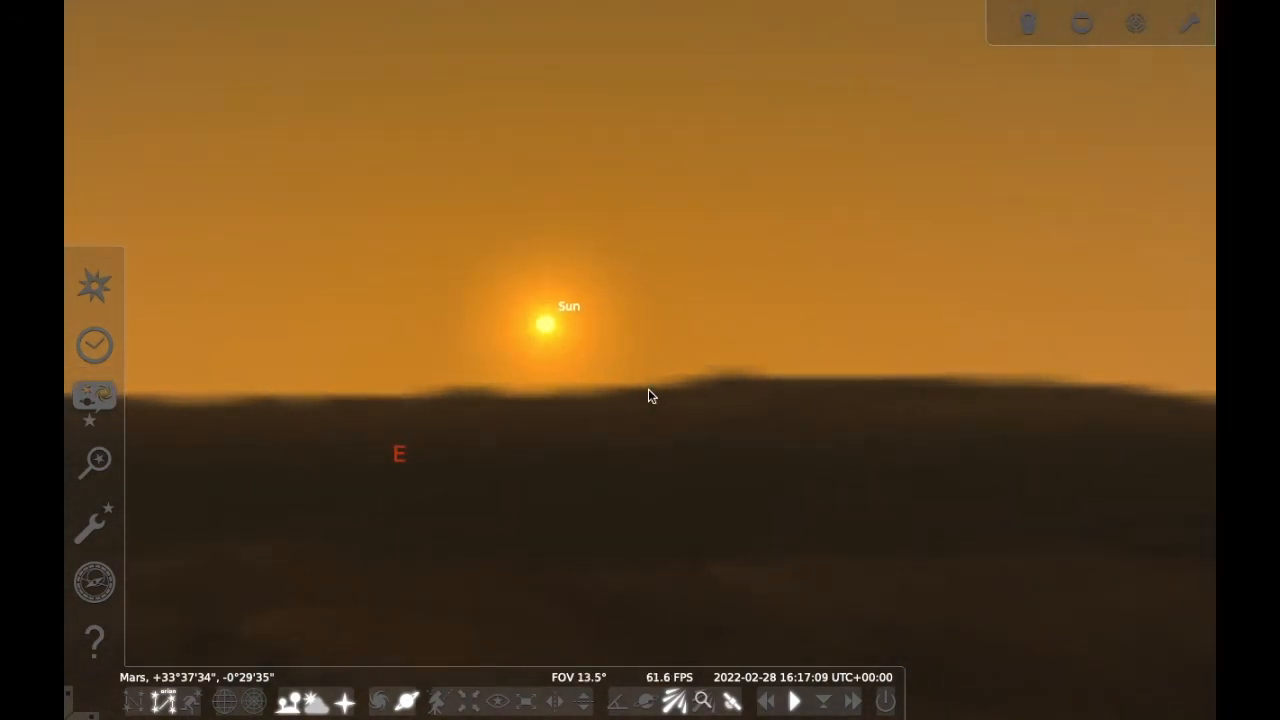
Zoom and pan along the Martian horizon to view the rising Sun
scroll("up", 3)
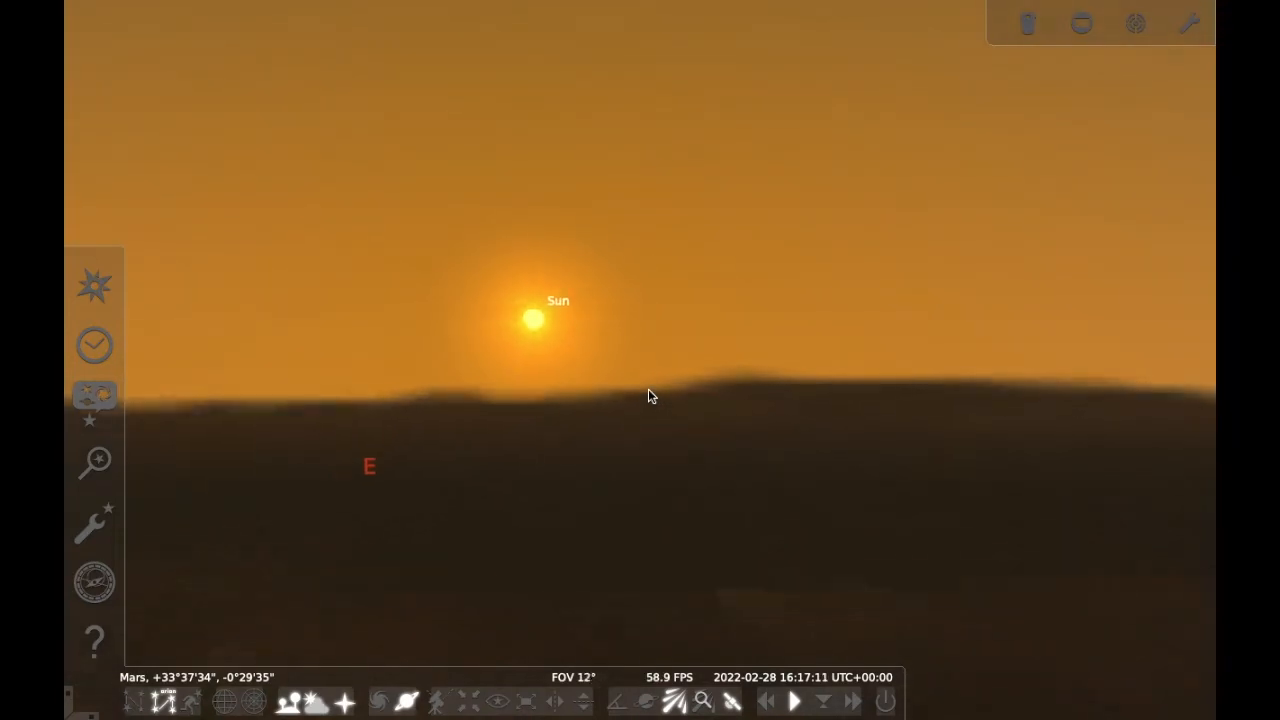
scroll("down", 3)
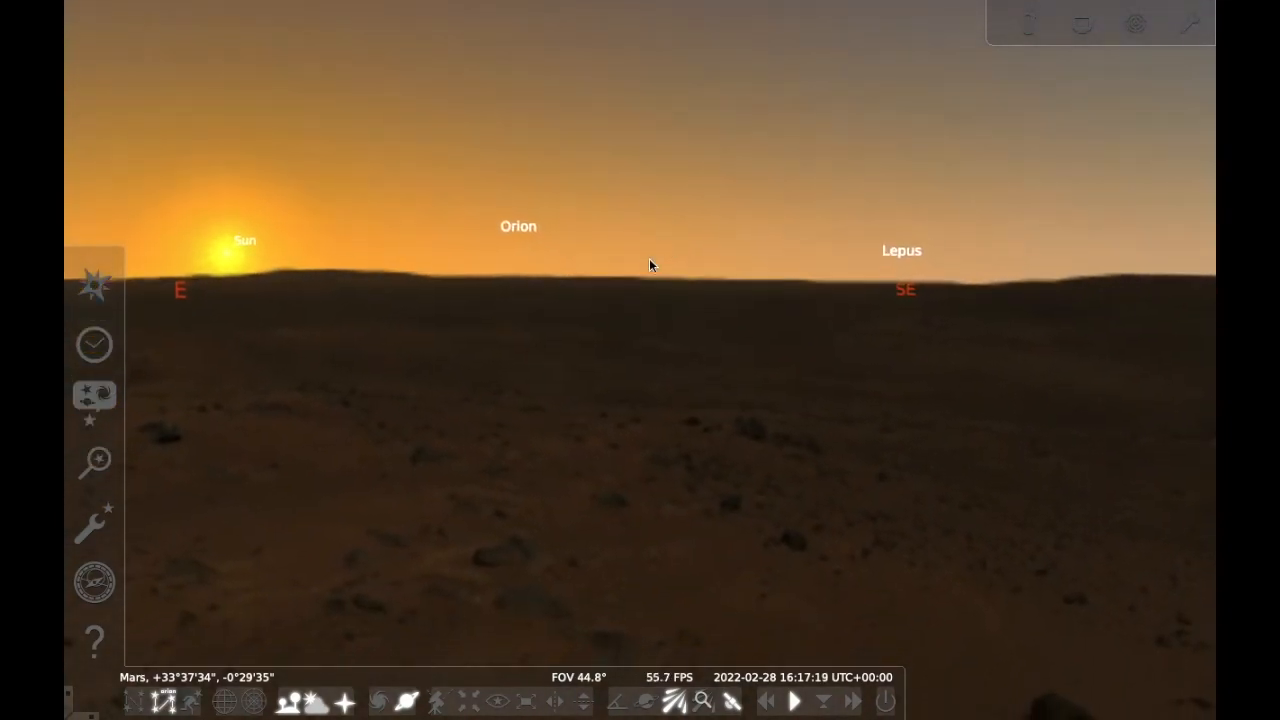
left_click_drag(650, 264, 600, 532)
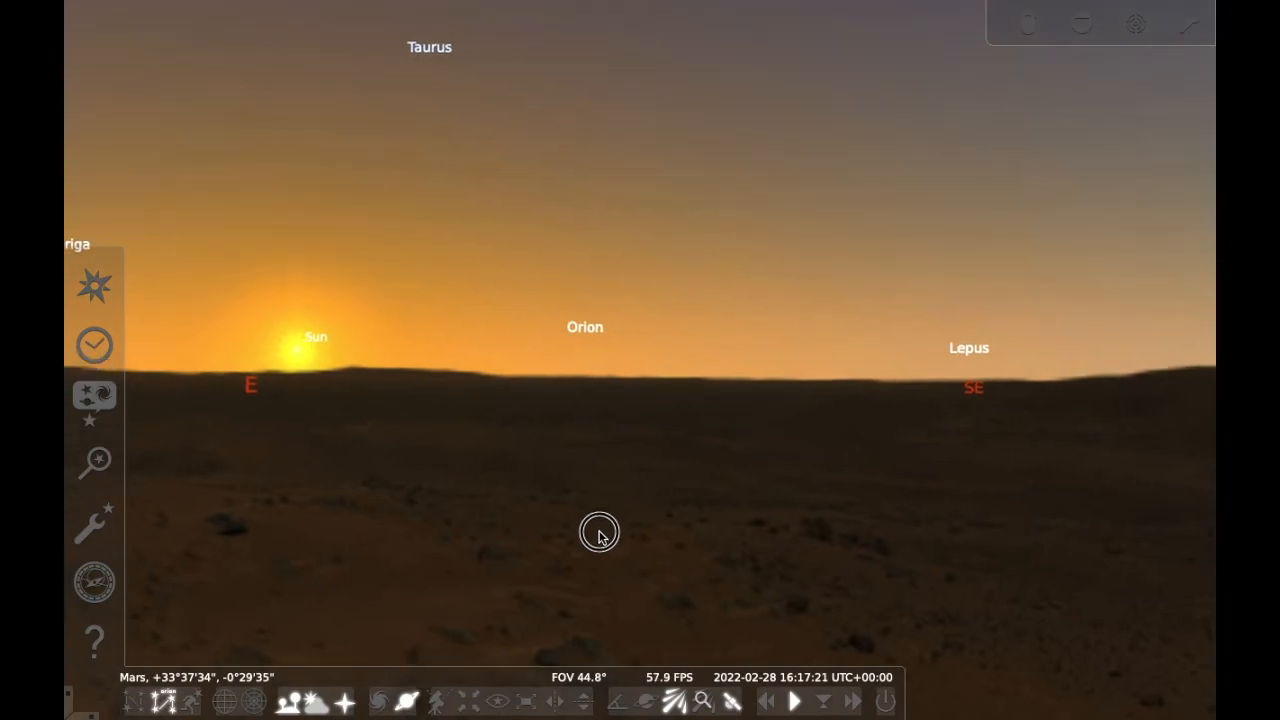
left_click_drag(600, 530, 598, 564)
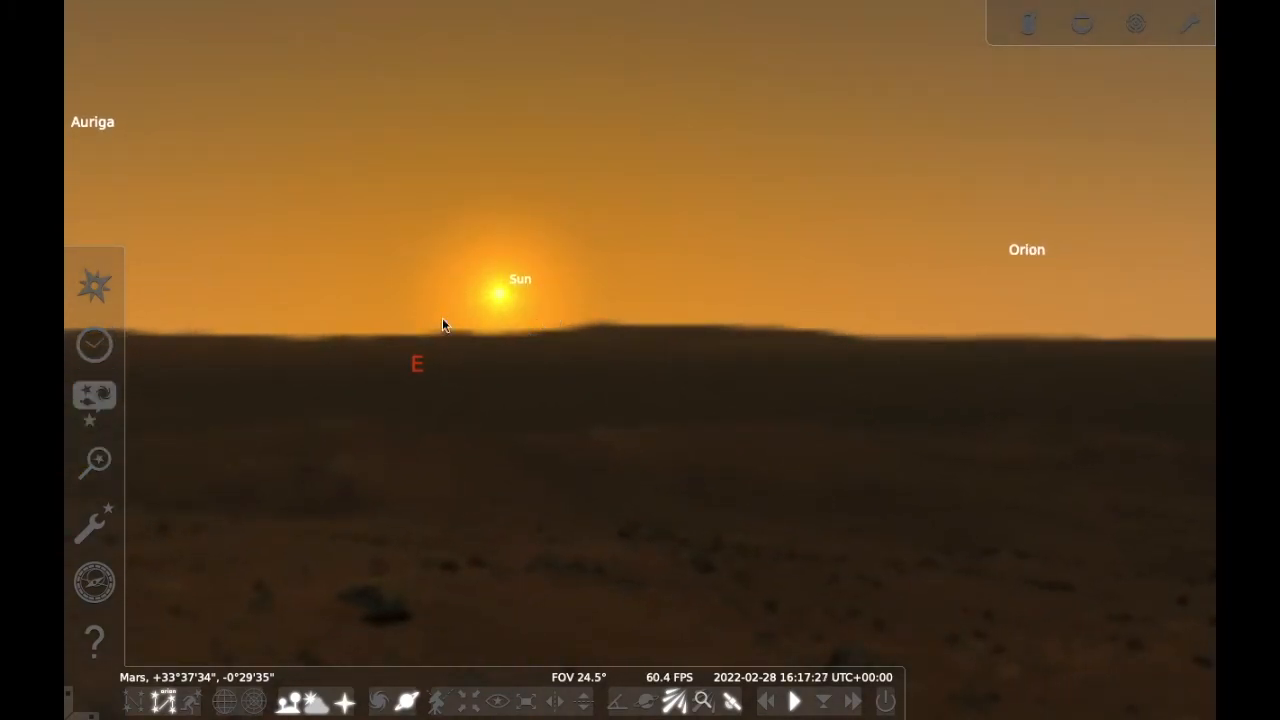
mouse_move(490, 380)
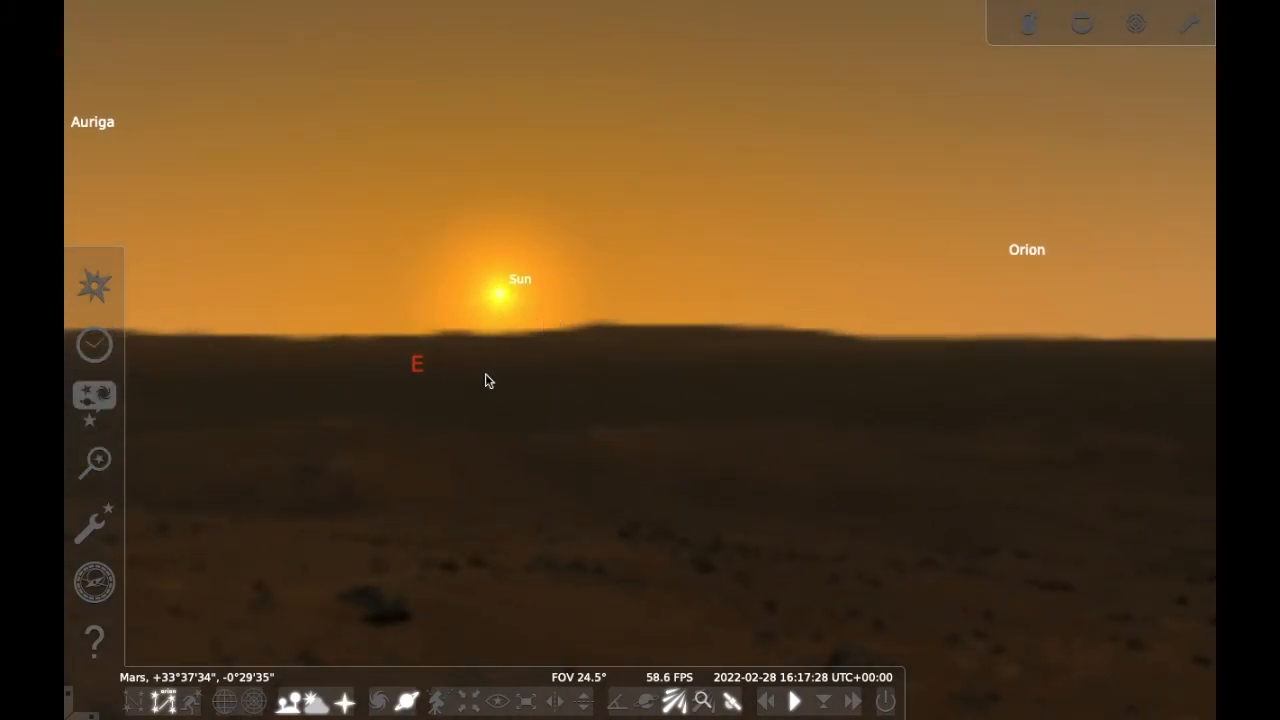
mouse_move(548, 424)
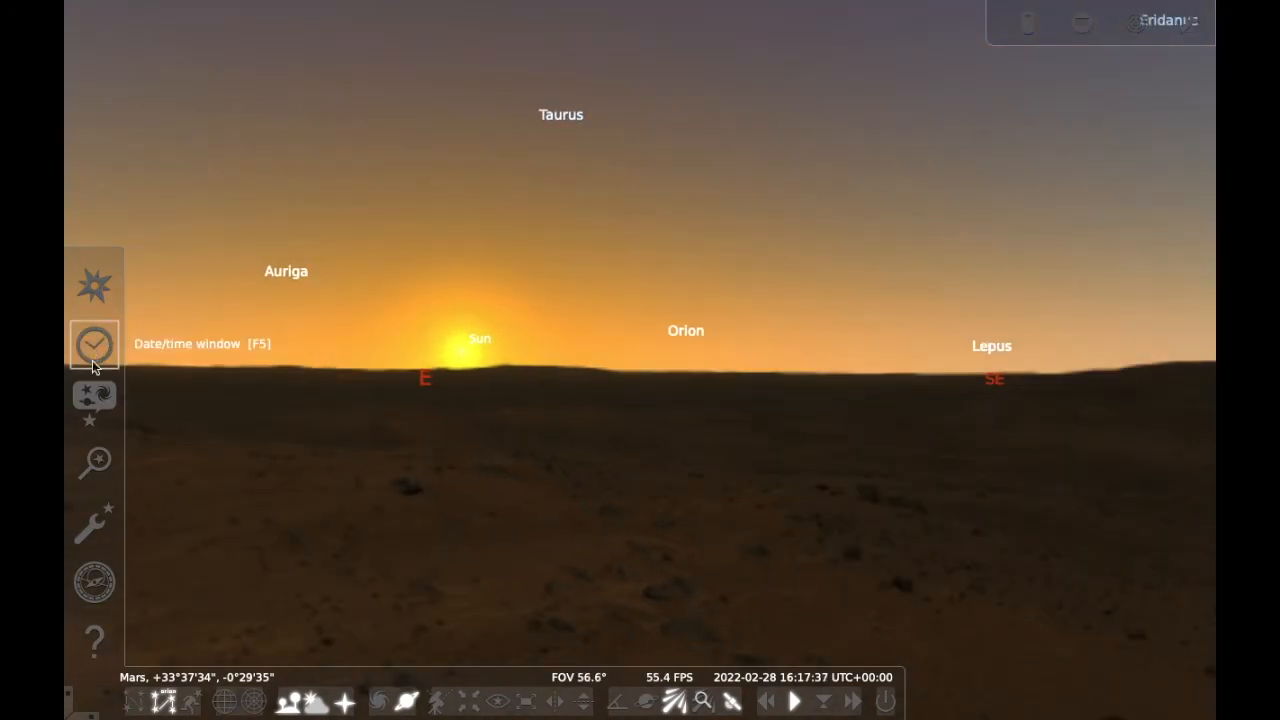
Switch the landscape to grass and move the observer to Earth, selecting Calgary, Northern America
left_click(94, 402)
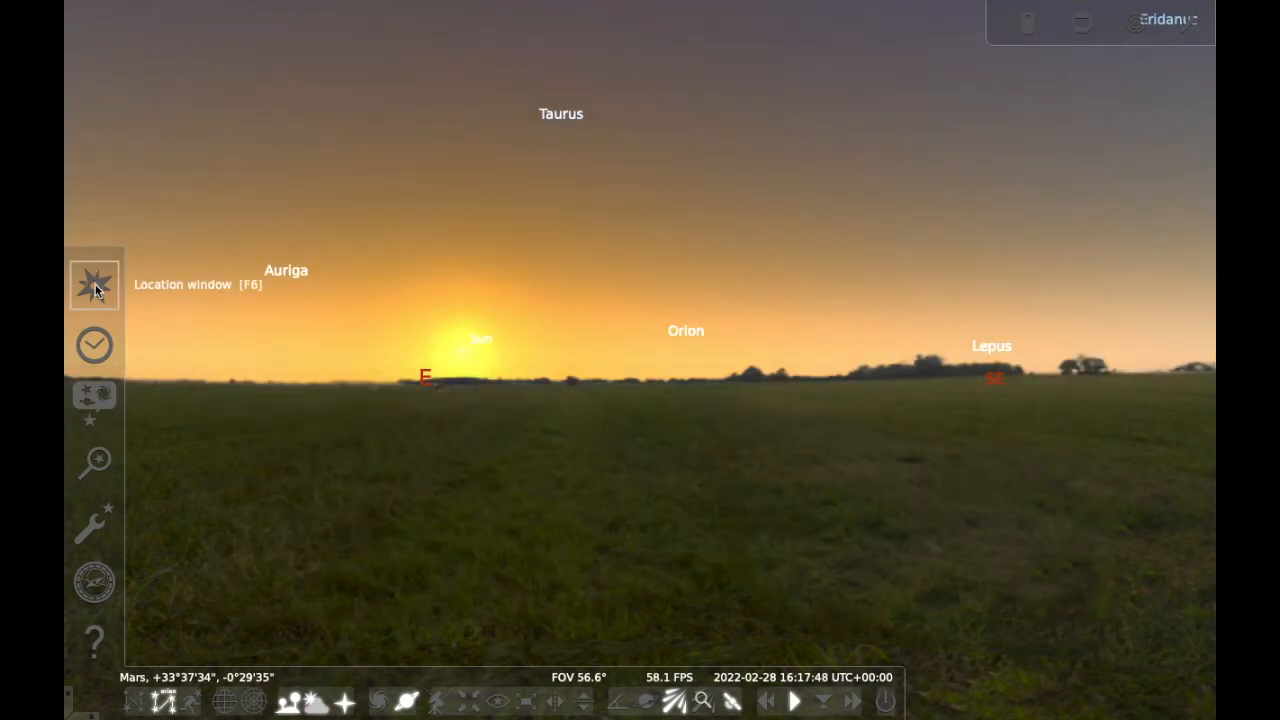
left_click(94, 284)
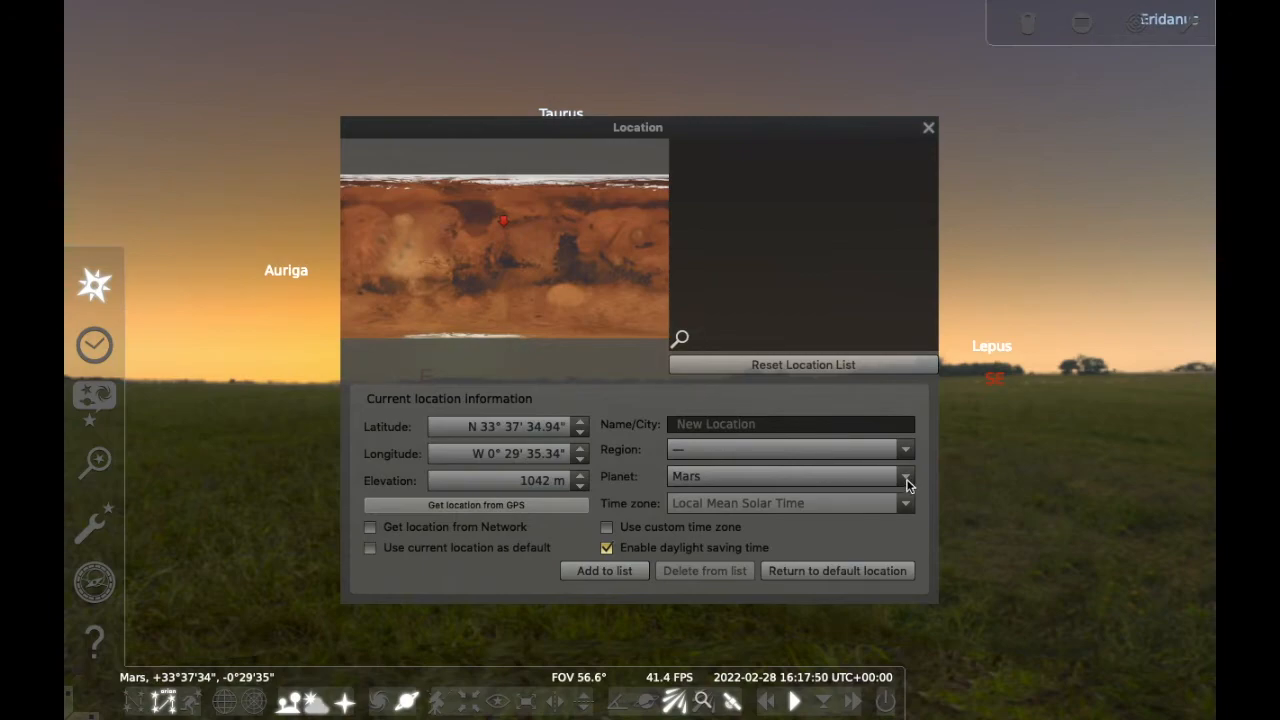
left_click(904, 476)
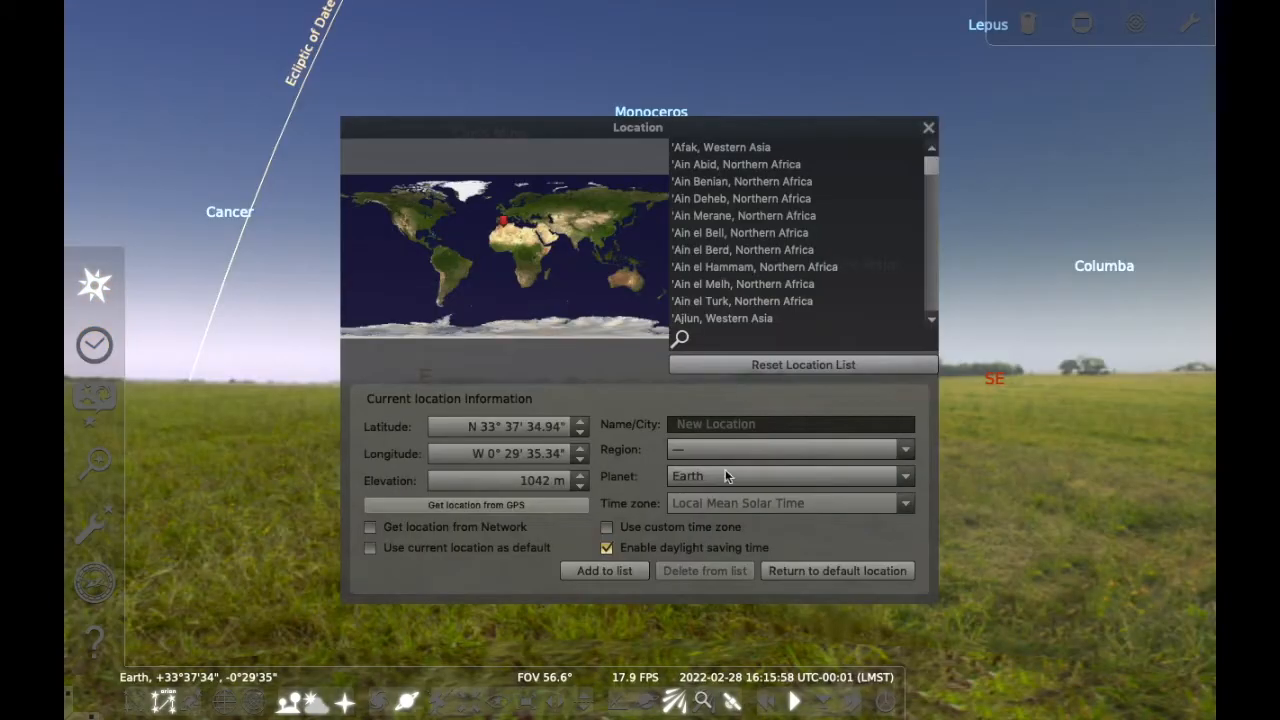
type("calgary")
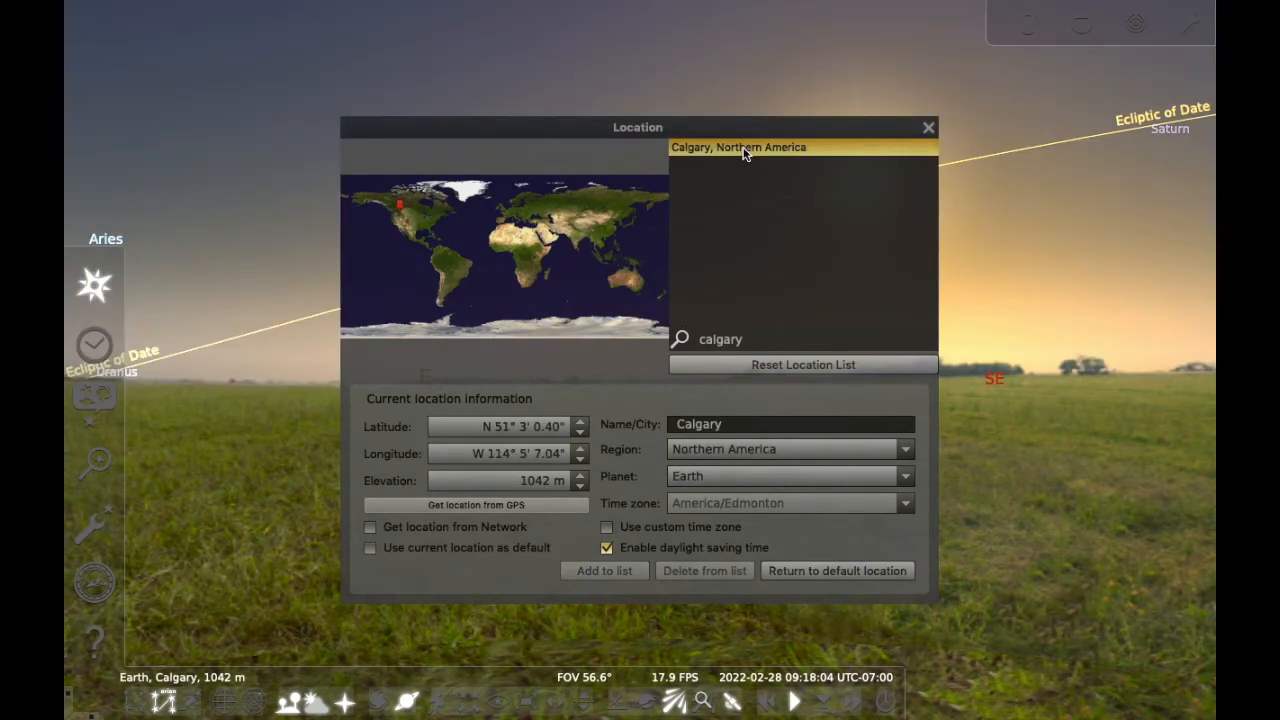
left_click(928, 128)
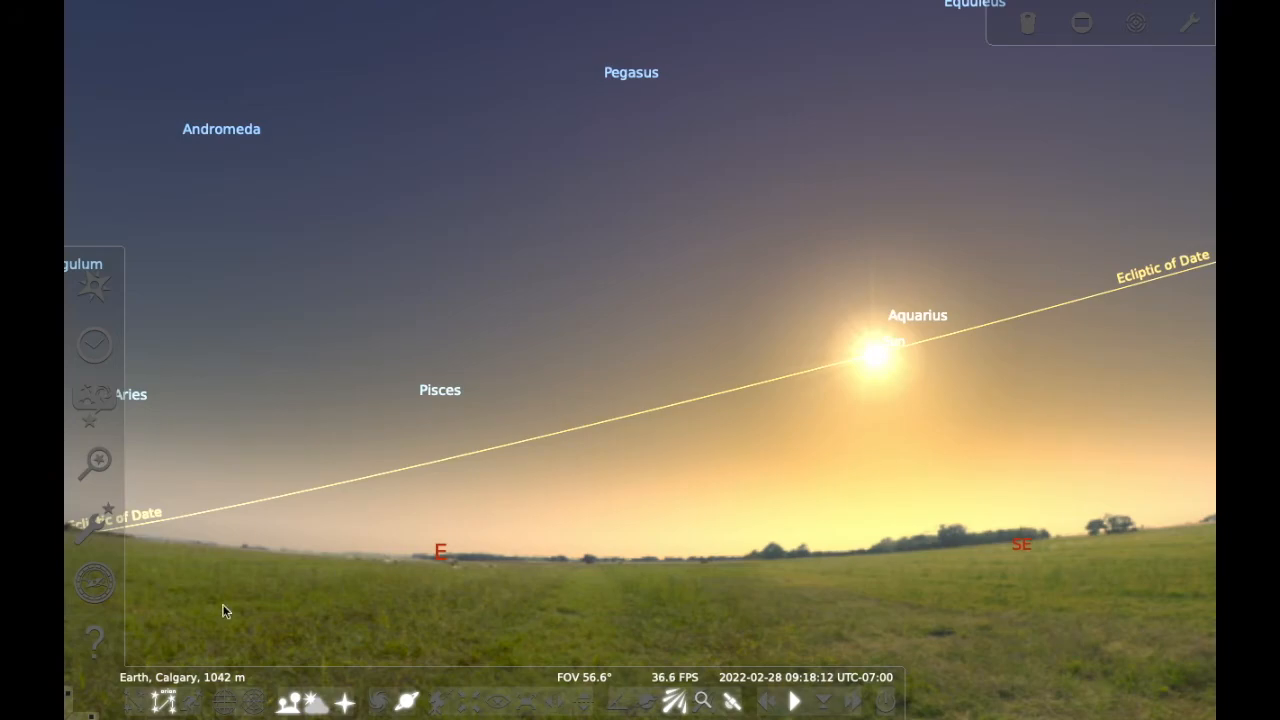
mouse_move(92, 522)
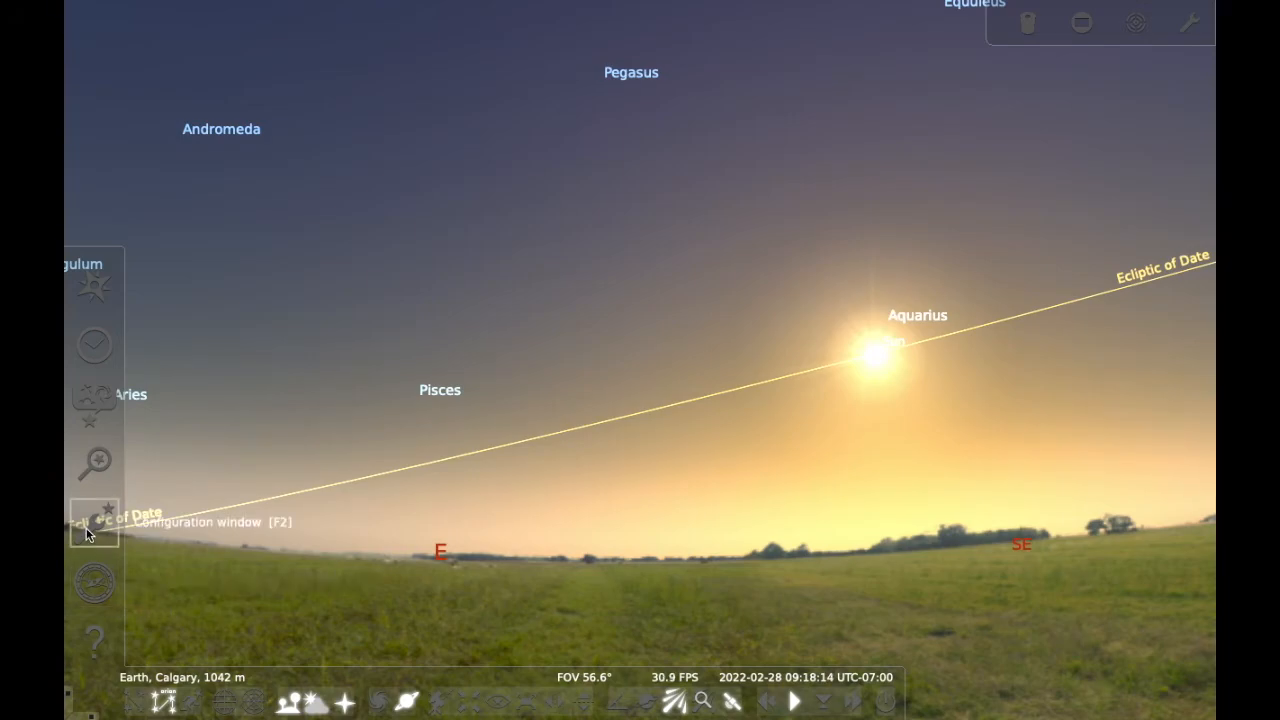
left_click(92, 522)
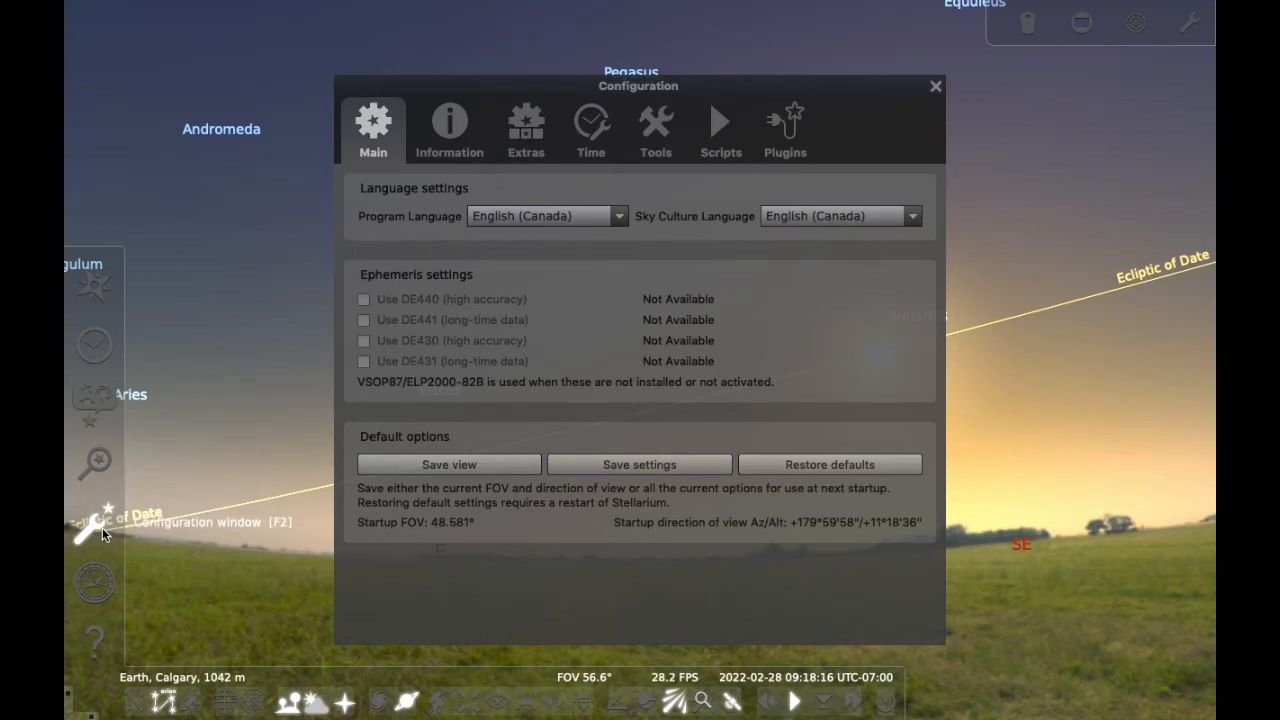
mouse_move(828, 324)
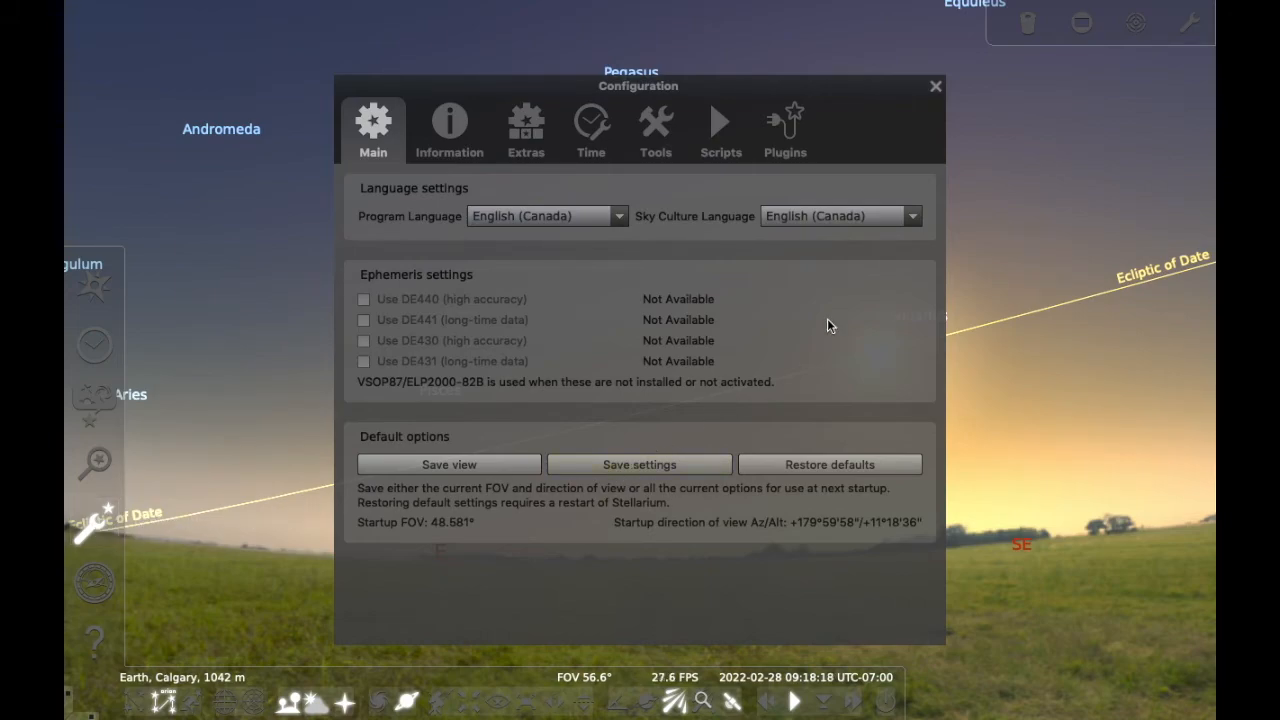
left_click(936, 86)
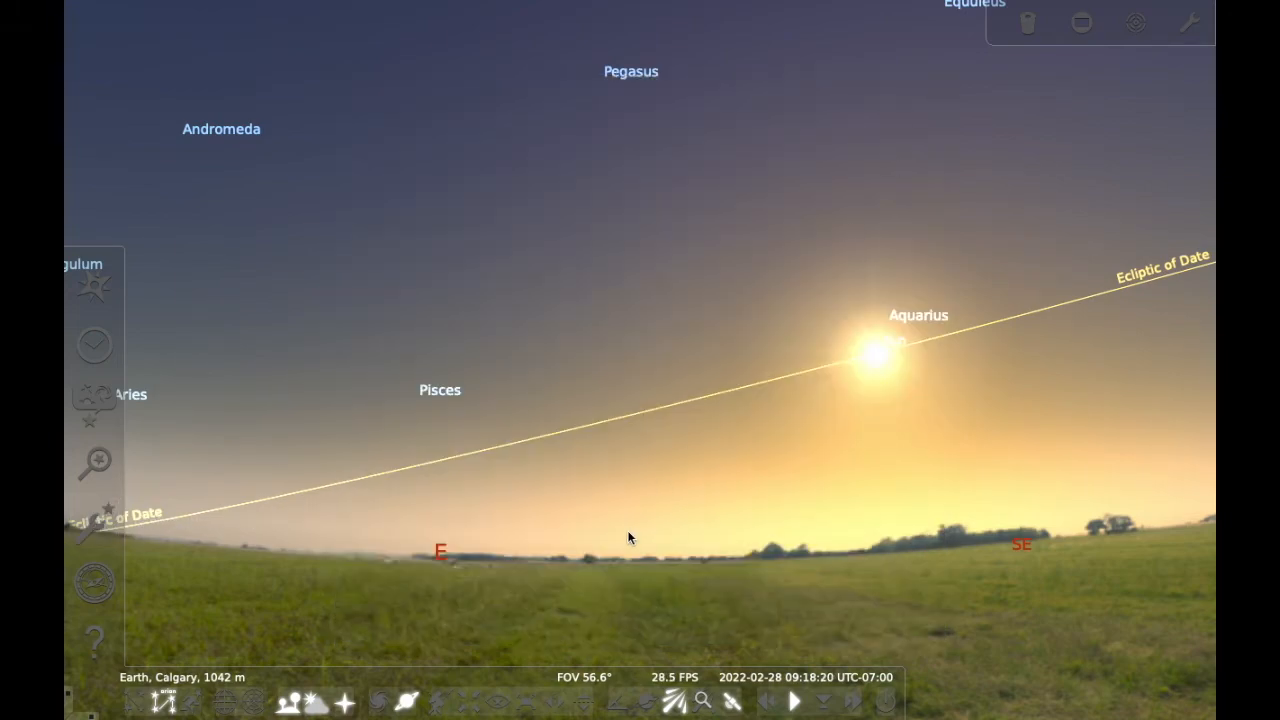